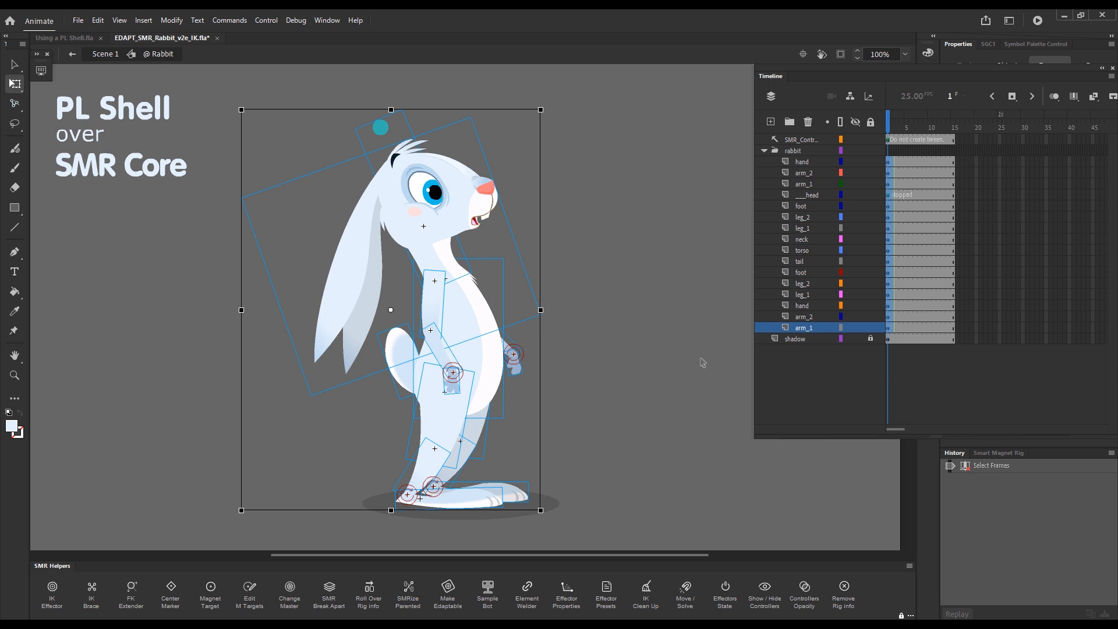
{"action": "mouse_move", "coordinate": [648, 365]}
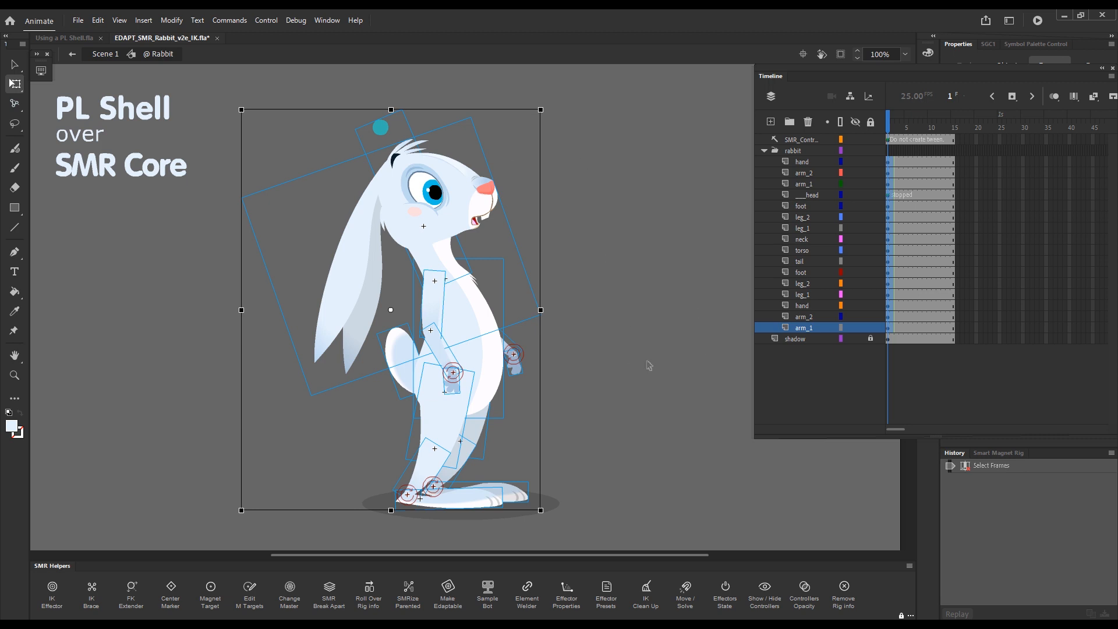
Run the 03 LayerParentingToggle(SMR) command so the rig layers become PL_ shell layers
{"action": "left_click", "coordinate": [230, 20]}
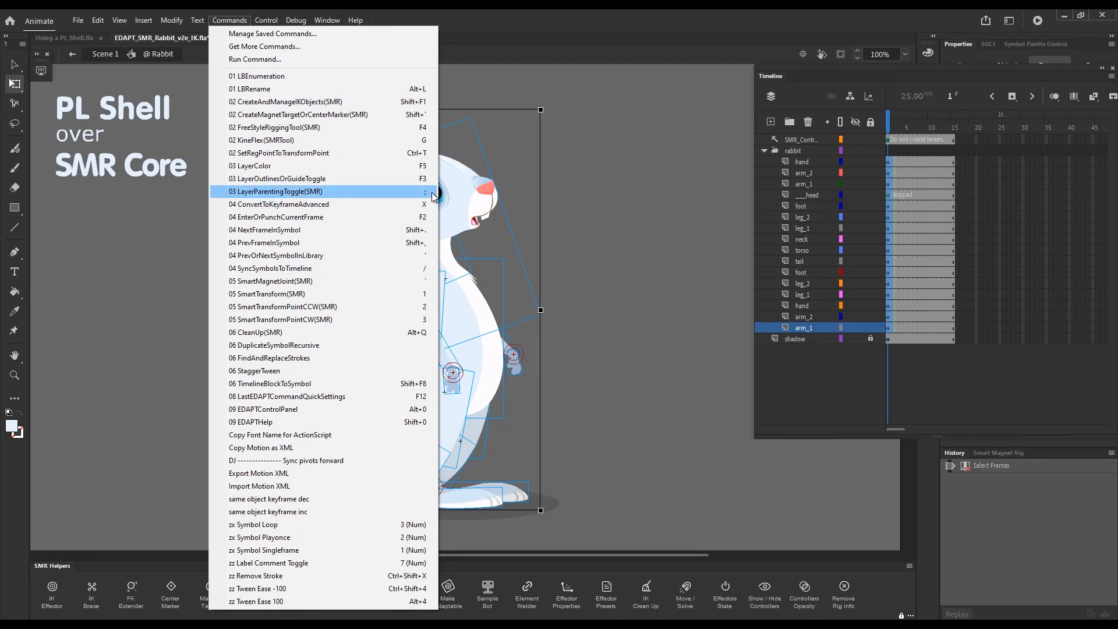
{"action": "left_click", "coordinate": [274, 191]}
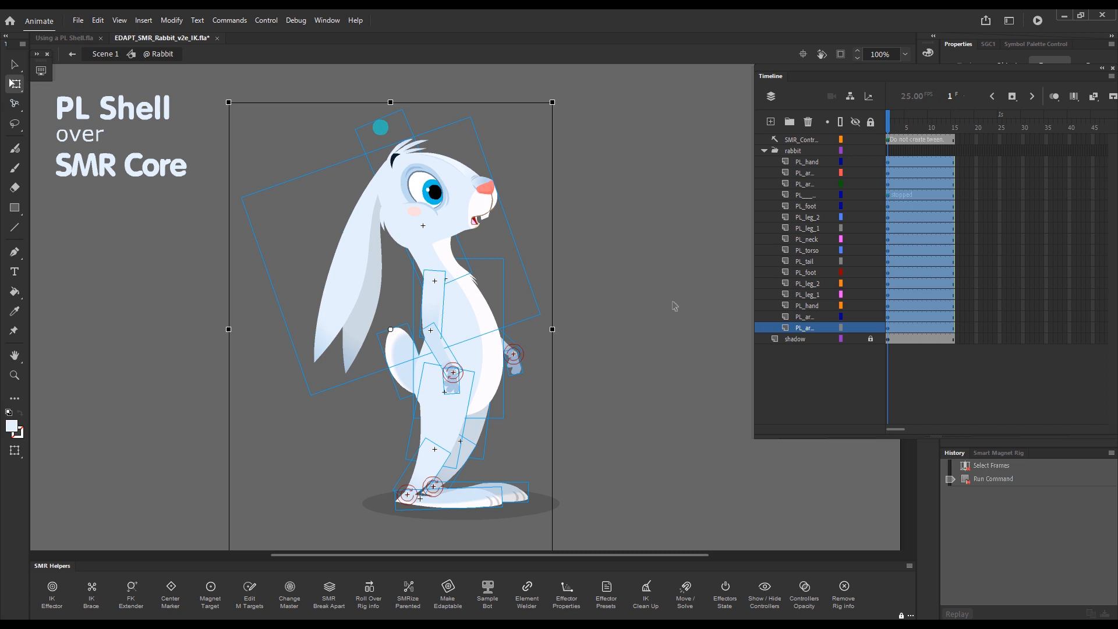
{"action": "mouse_move", "coordinate": [680, 252]}
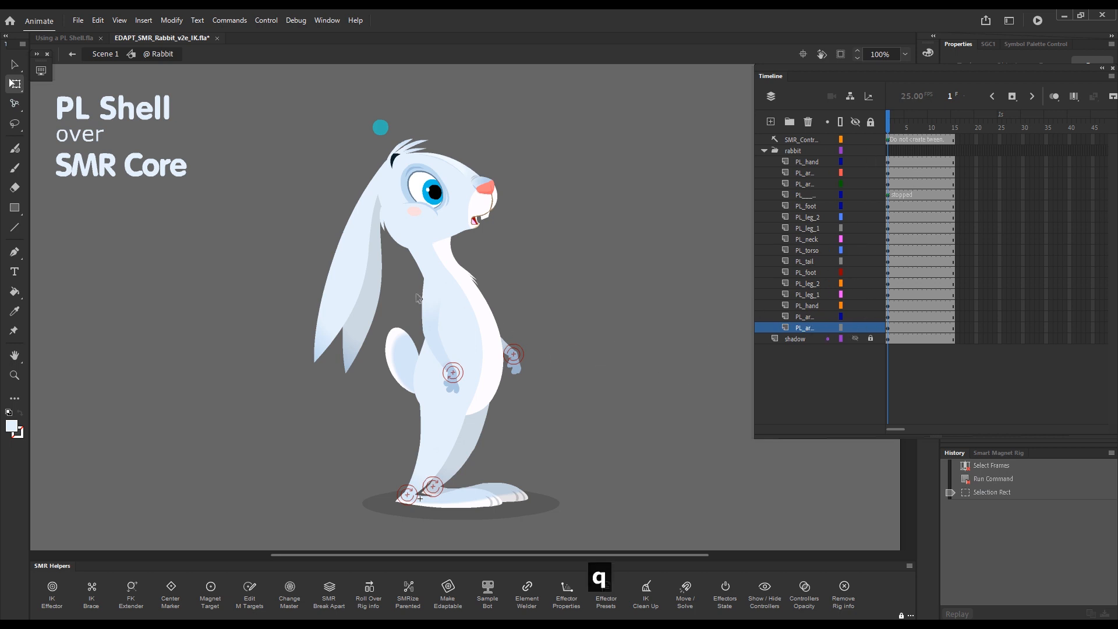
Free-transform the rabbit's arm piece, rotating, moving and scaling it back onto the shoulder
{"action": "left_click", "coordinate": [432, 299]}
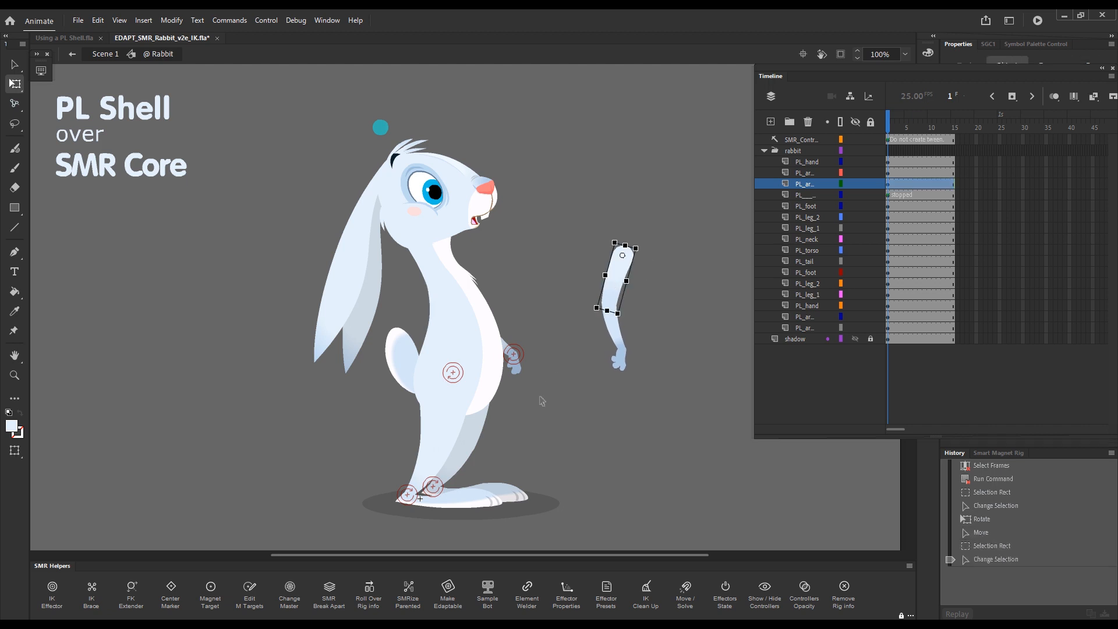
{"action": "mouse_move", "coordinate": [546, 320]}
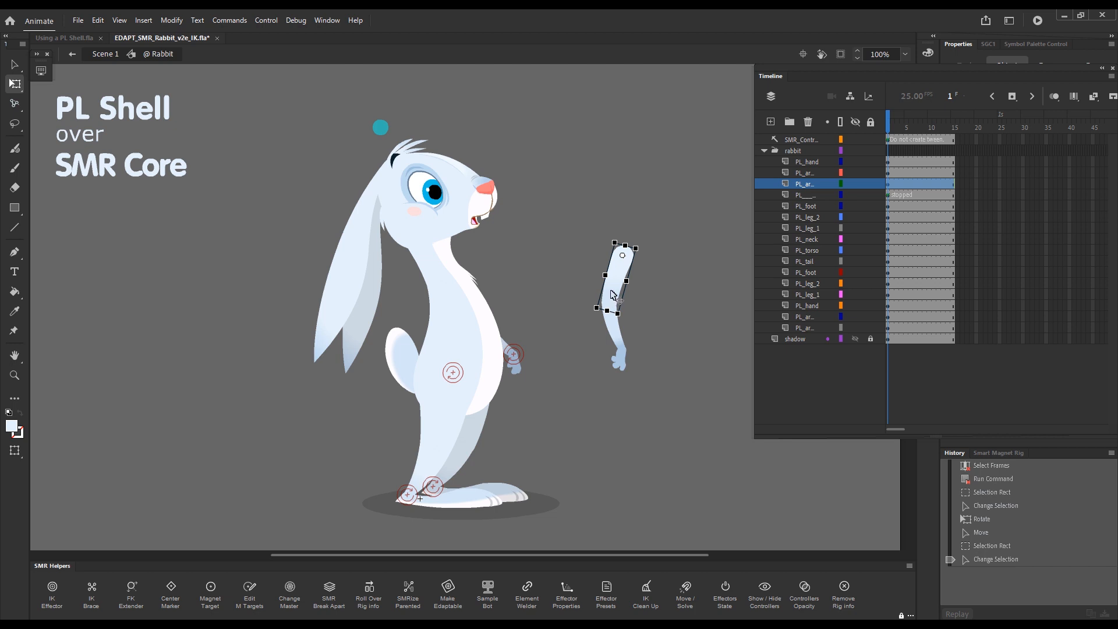
{"action": "mouse_move", "coordinate": [615, 292]}
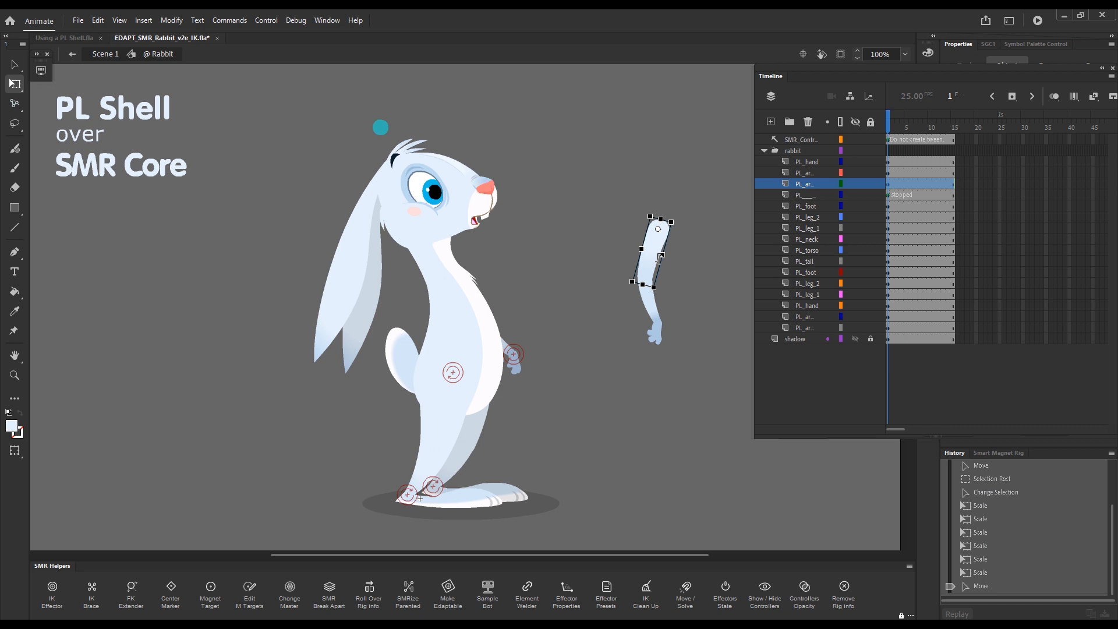
{"action": "mouse_move", "coordinate": [659, 252]}
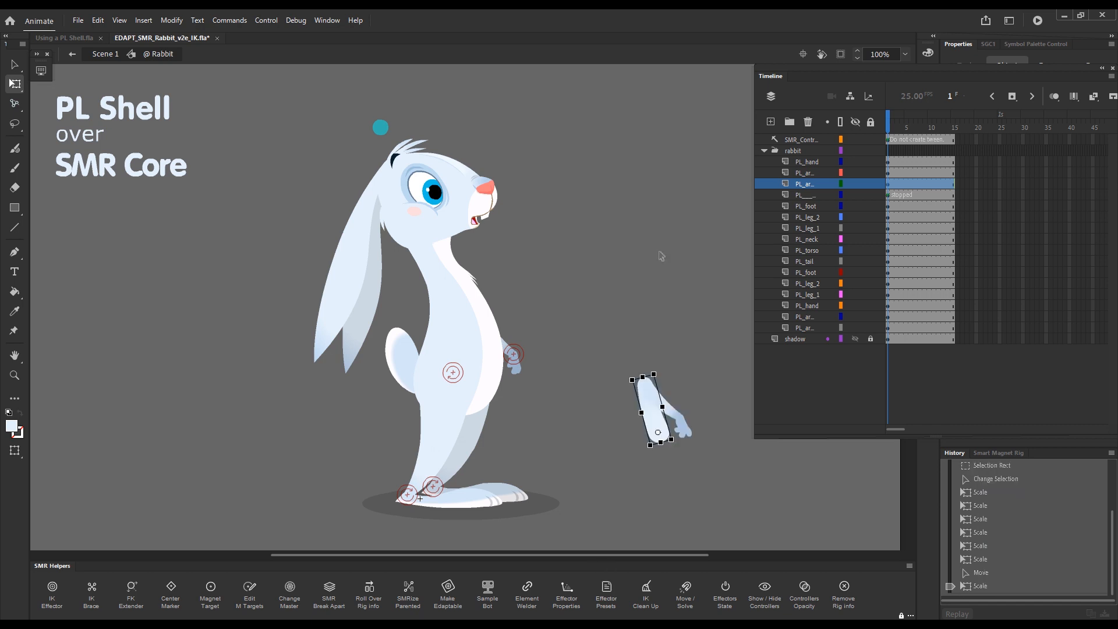
{"action": "left_click", "coordinate": [651, 380]}
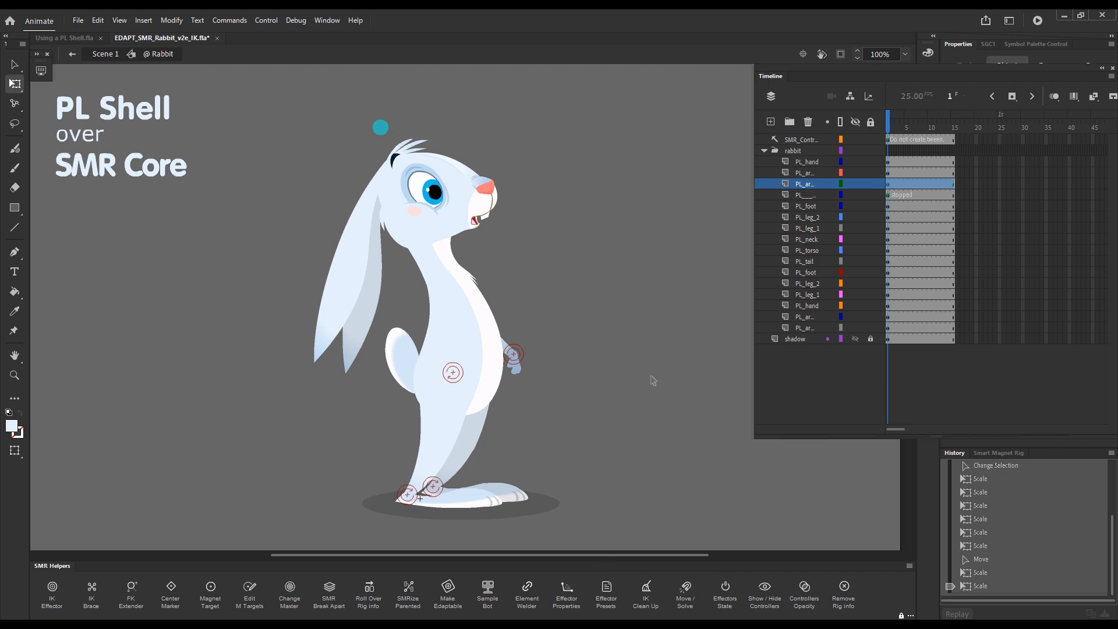
{"action": "key", "text": "space"}
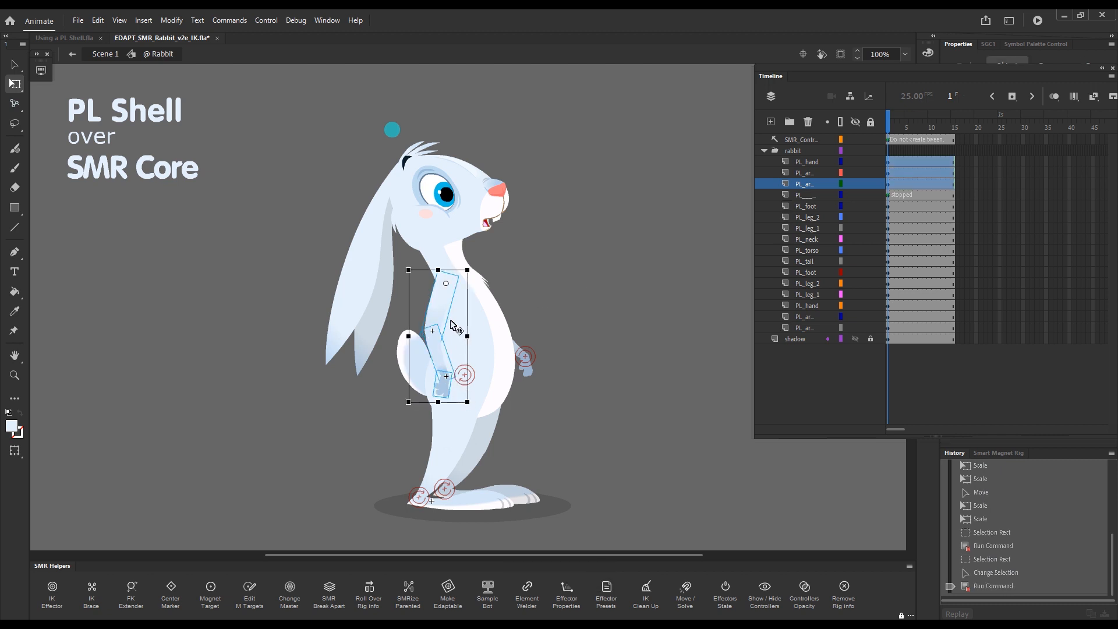
{"action": "mouse_move", "coordinate": [444, 377]}
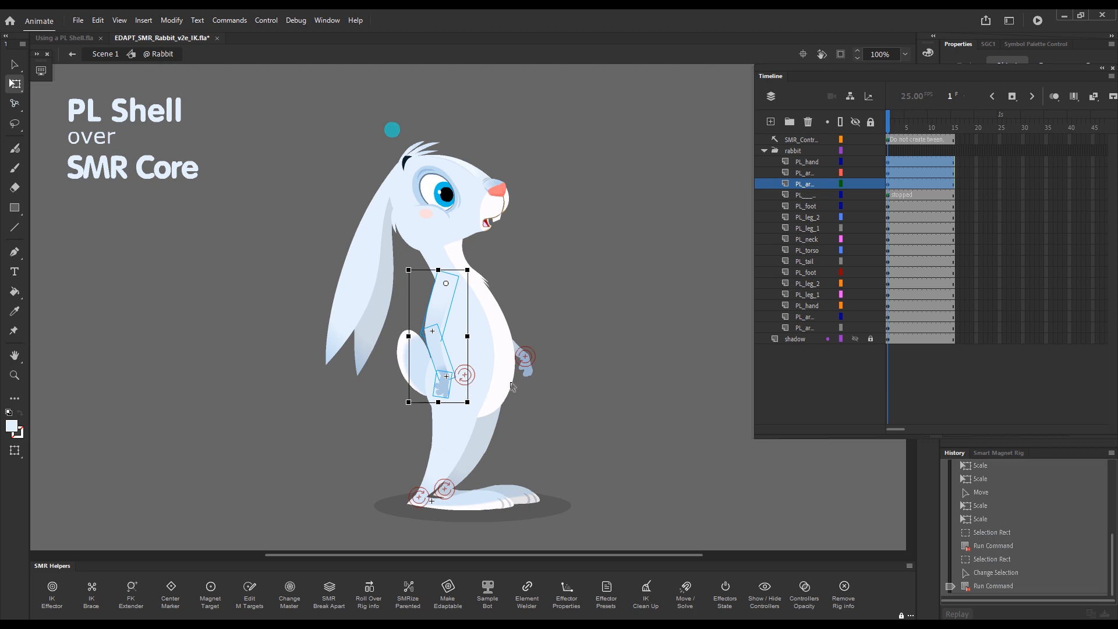
{"action": "mouse_move", "coordinate": [534, 375]}
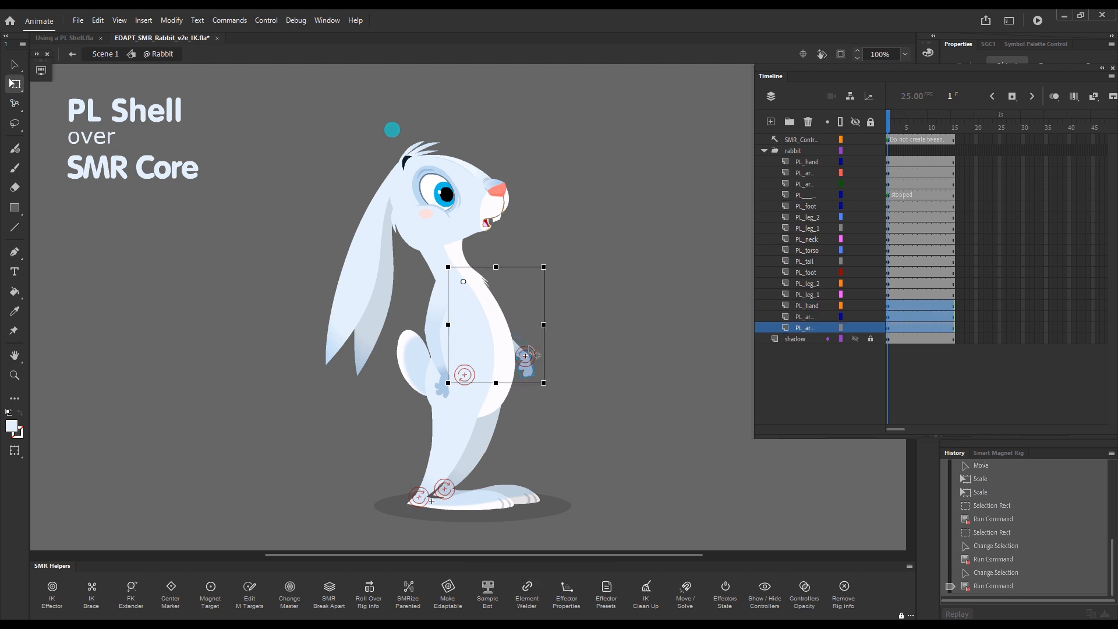
{"action": "mouse_move", "coordinate": [462, 282]}
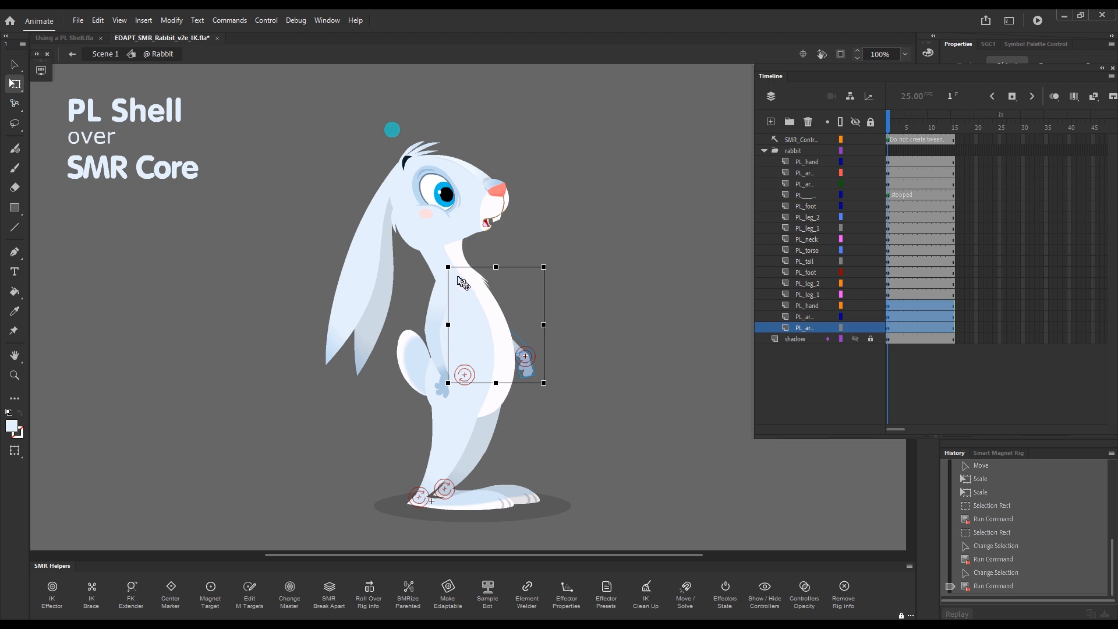
{"action": "mouse_move", "coordinate": [555, 392]}
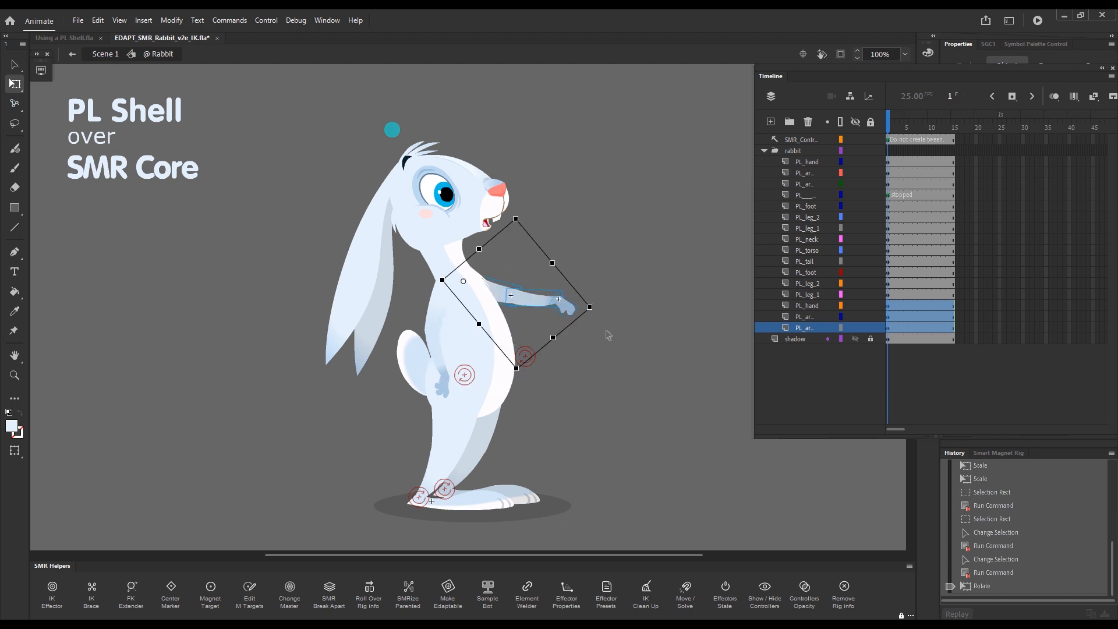
{"action": "key", "text": "ctrl+z"}
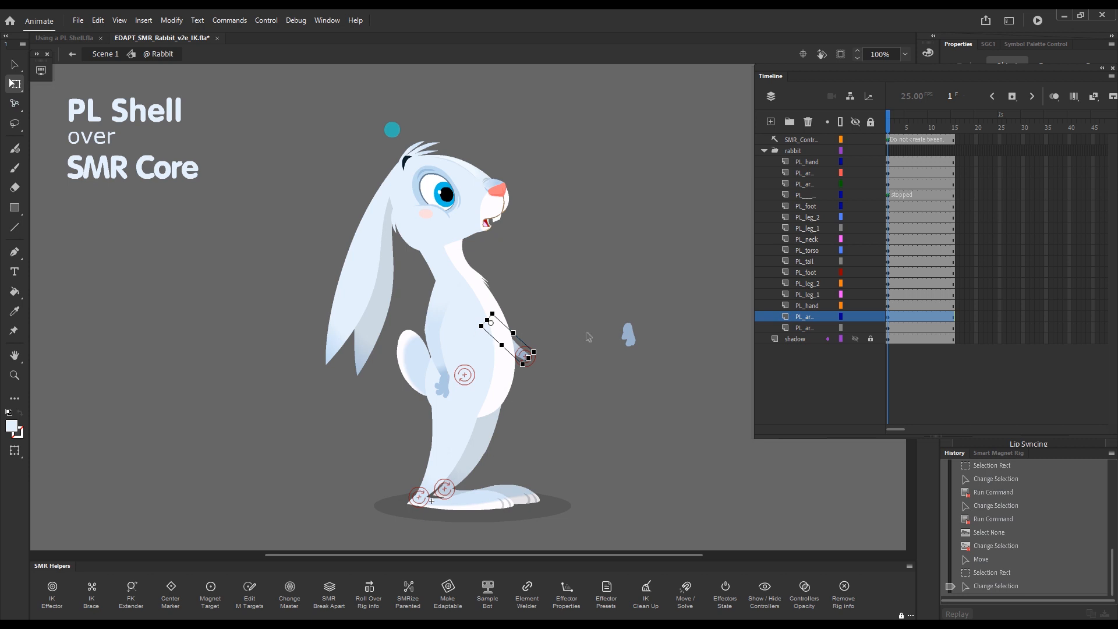
{"action": "mouse_move", "coordinate": [565, 401]}
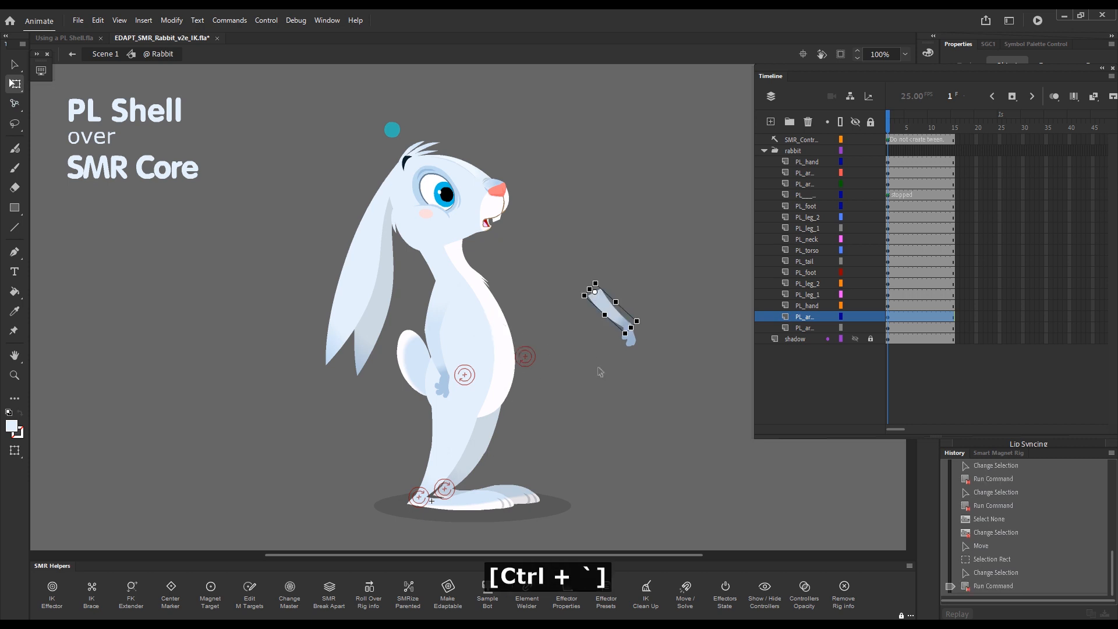
{"action": "mouse_move", "coordinate": [592, 375]}
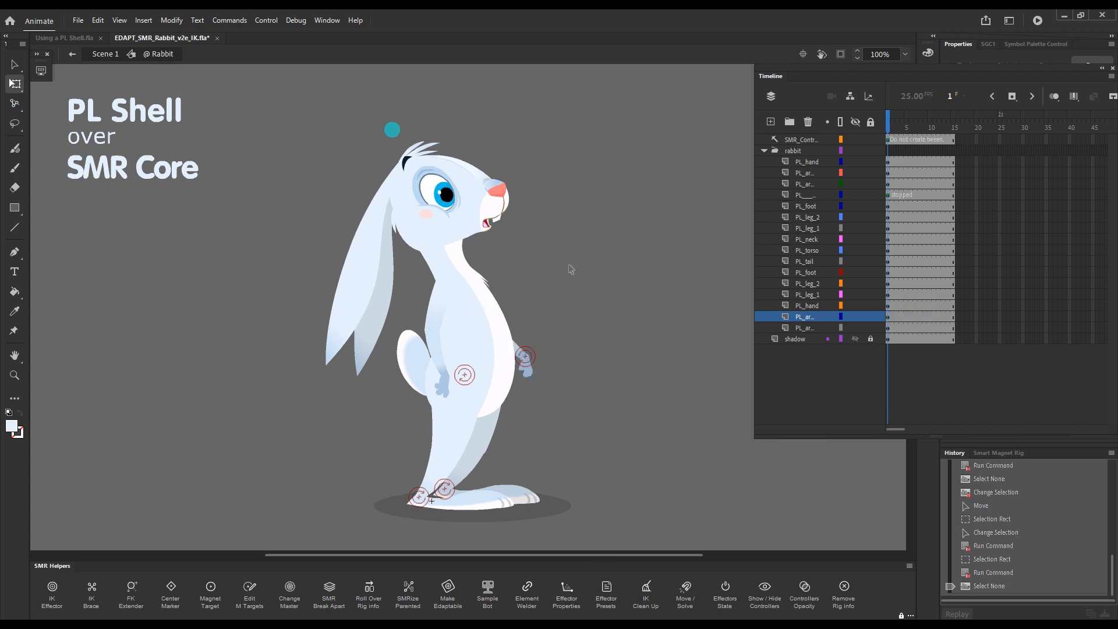
{"action": "mouse_move", "coordinate": [553, 313]}
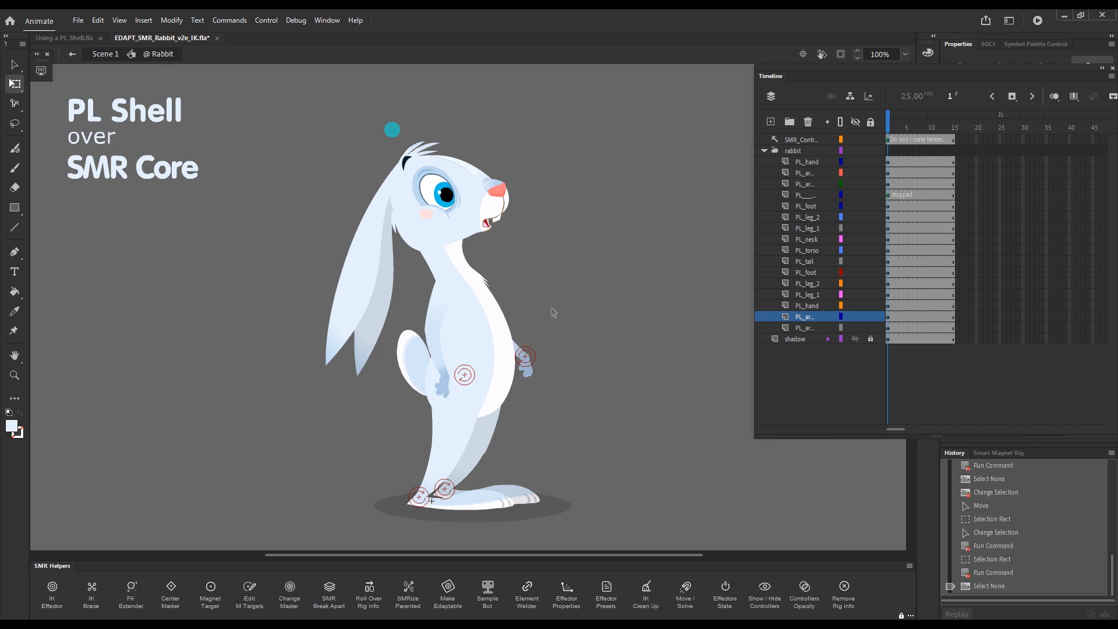
{"action": "mouse_move", "coordinate": [617, 126]}
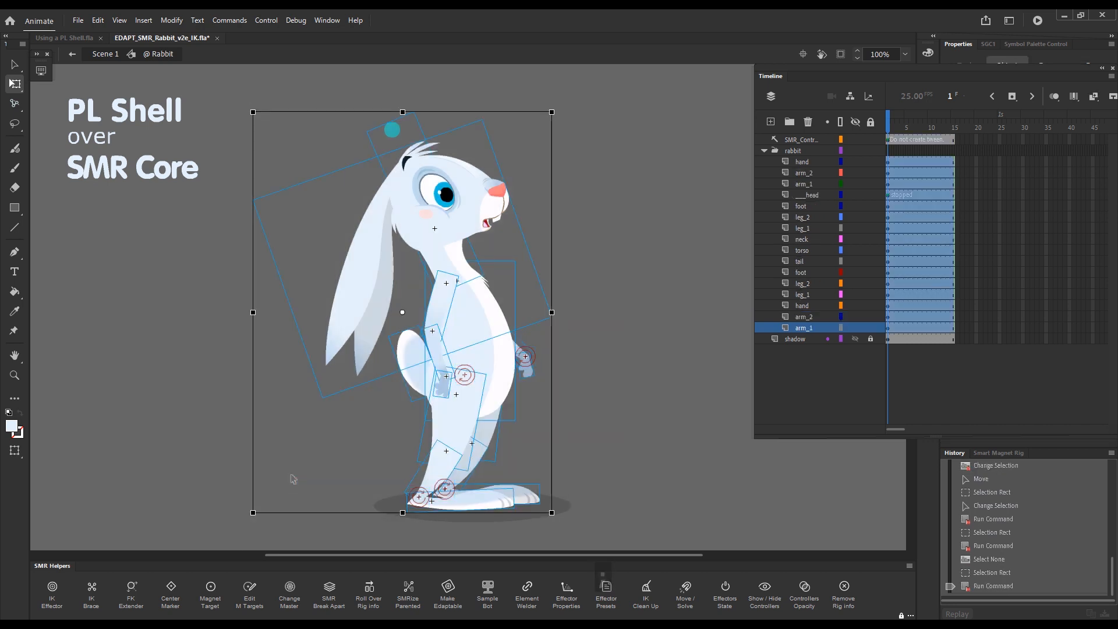
{"action": "left_click", "coordinate": [646, 264]}
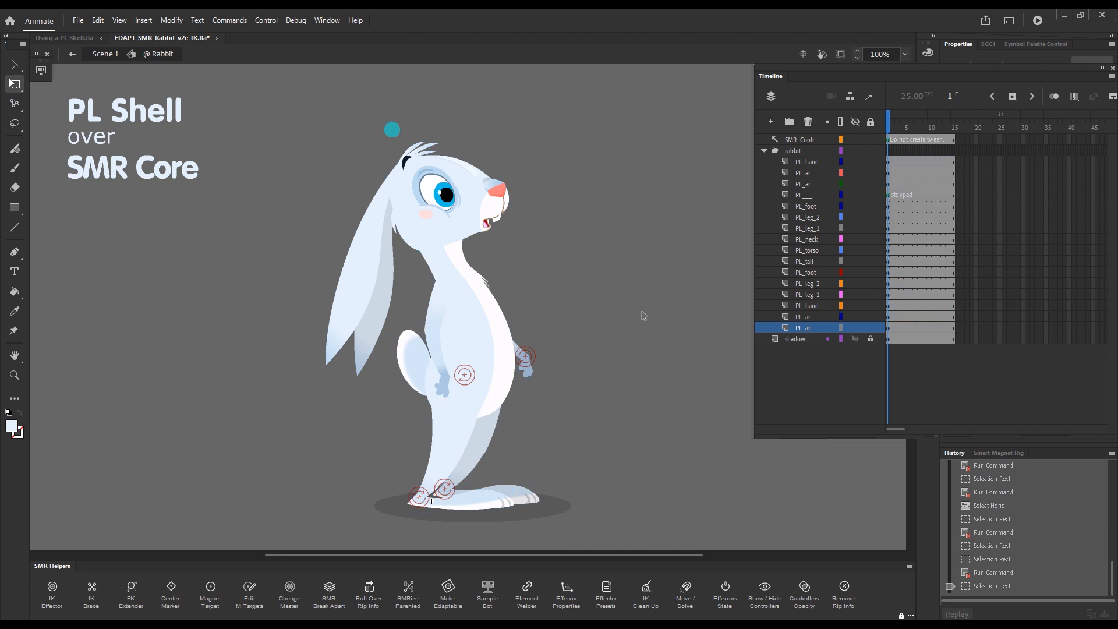
{"action": "mouse_move", "coordinate": [638, 312]}
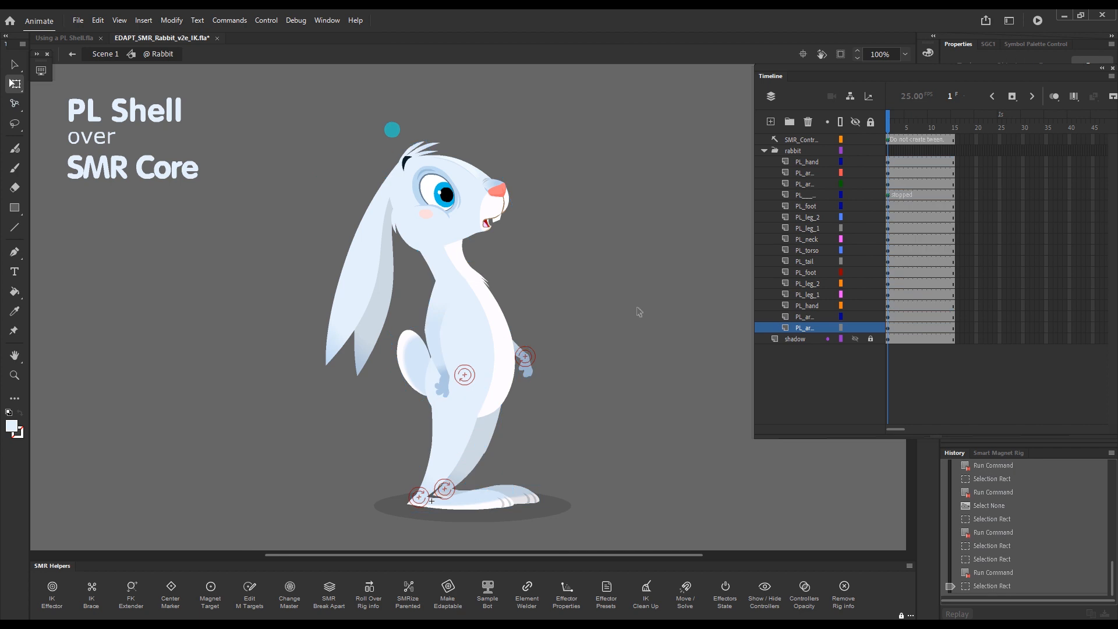
{"action": "left_click", "coordinate": [64, 38]}
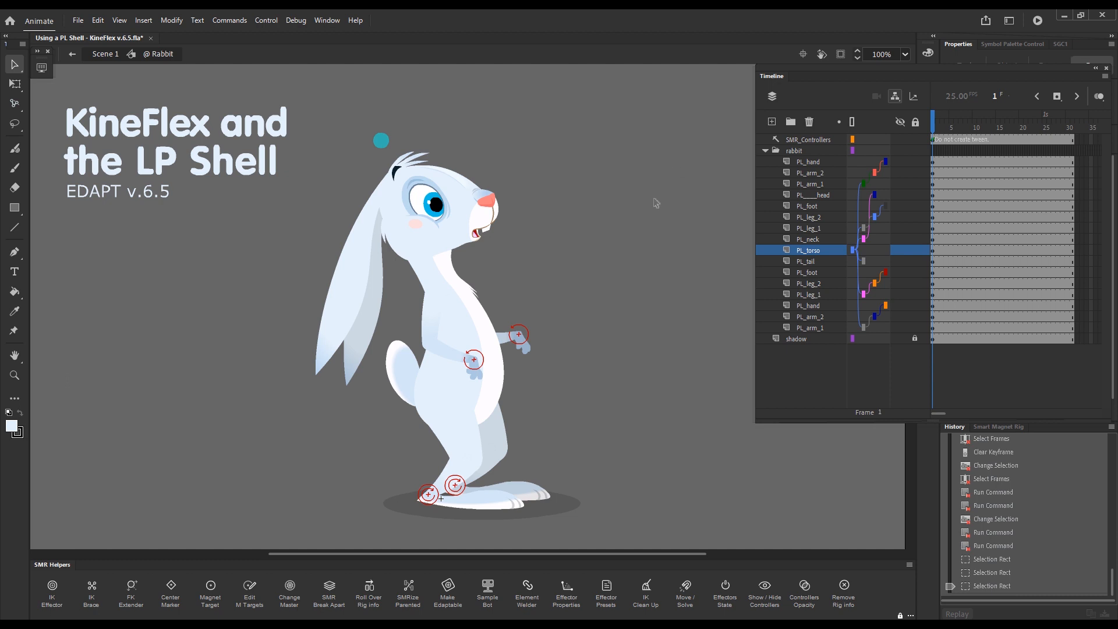
{"action": "mouse_move", "coordinate": [647, 222]}
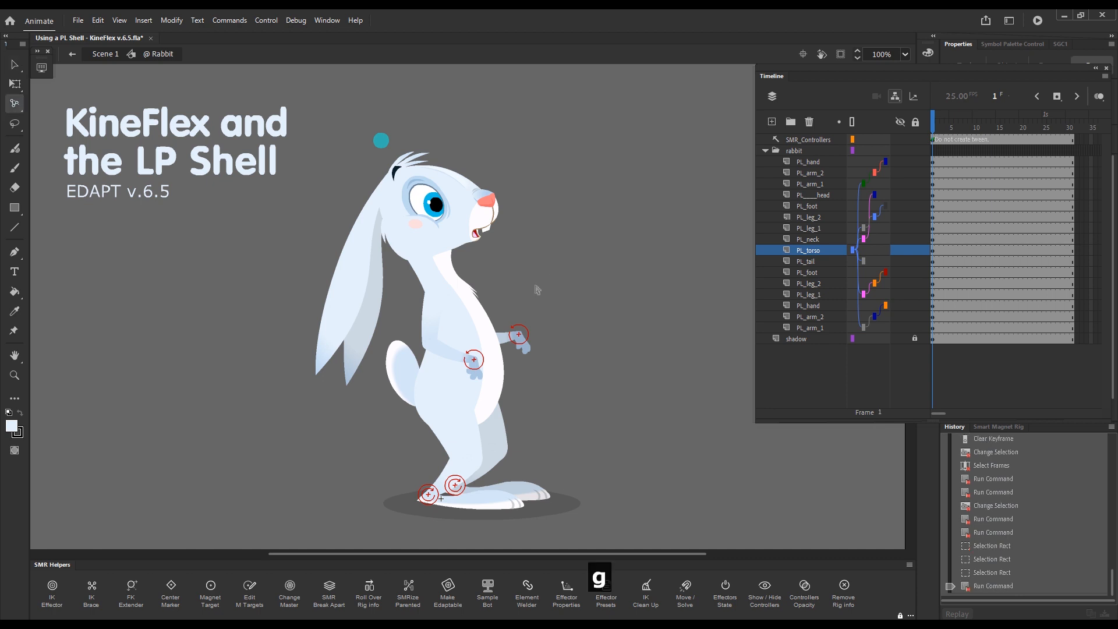
{"action": "mouse_move", "coordinate": [485, 337]}
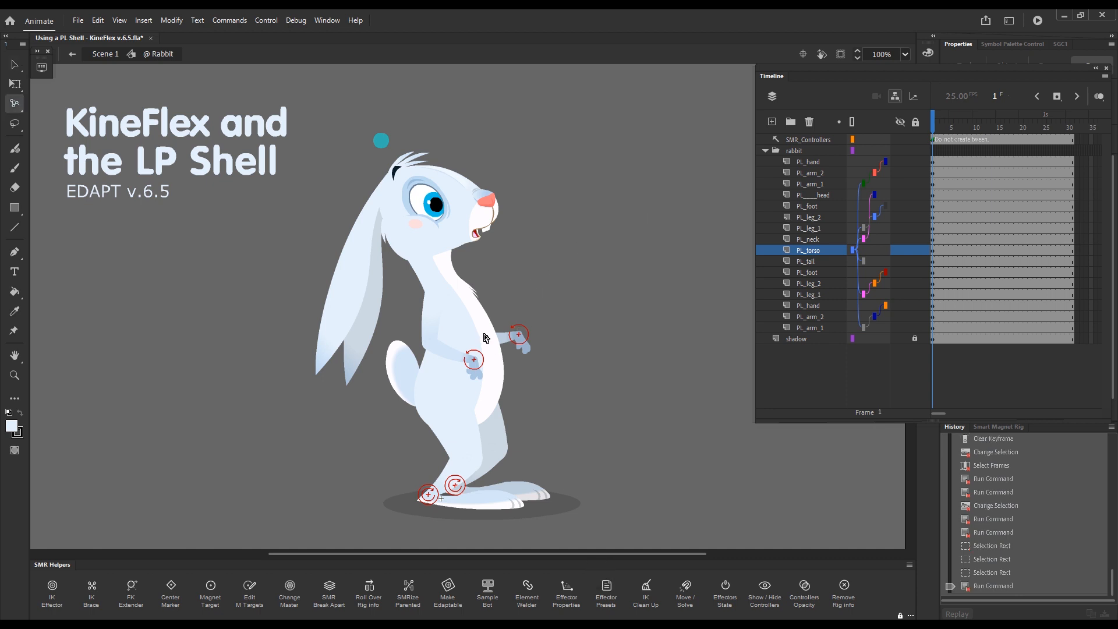
Bend the rabbit's arm chain with KineFlex and classic-tween all body layers to frame 16
{"action": "key", "text": "shift"}
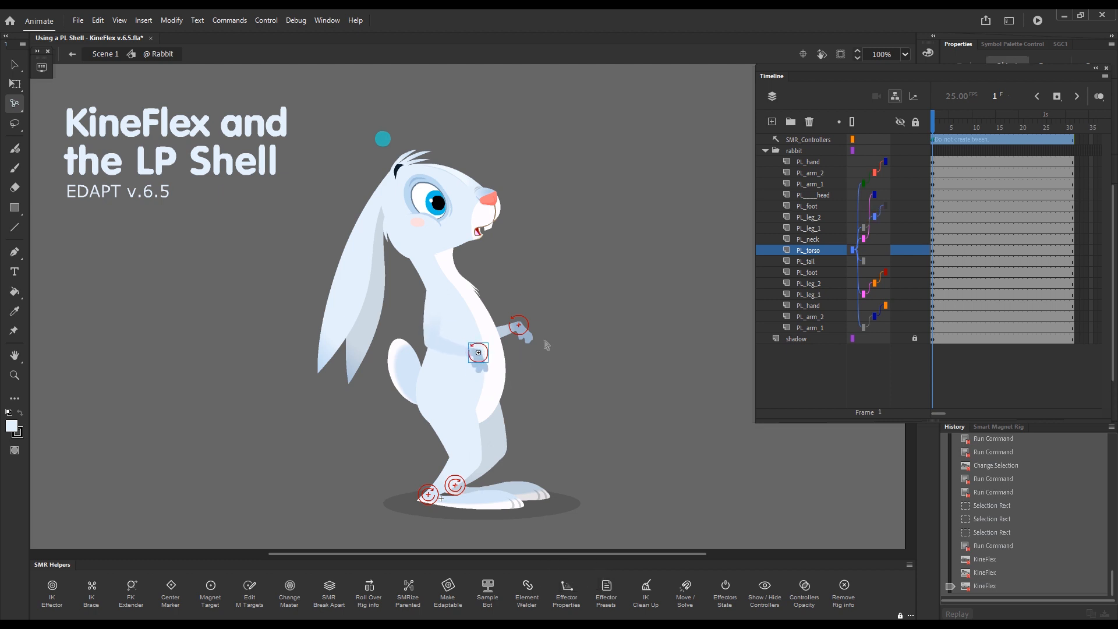
{"action": "mouse_move", "coordinate": [569, 323]}
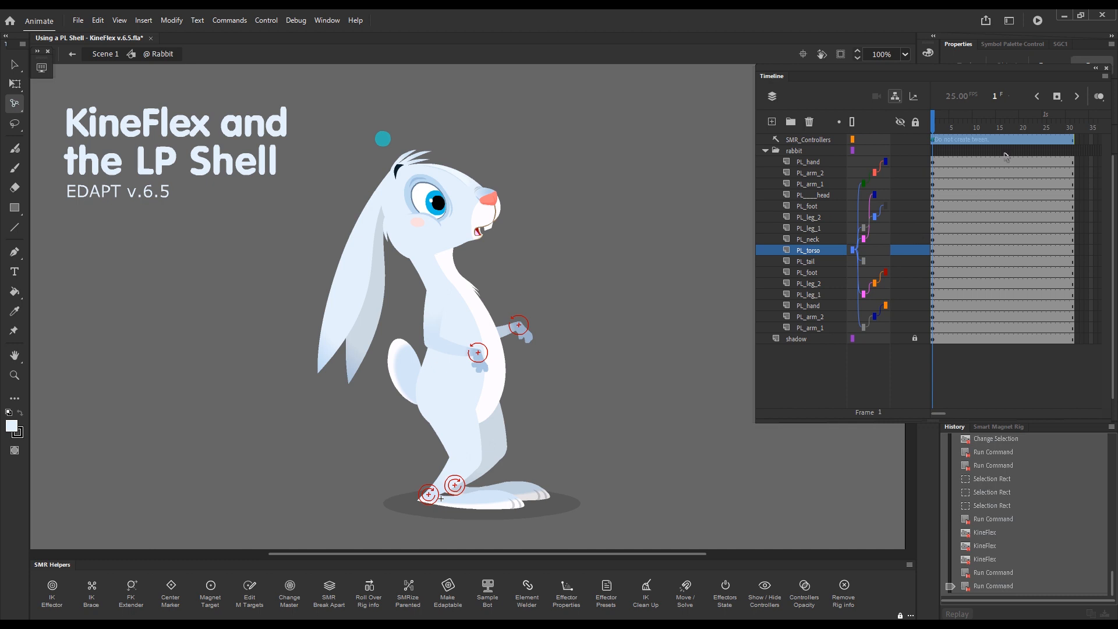
{"action": "left_click", "coordinate": [1002, 121]}
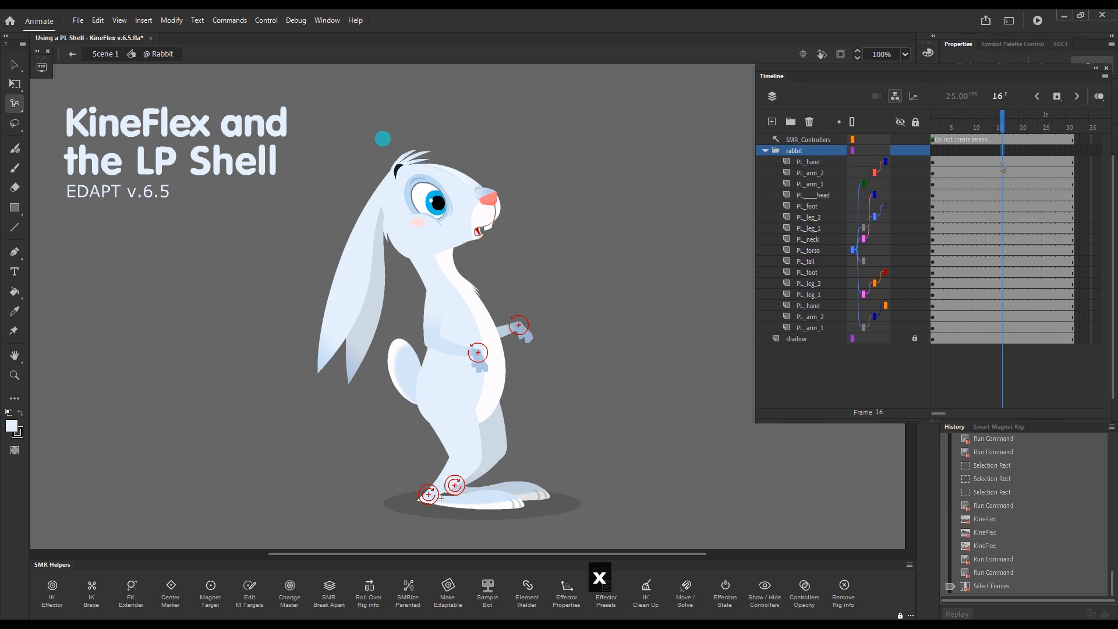
{"action": "key", "text": "shift"}
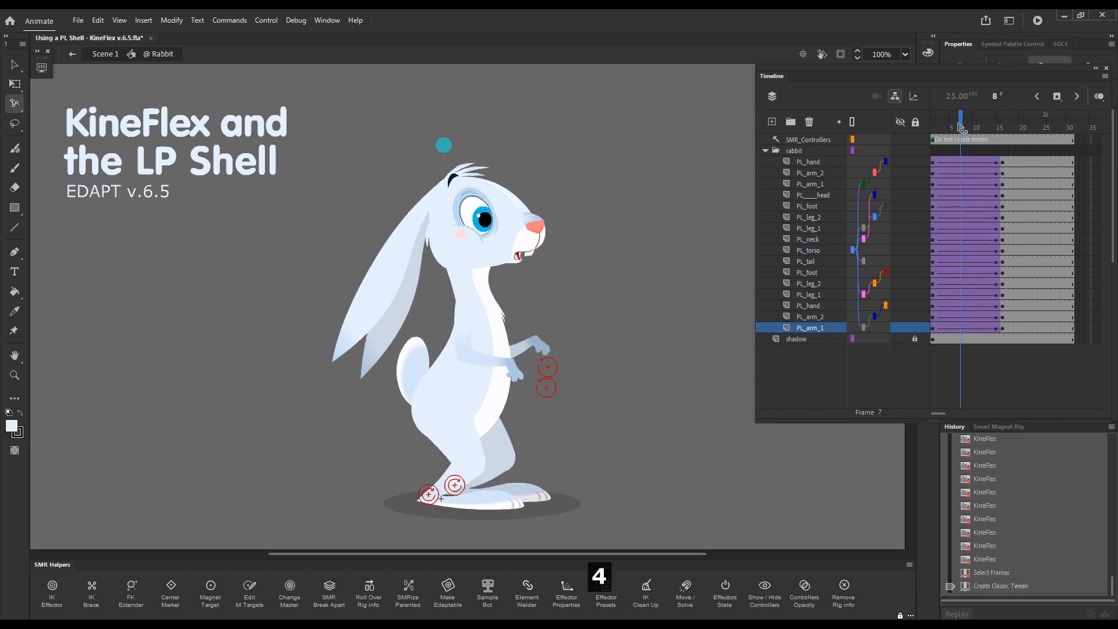
At frame 1, toggle parenting off the leg and foot pieces, restoring foot, leg_2 and leg_1
{"action": "left_click", "coordinate": [1002, 117]}
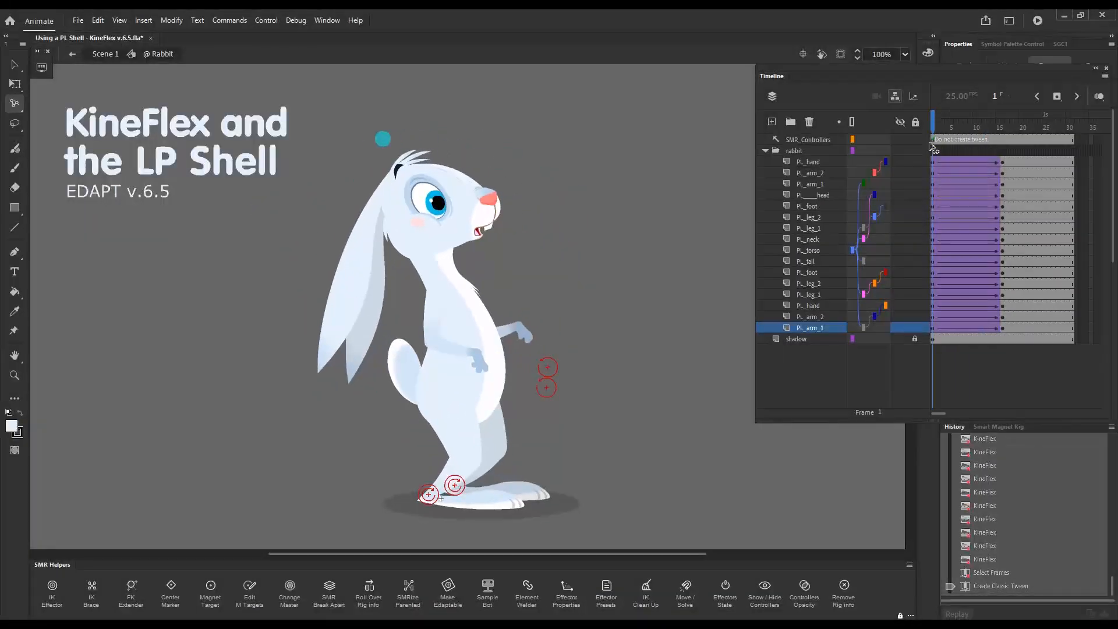
{"action": "left_click", "coordinate": [962, 114]}
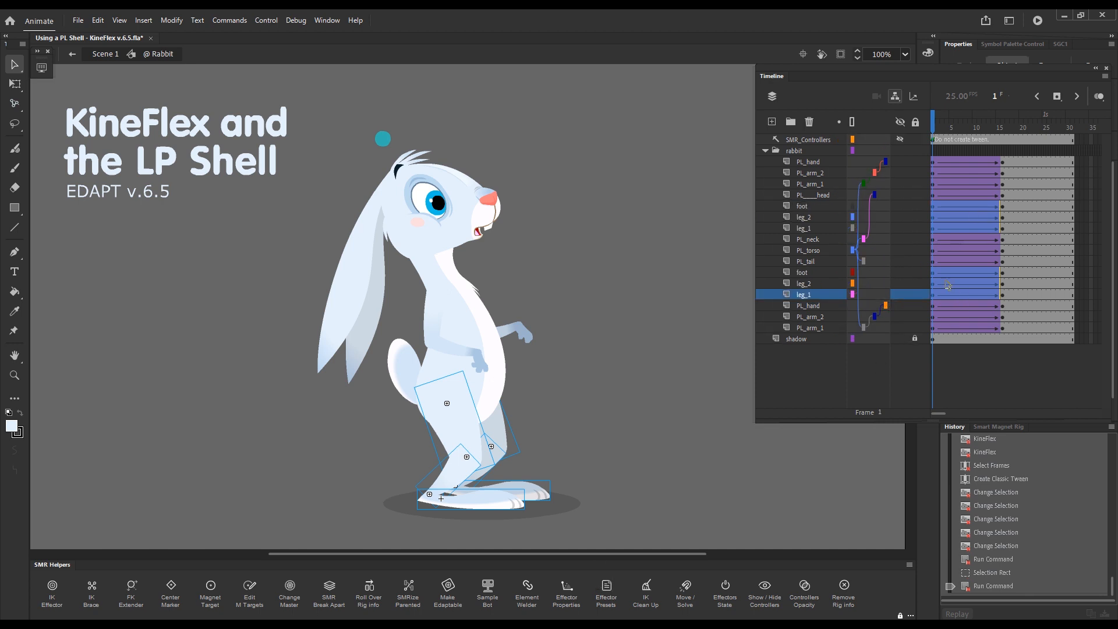
Remove the tweens and clear the extra keyframes on both foot layers
{"action": "left_click", "coordinate": [997, 121]}
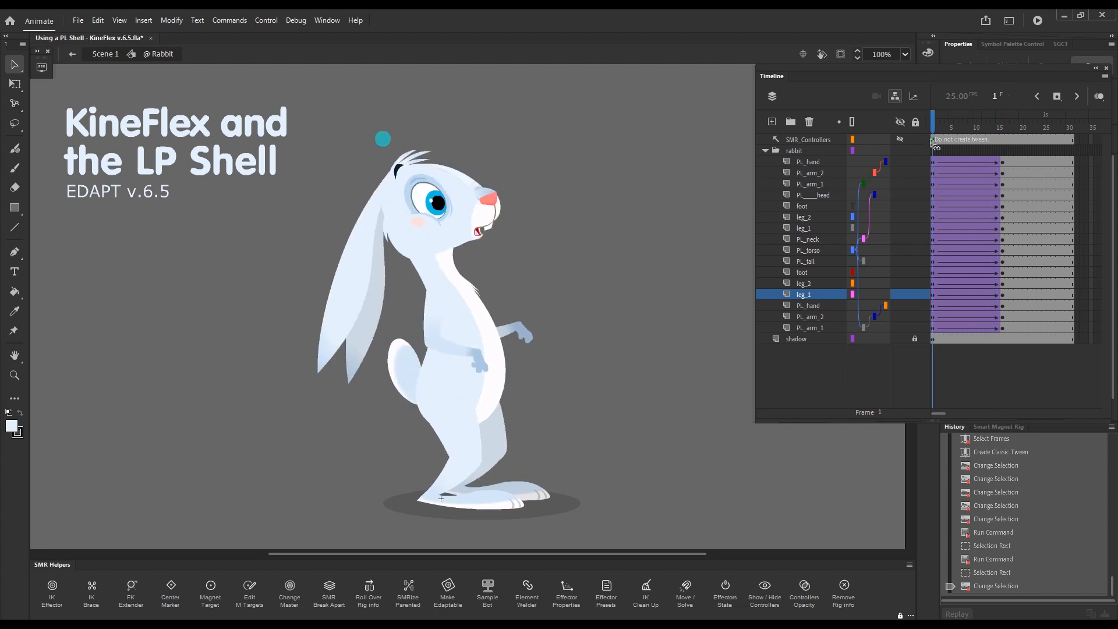
{"action": "left_click", "coordinate": [961, 121]}
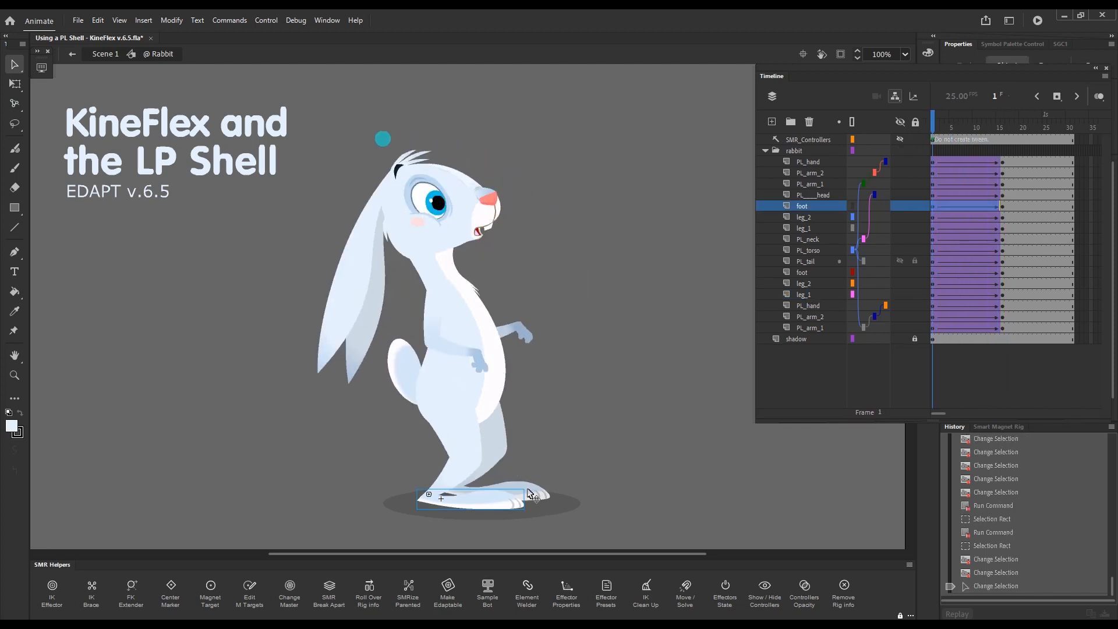
{"action": "left_click", "coordinate": [989, 121]}
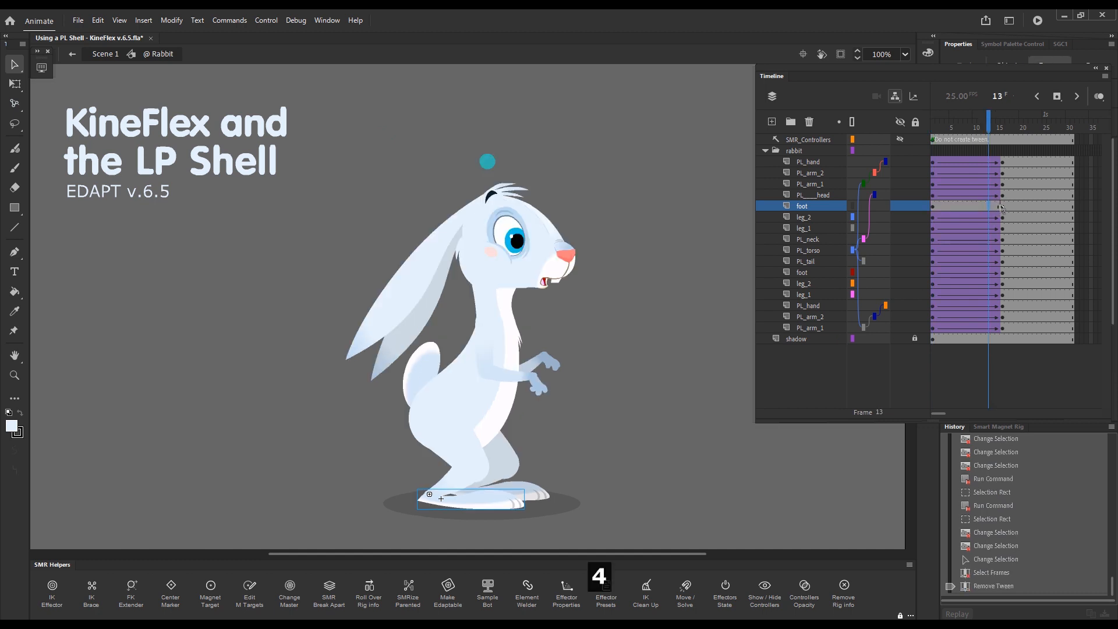
{"action": "key", "text": "shift+x"}
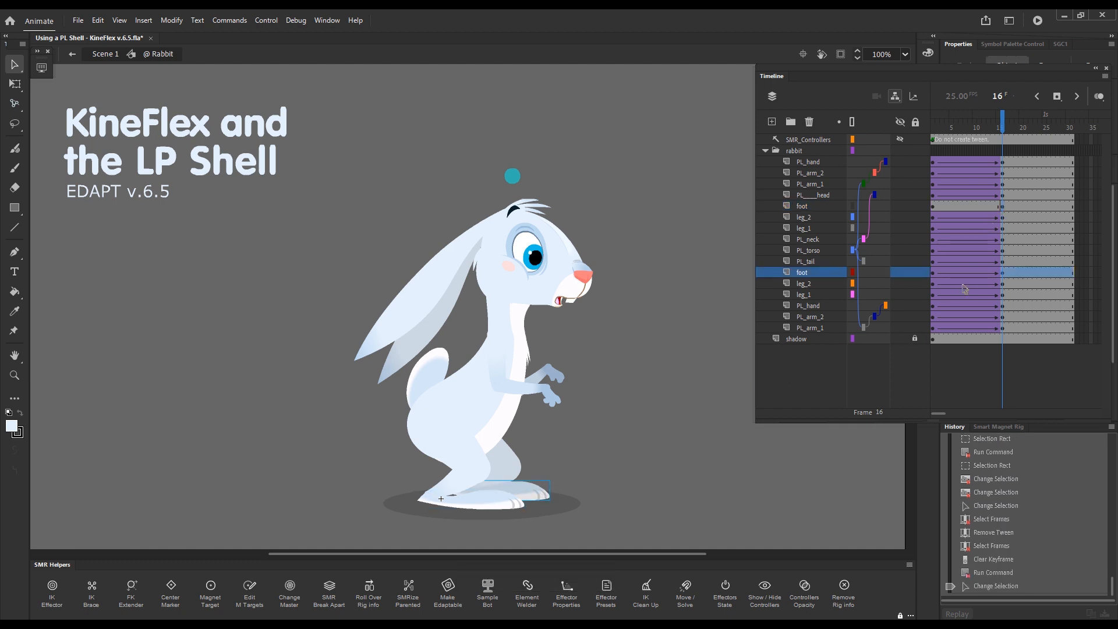
{"action": "left_click", "coordinate": [960, 123]}
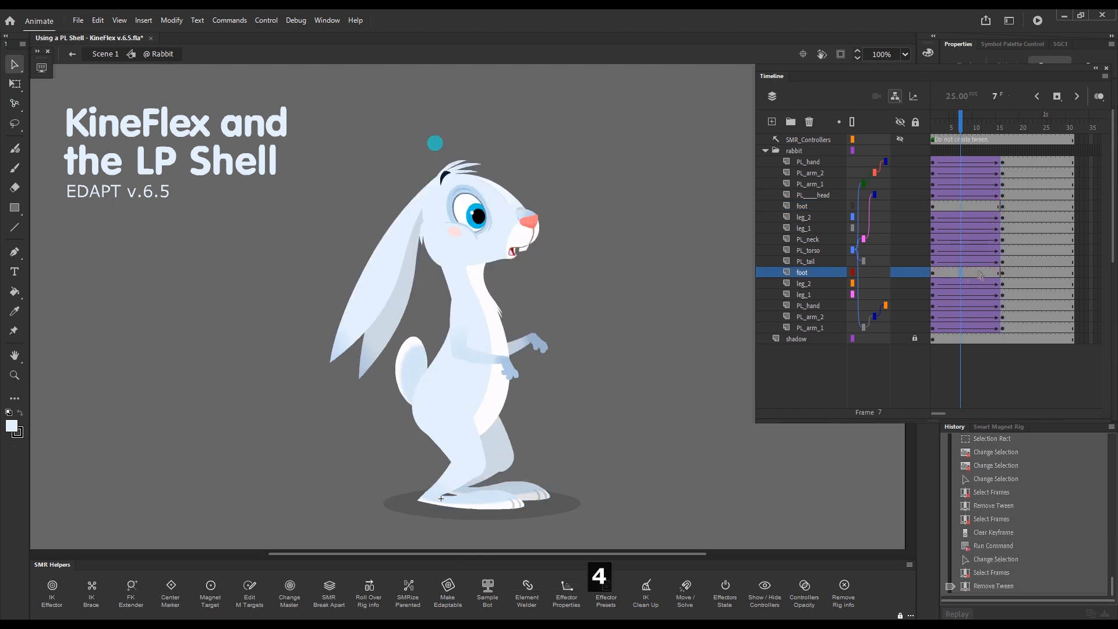
{"action": "key", "text": "Shift+x"}
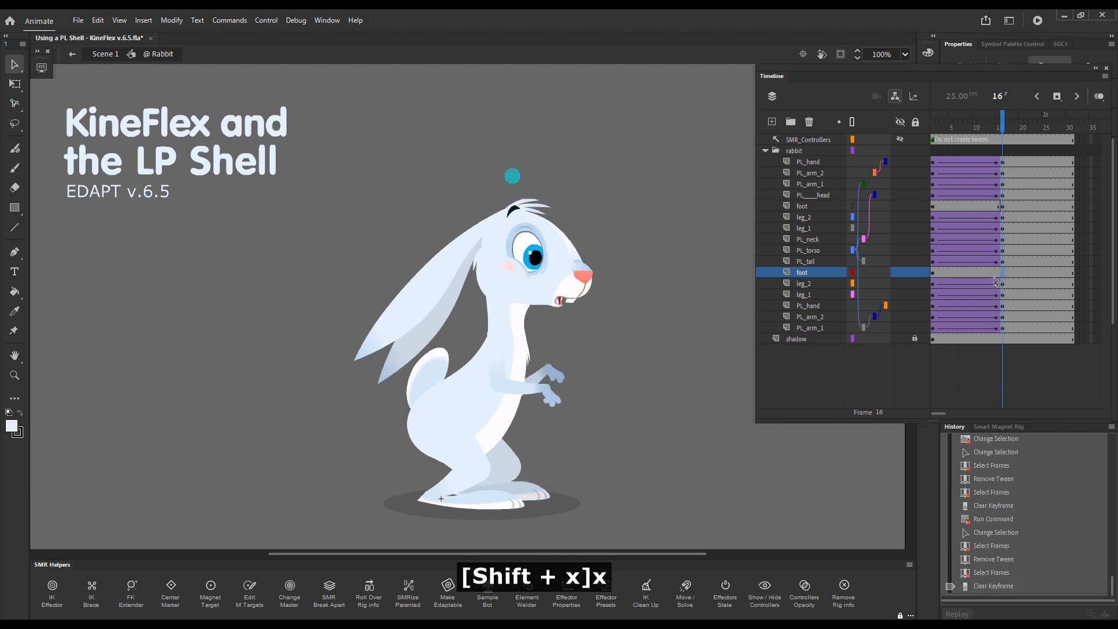
{"action": "left_click", "coordinate": [1023, 124]}
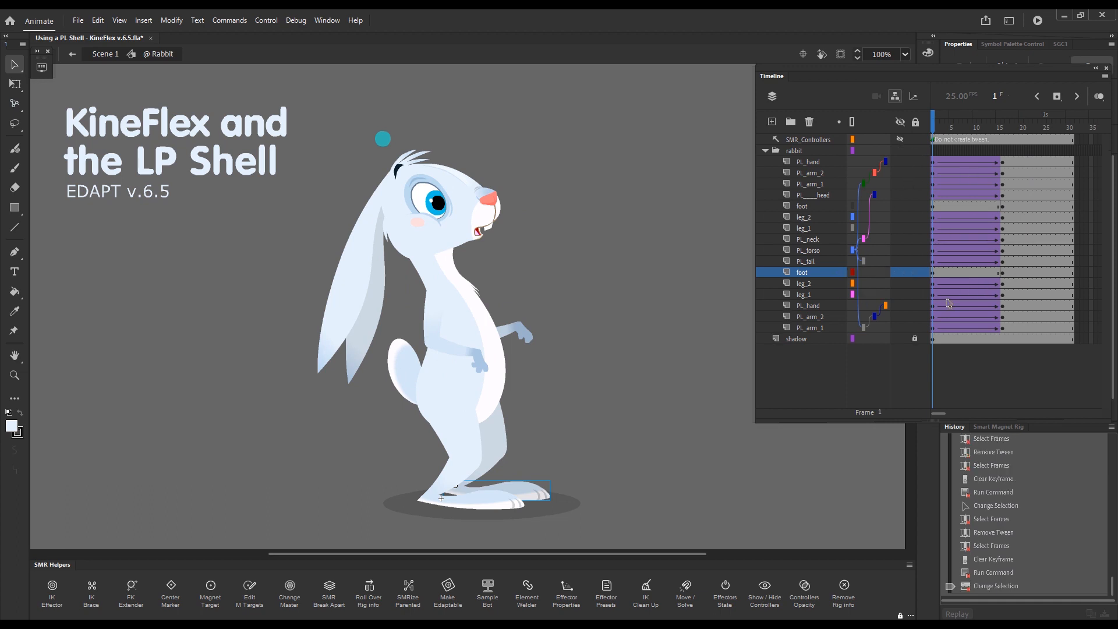
{"action": "mouse_move", "coordinate": [698, 411]}
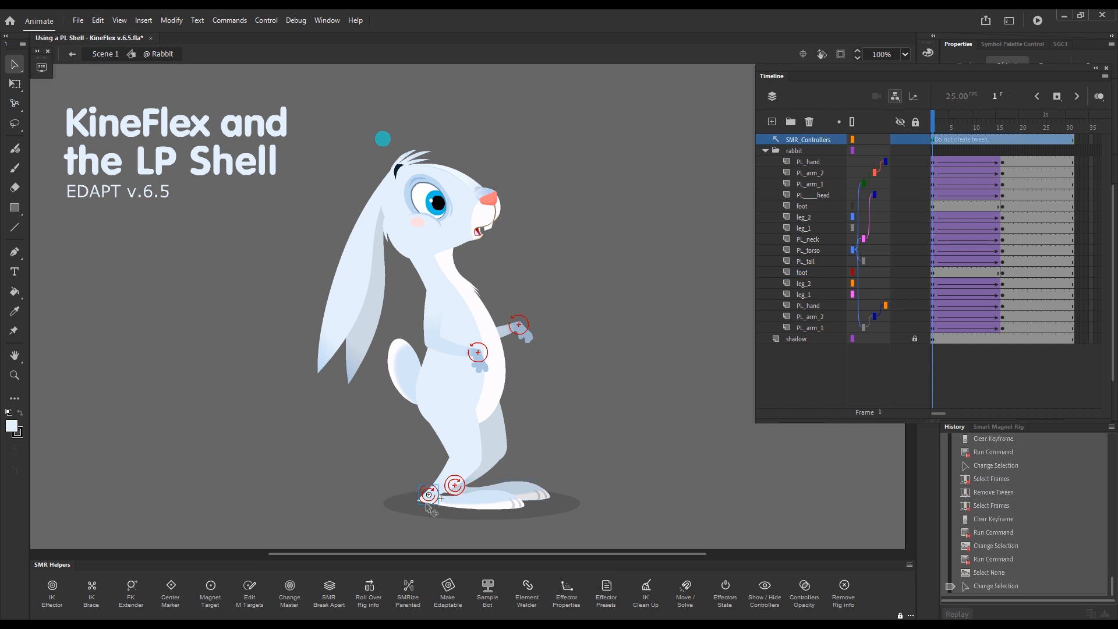
{"action": "mouse_move", "coordinate": [644, 594]}
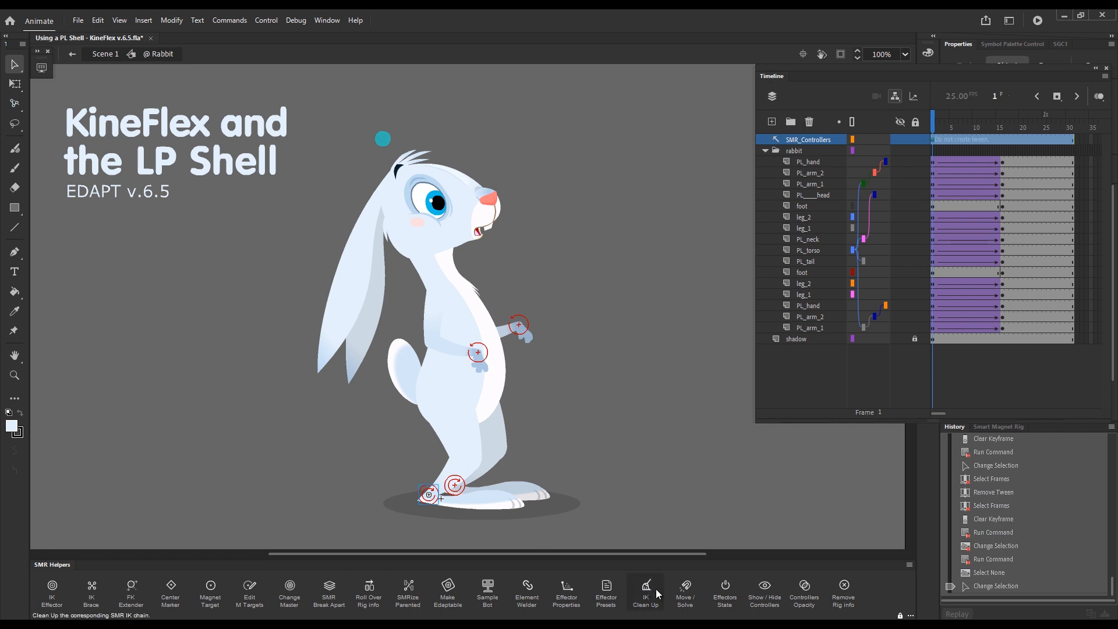
{"action": "mouse_move", "coordinate": [658, 571]}
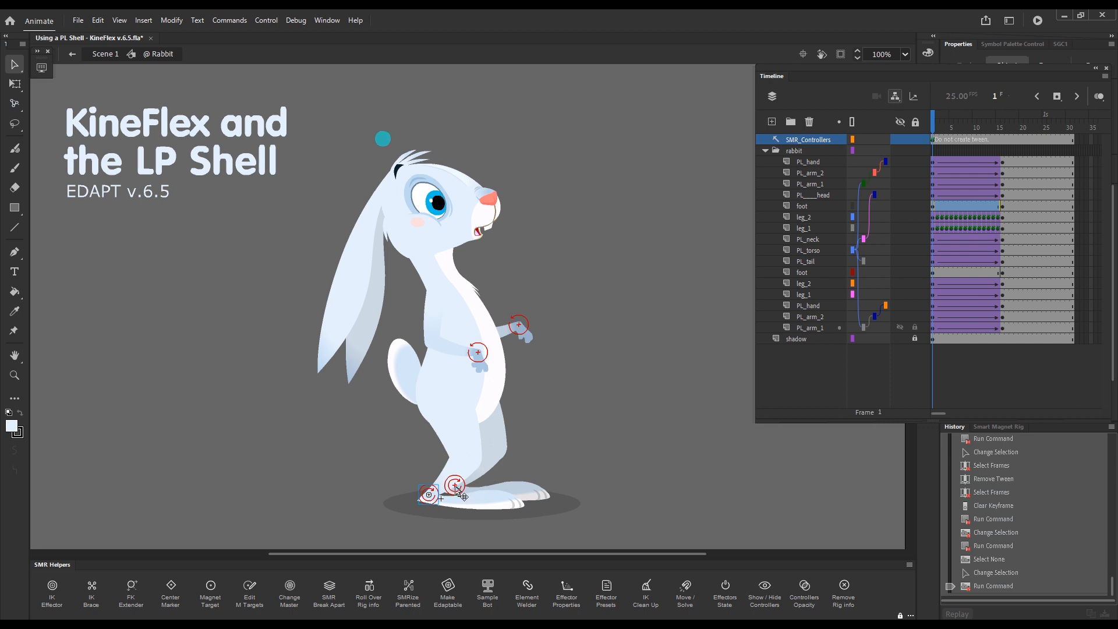
Bake the second leg's IK chain into per-frame poses and check the pose at frame 14
{"action": "left_click", "coordinate": [454, 485]}
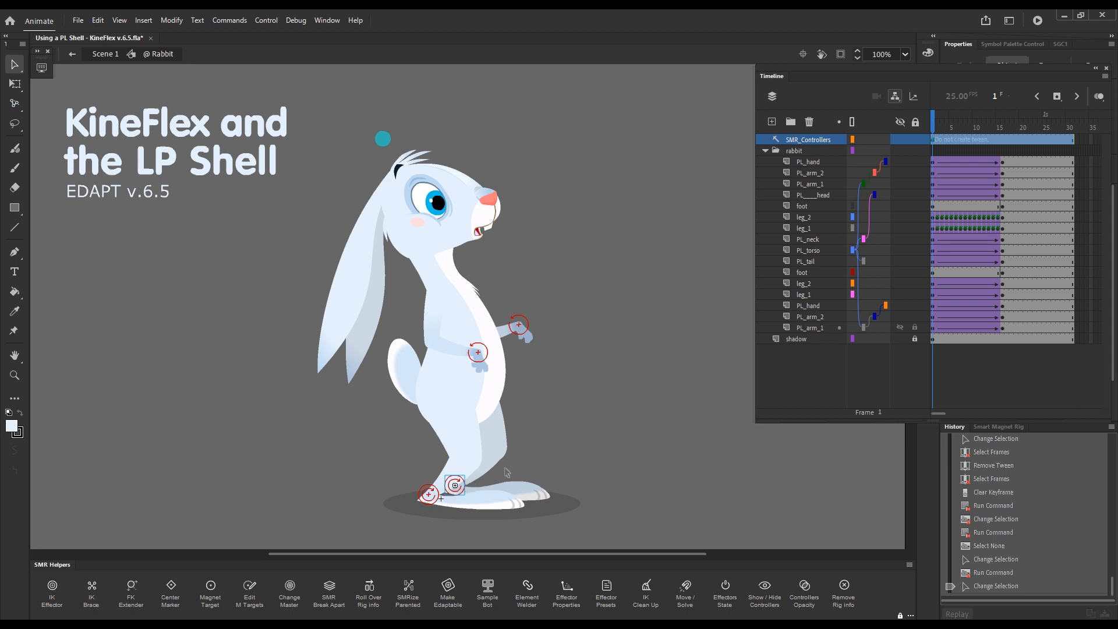
{"action": "key", "text": "Alt+q"}
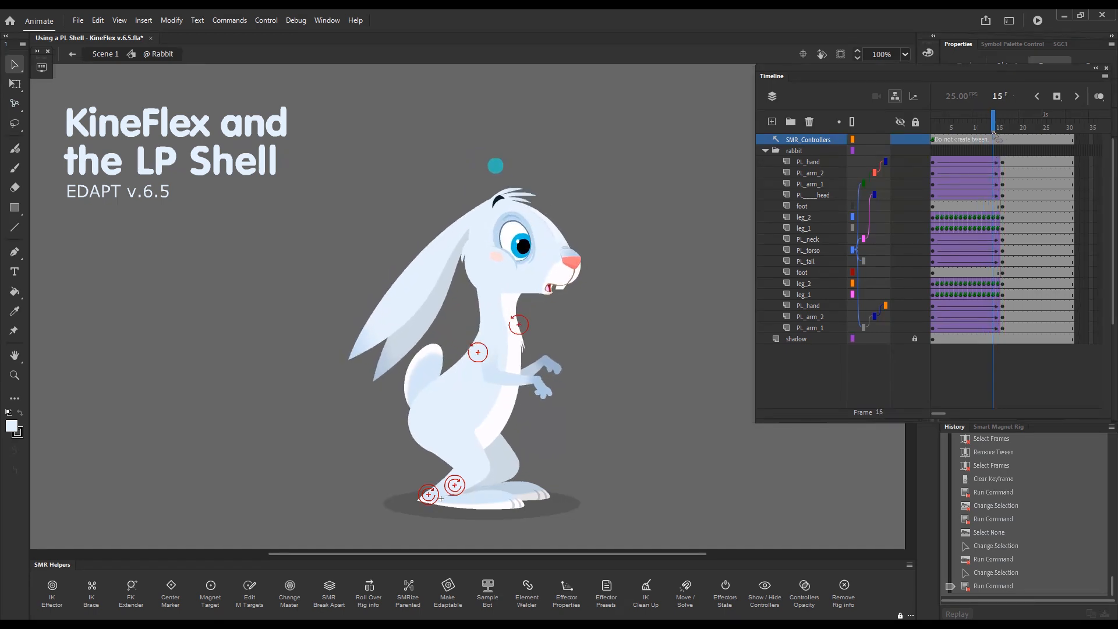
{"action": "left_click", "coordinate": [941, 121]}
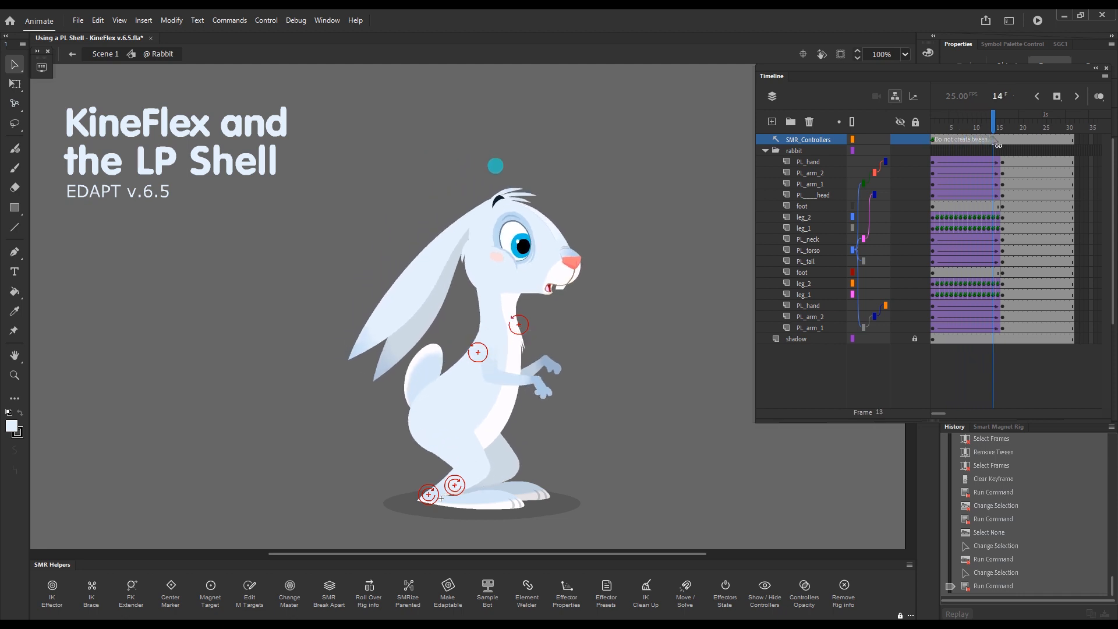
{"action": "left_click", "coordinate": [941, 121]}
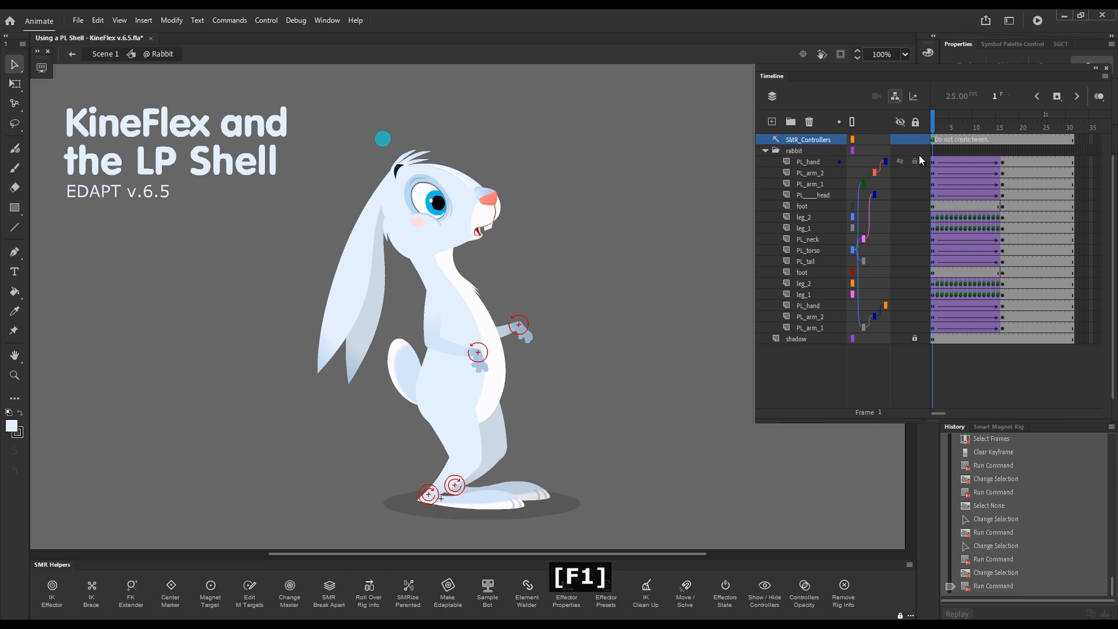
{"action": "left_click", "coordinate": [1001, 121]}
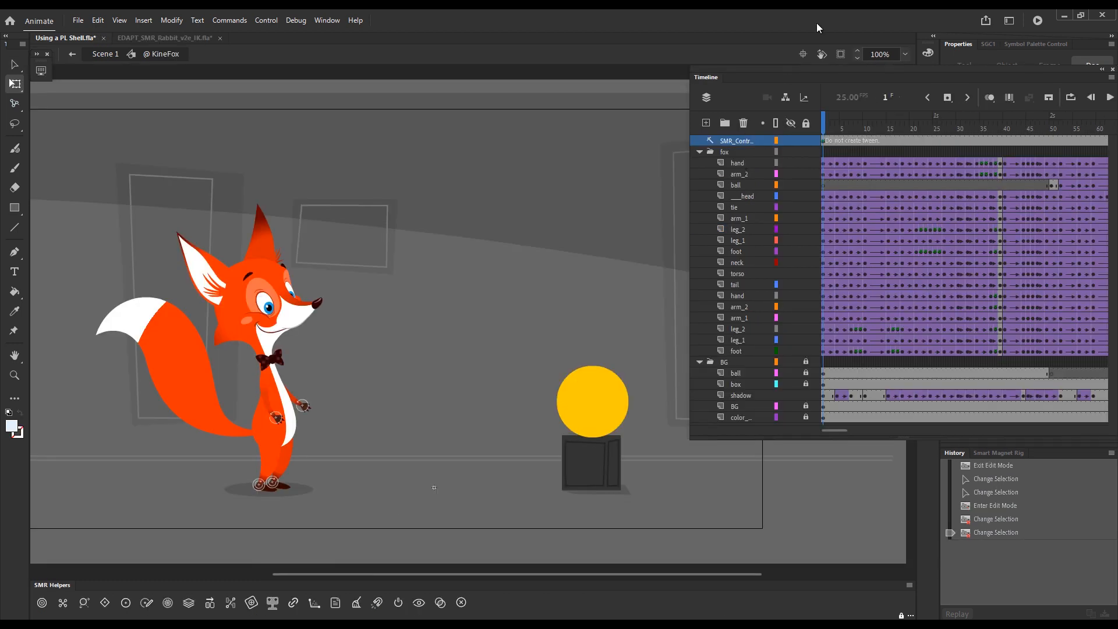
{"action": "mouse_move", "coordinate": [809, 164]}
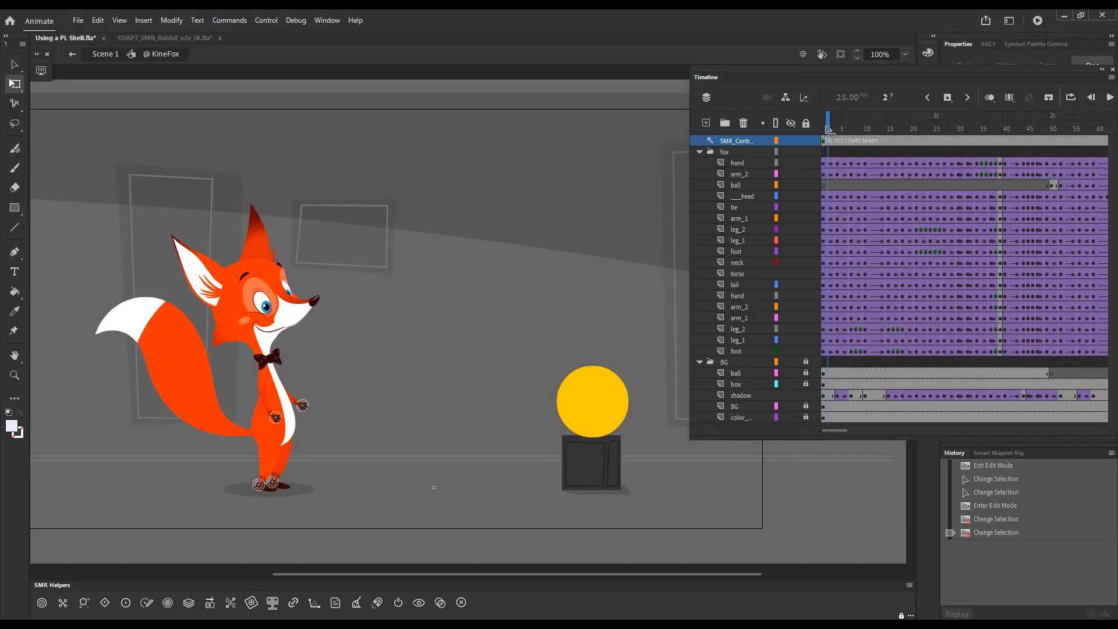
{"action": "left_click", "coordinate": [851, 121]}
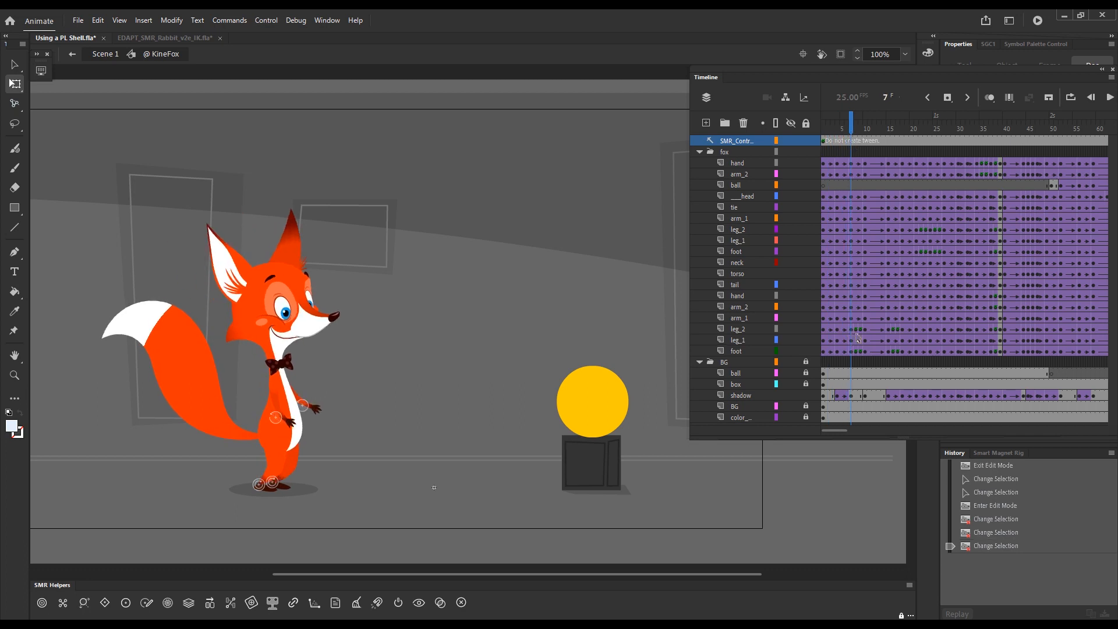
{"action": "mouse_move", "coordinate": [863, 361]}
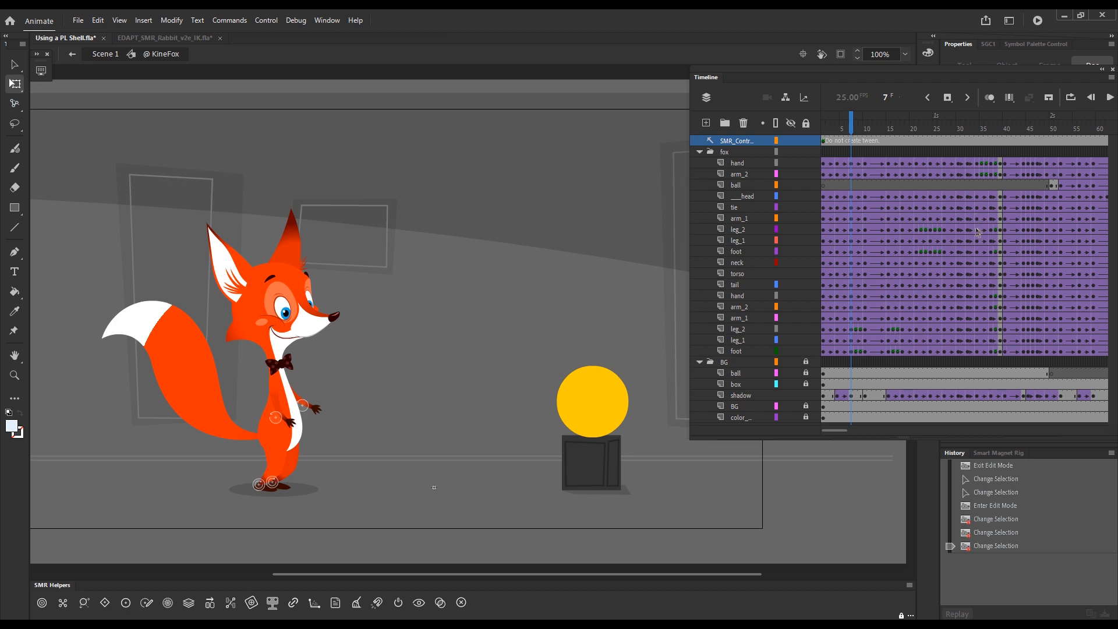
{"action": "mouse_move", "coordinate": [855, 133]}
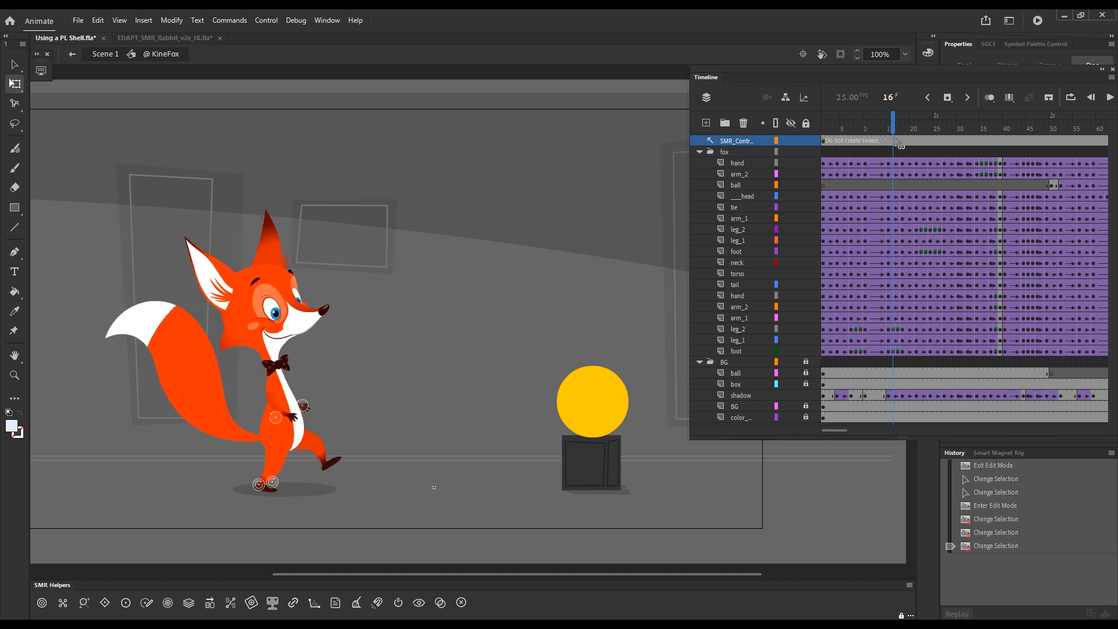
{"action": "left_click", "coordinate": [911, 129]}
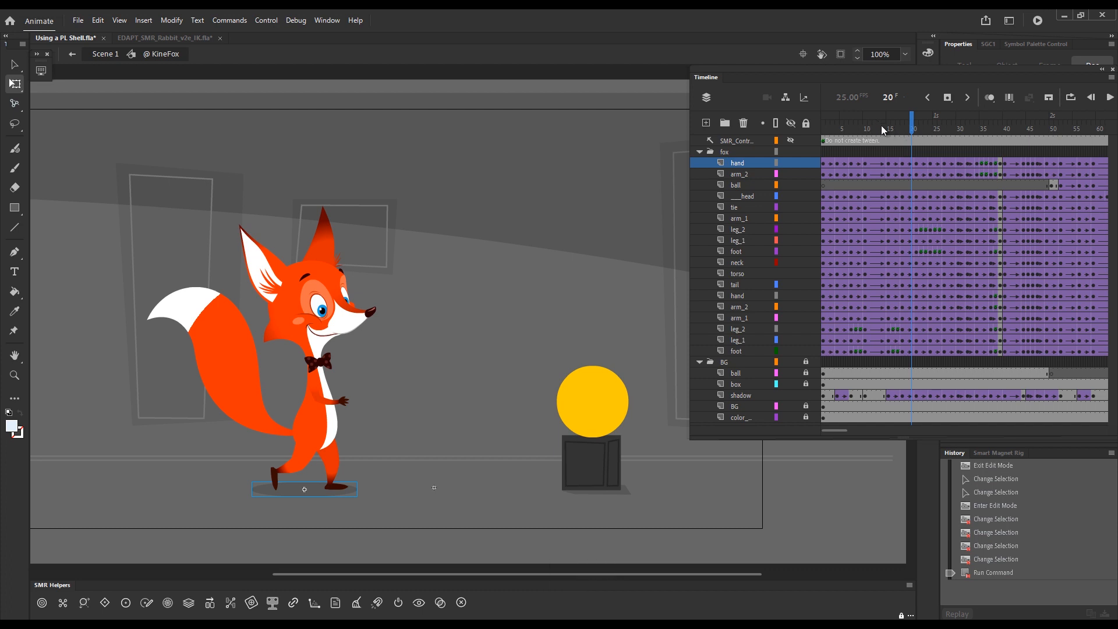
Clear the redundant keyframes on the leg_2 and foot layers with Clear Keyframe
{"action": "left_click", "coordinate": [861, 129]}
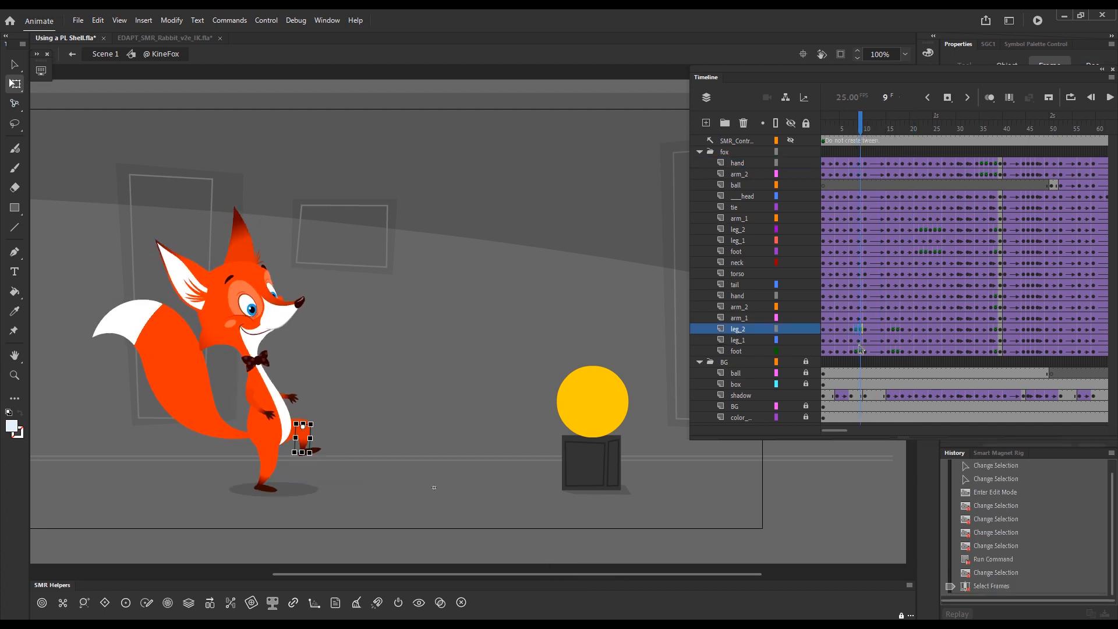
{"action": "key", "text": "shift"}
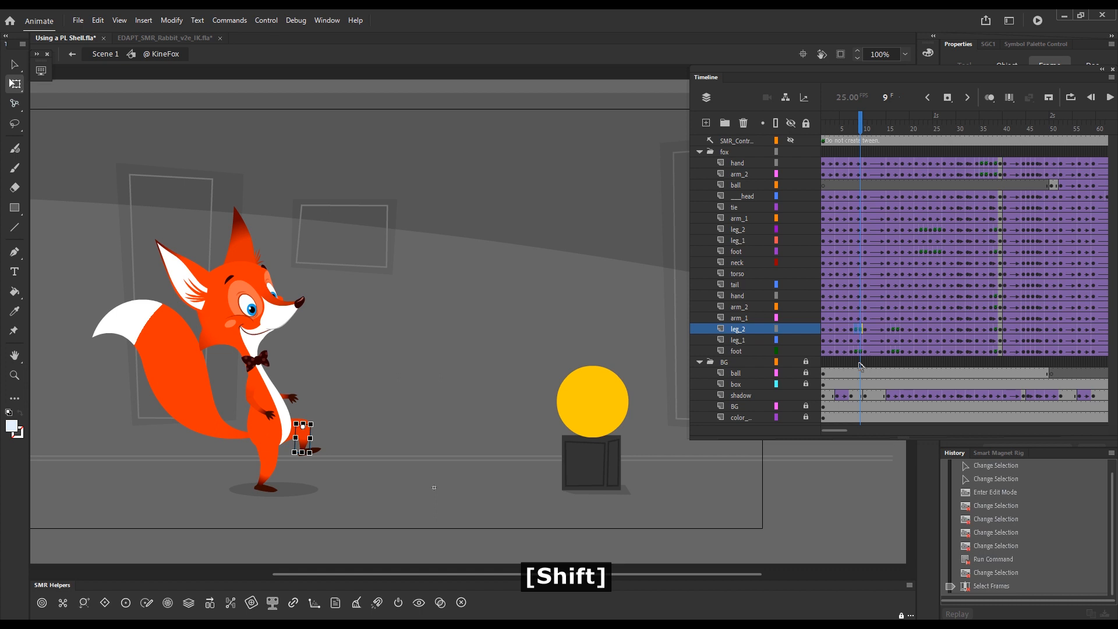
{"action": "left_click", "coordinate": [736, 350]}
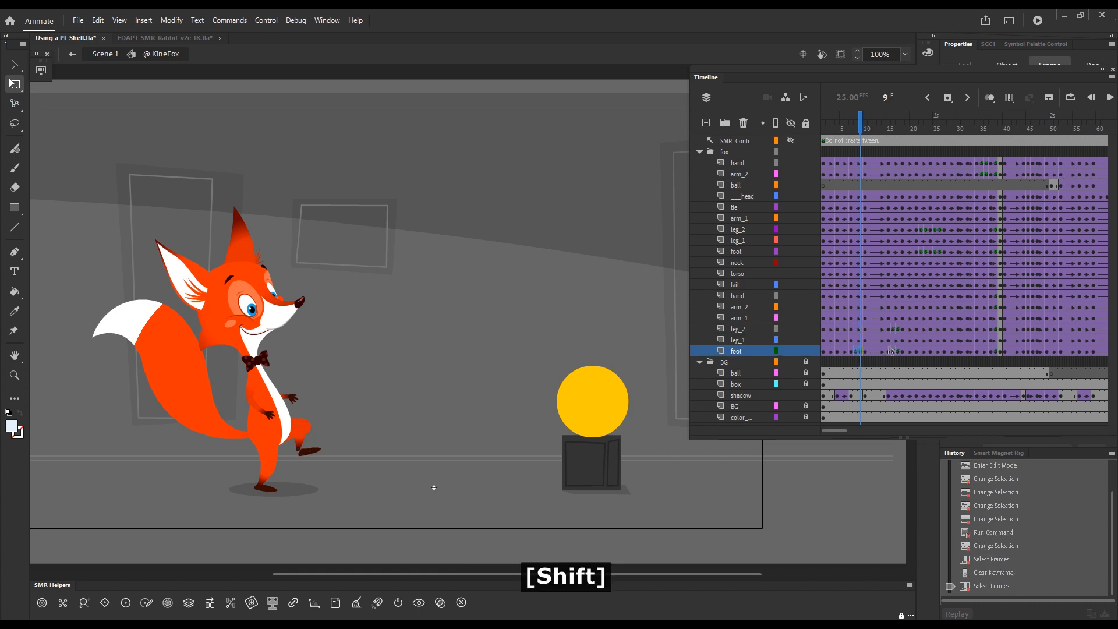
{"action": "left_click", "coordinate": [898, 128]}
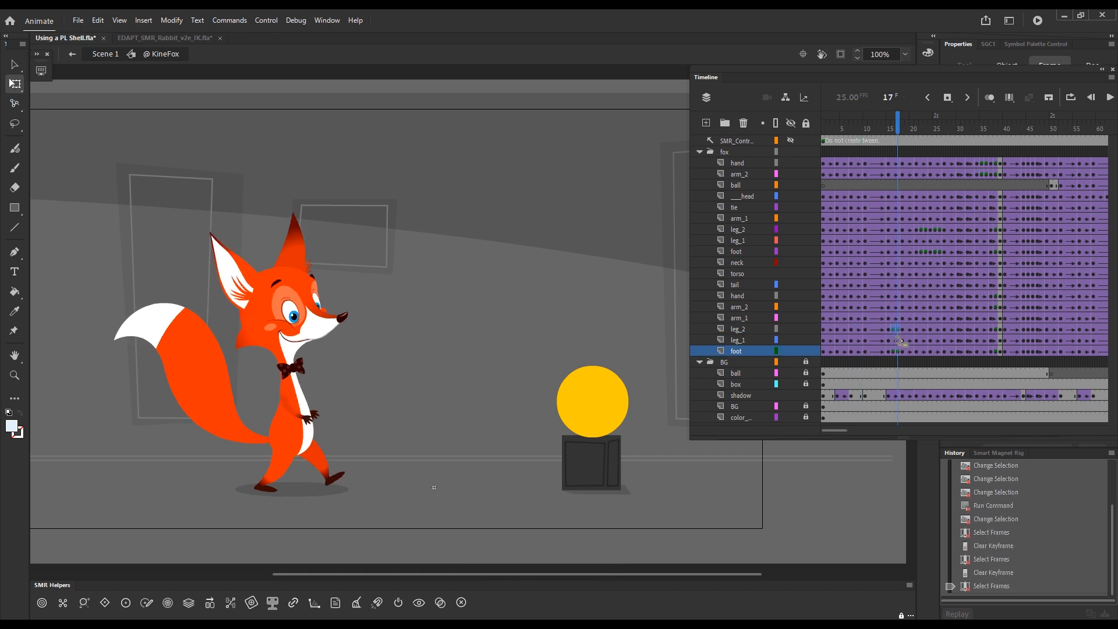
{"action": "key", "text": "shift+x"}
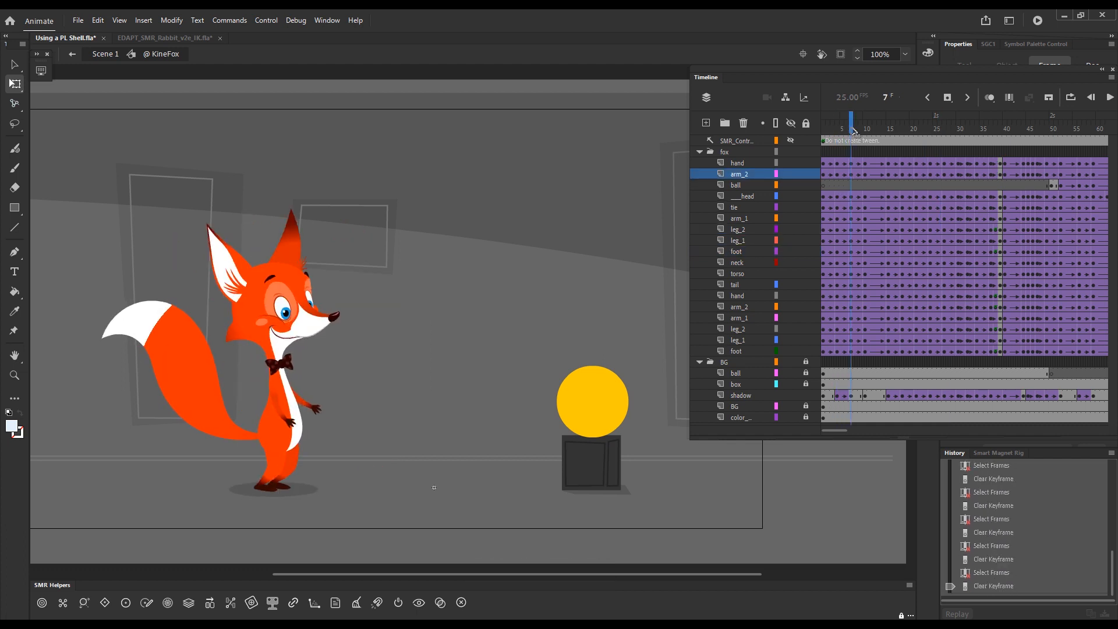
Scrub the walk through frames 7, 8, 17, 21, 24 and 20 to check the stride
{"action": "left_click", "coordinate": [857, 128]}
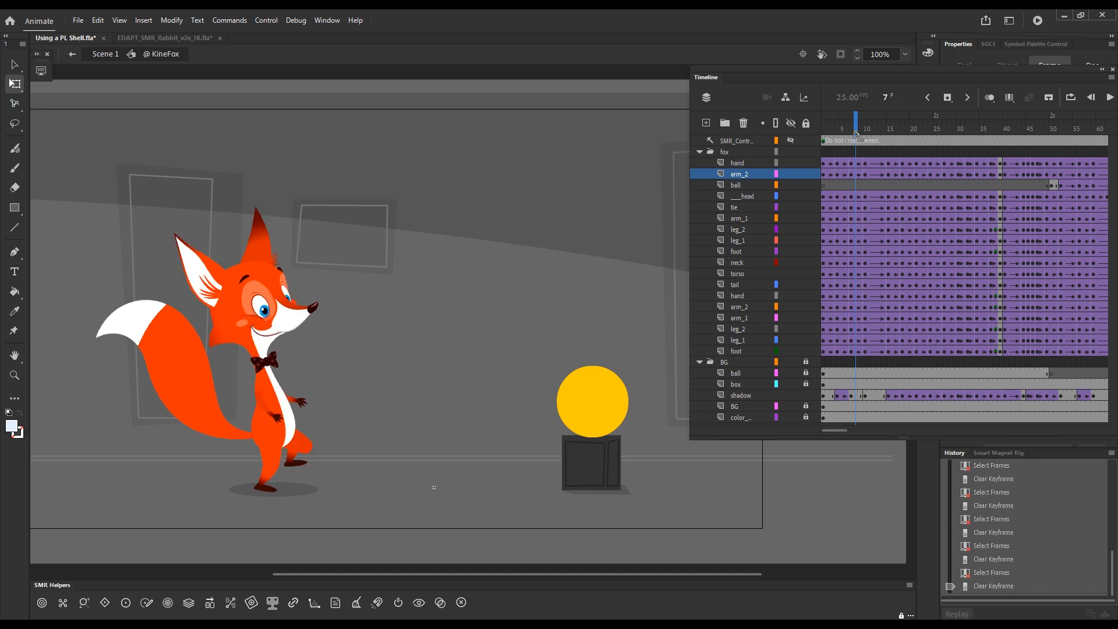
{"action": "key", "text": "space"}
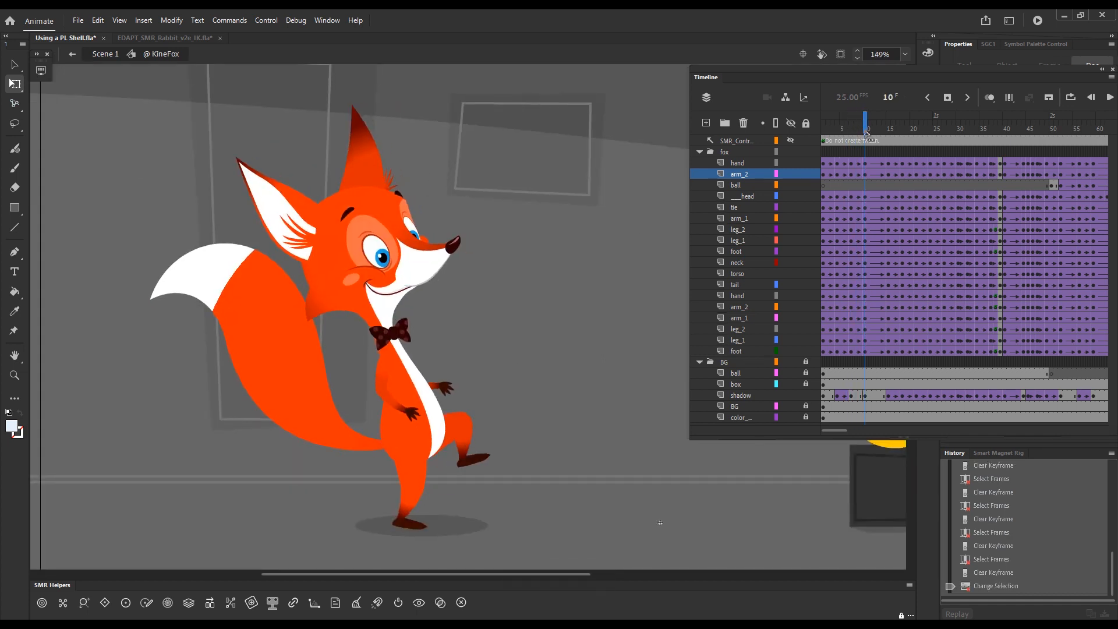
{"action": "left_click", "coordinate": [860, 128]}
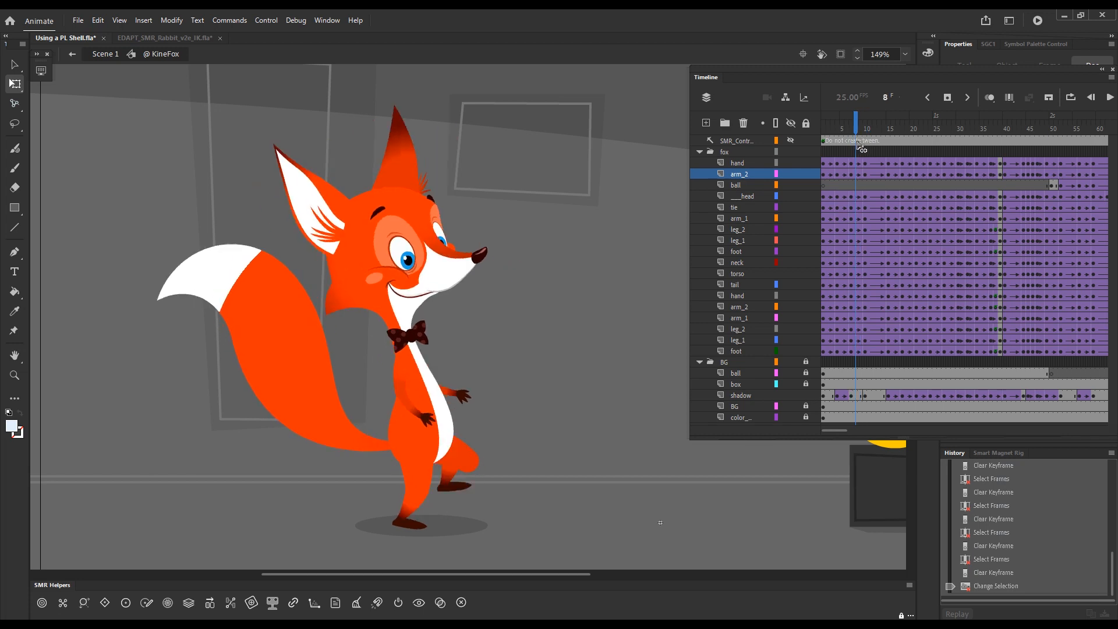
{"action": "left_click", "coordinate": [864, 128]}
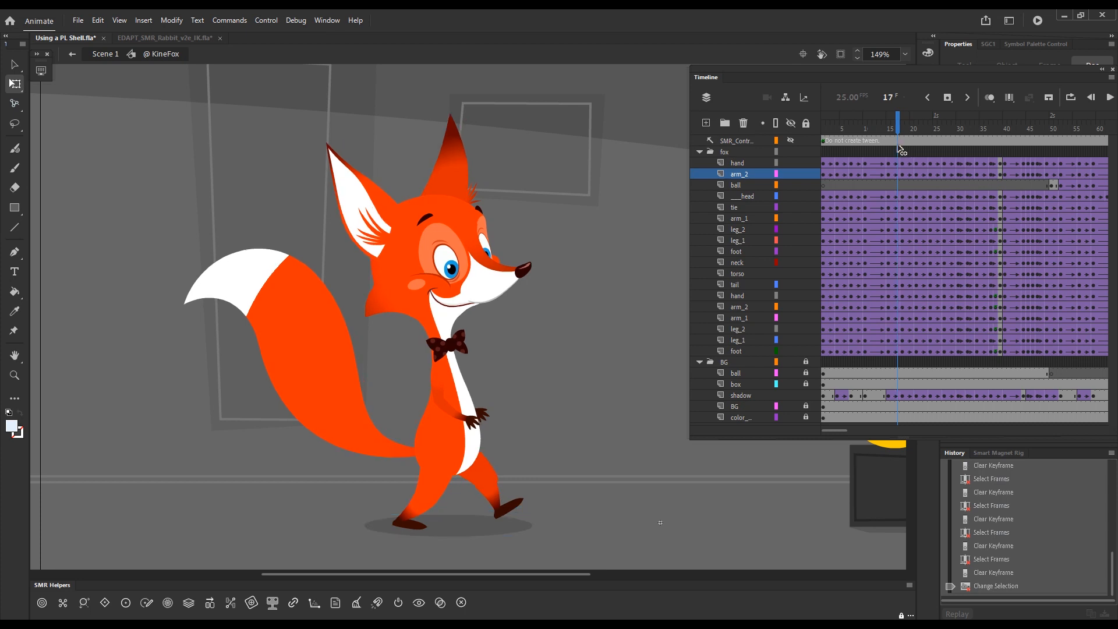
{"action": "left_click", "coordinate": [889, 128]}
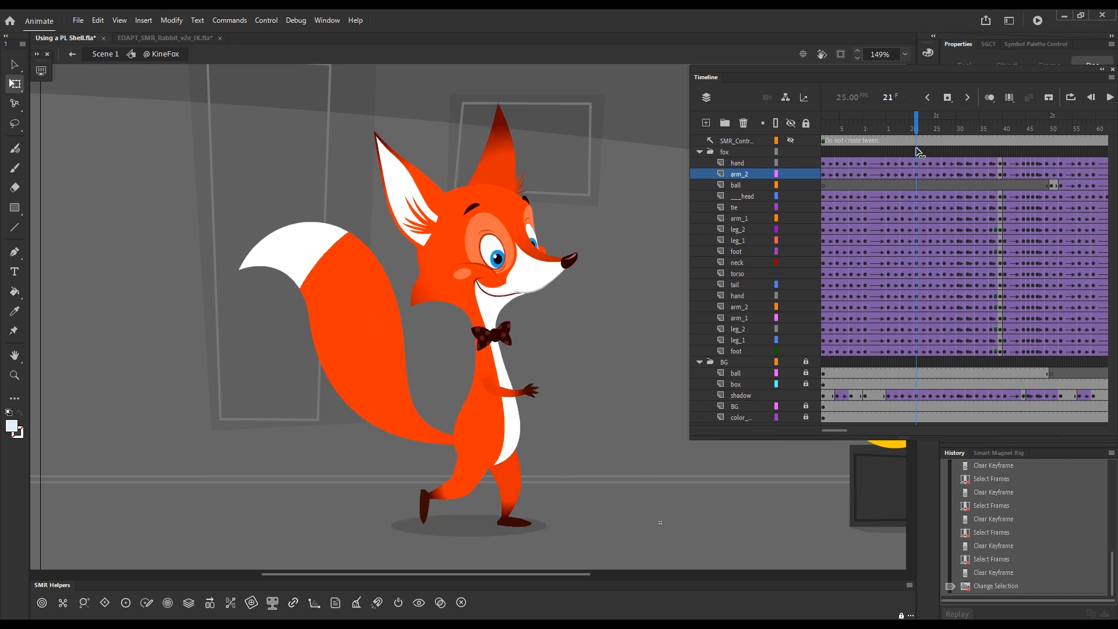
{"action": "left_click", "coordinate": [931, 114]}
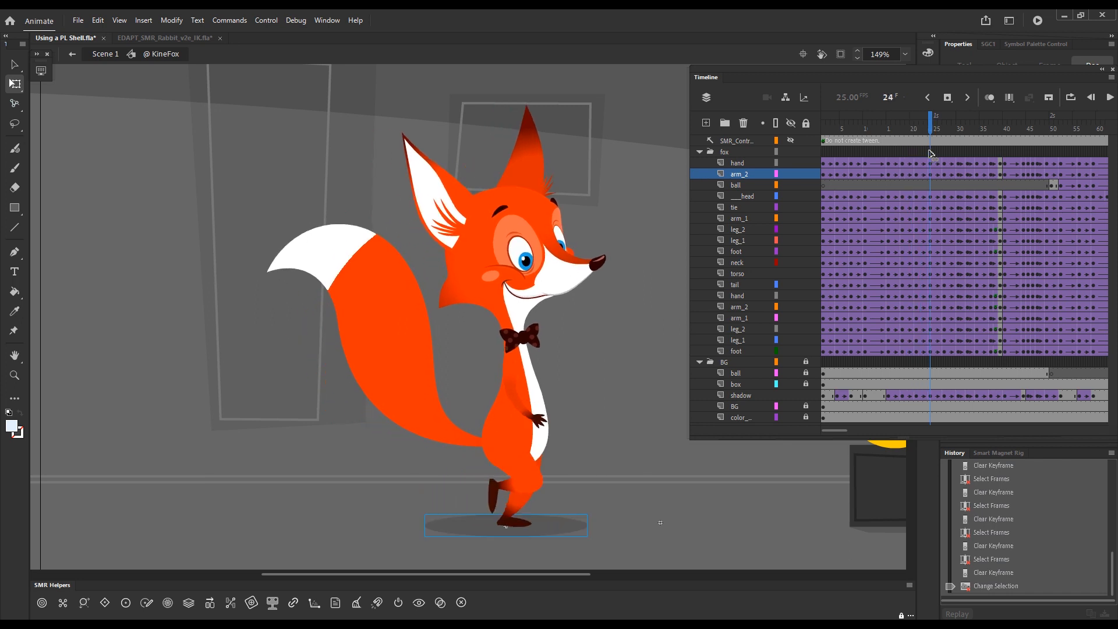
{"action": "left_click", "coordinate": [943, 136]}
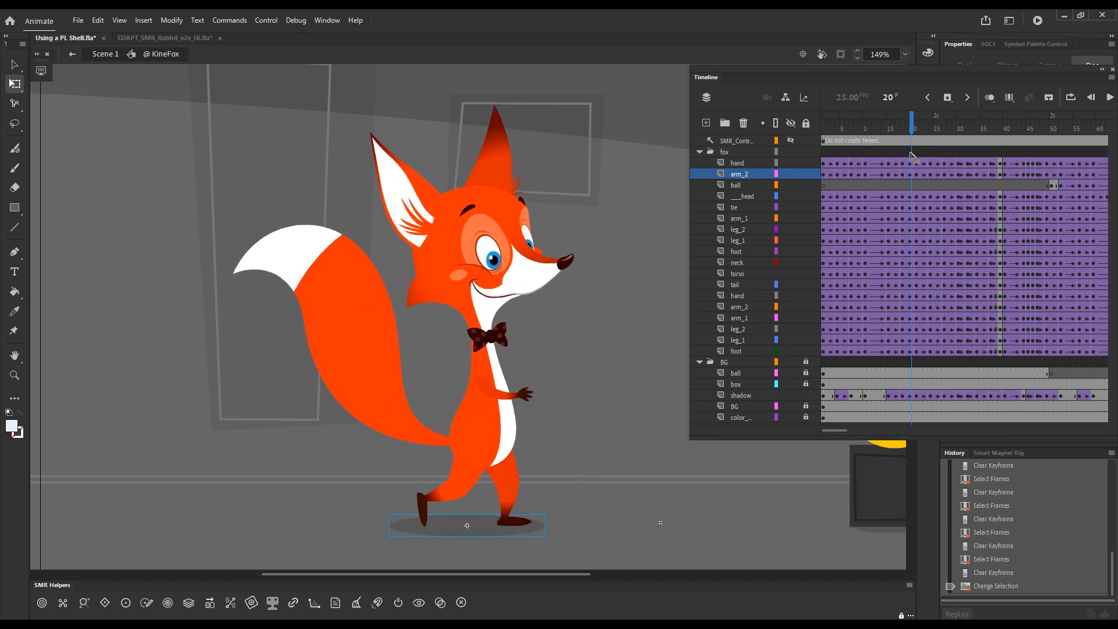
{"action": "left_click", "coordinate": [931, 123]}
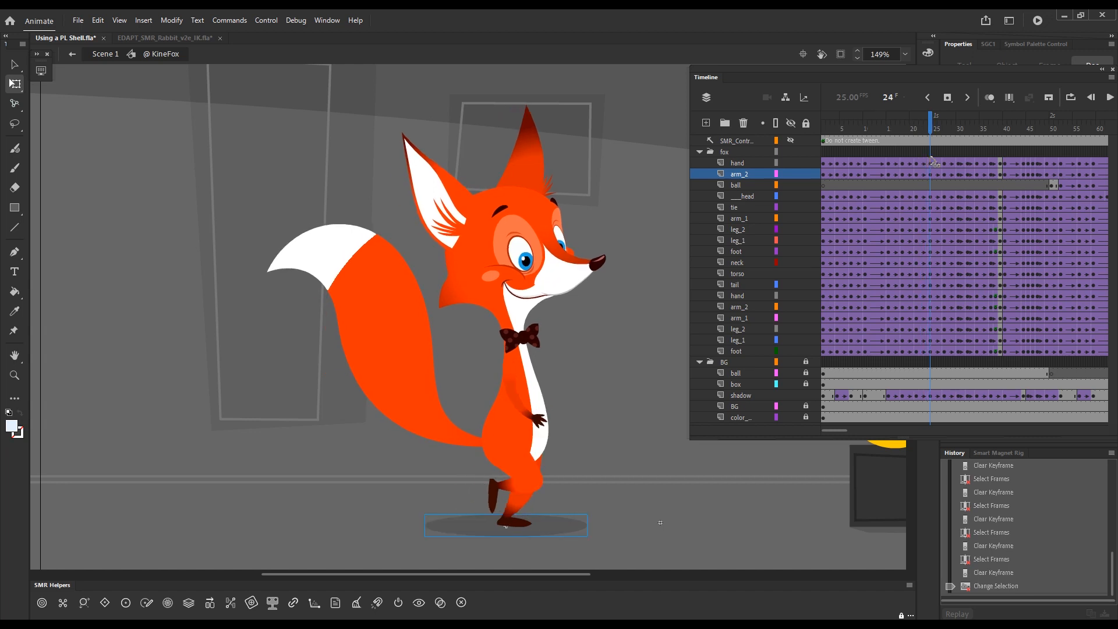
Check the fox's arm poses at frames 28, 2, 8, 10 and 7
{"action": "left_click", "coordinate": [950, 134]}
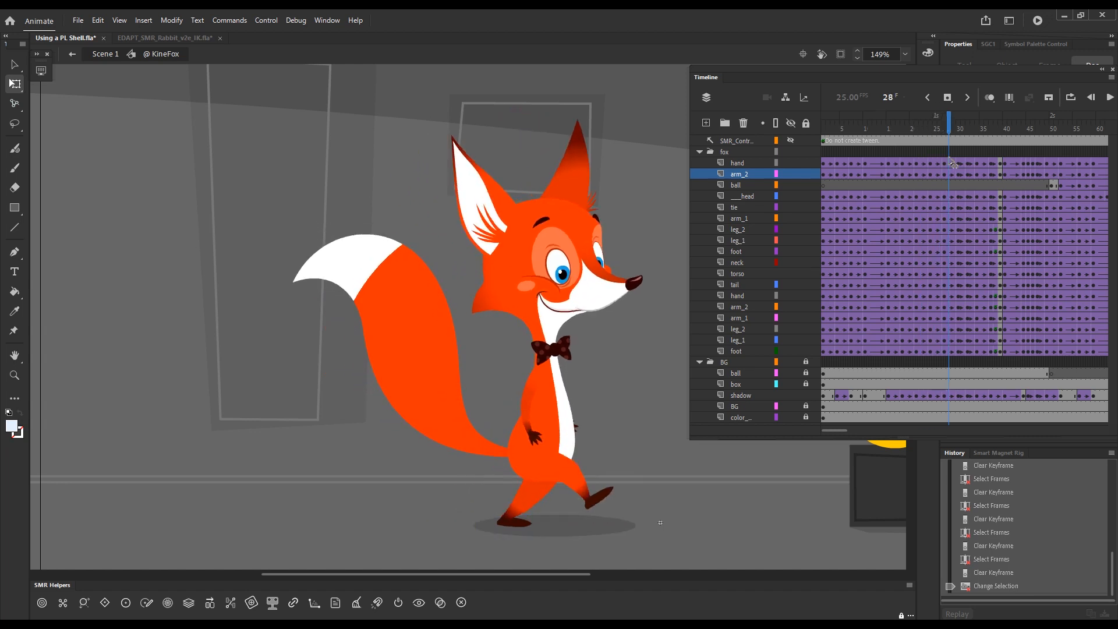
{"action": "left_click", "coordinate": [833, 128]}
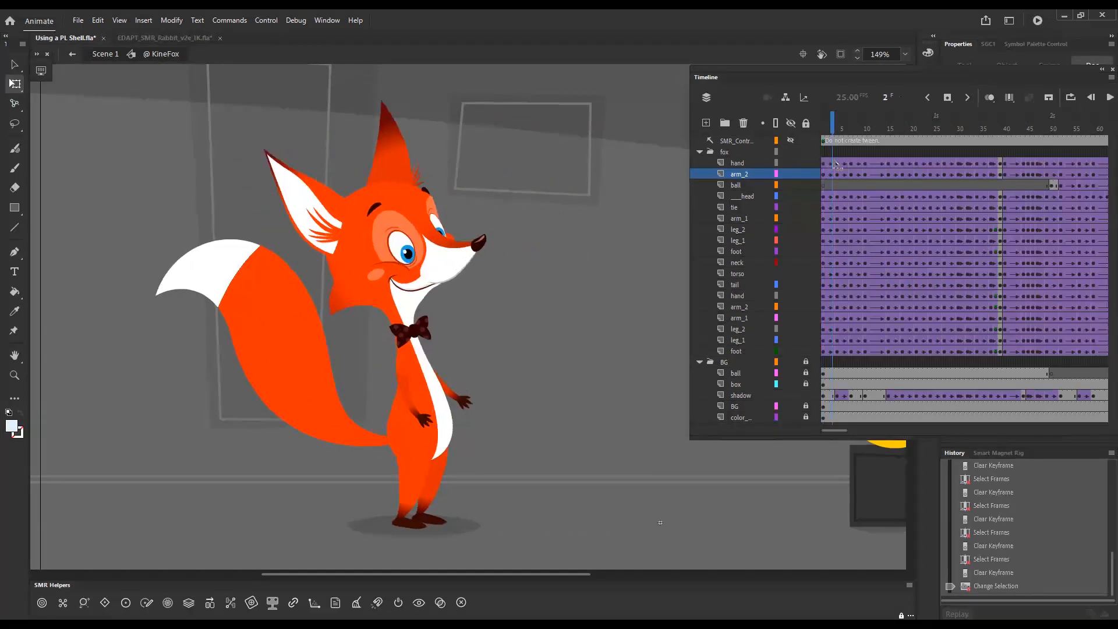
{"action": "left_click", "coordinate": [863, 129]}
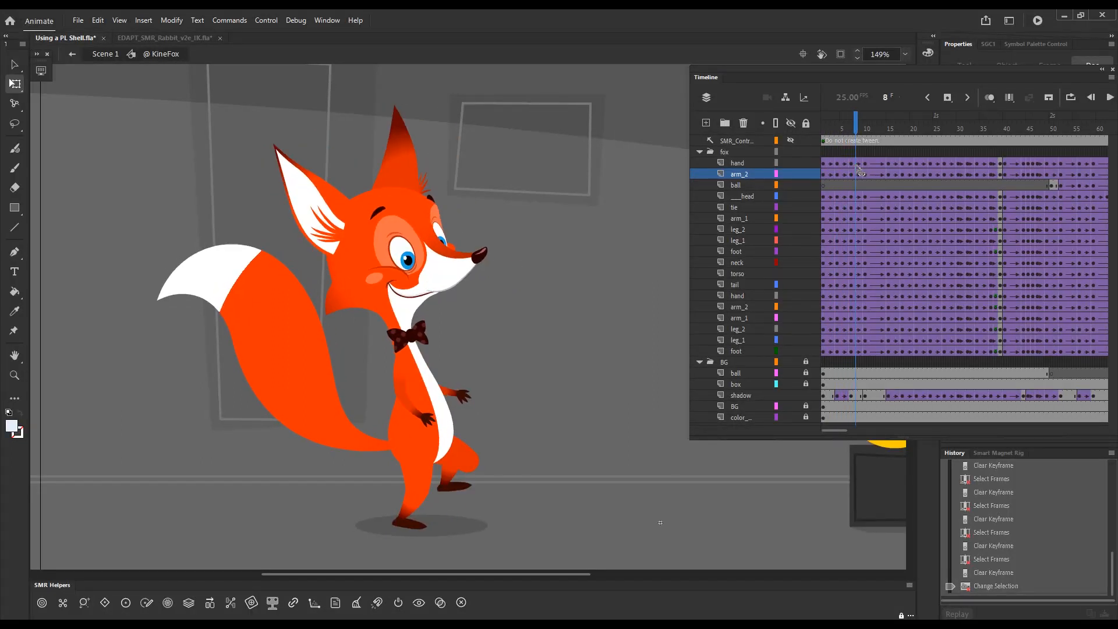
{"action": "left_click", "coordinate": [866, 124]}
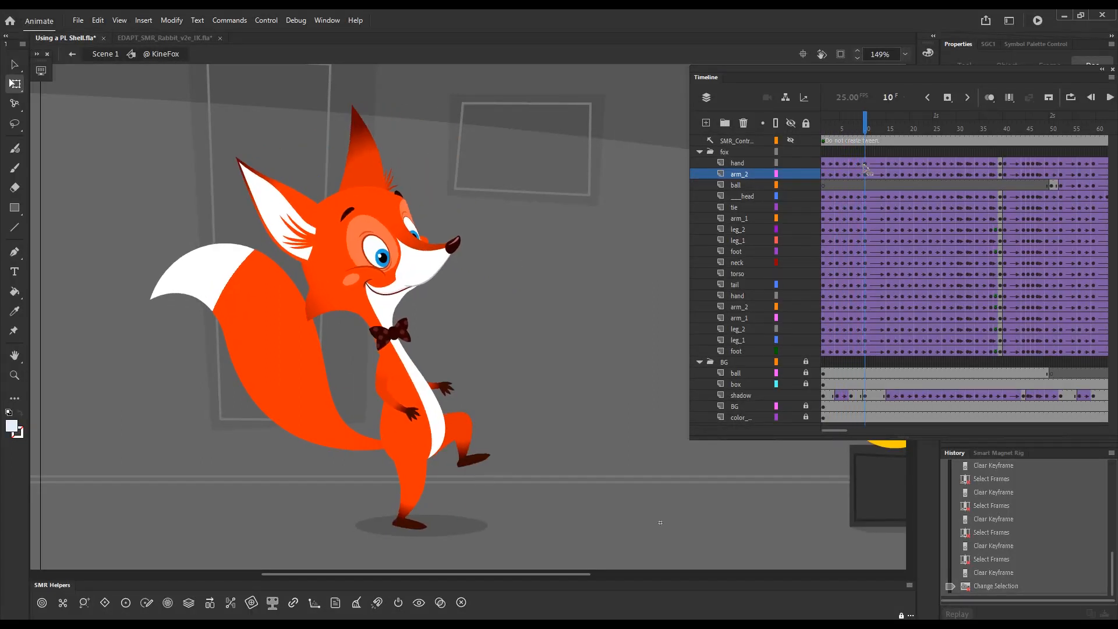
{"action": "left_click", "coordinate": [851, 121]}
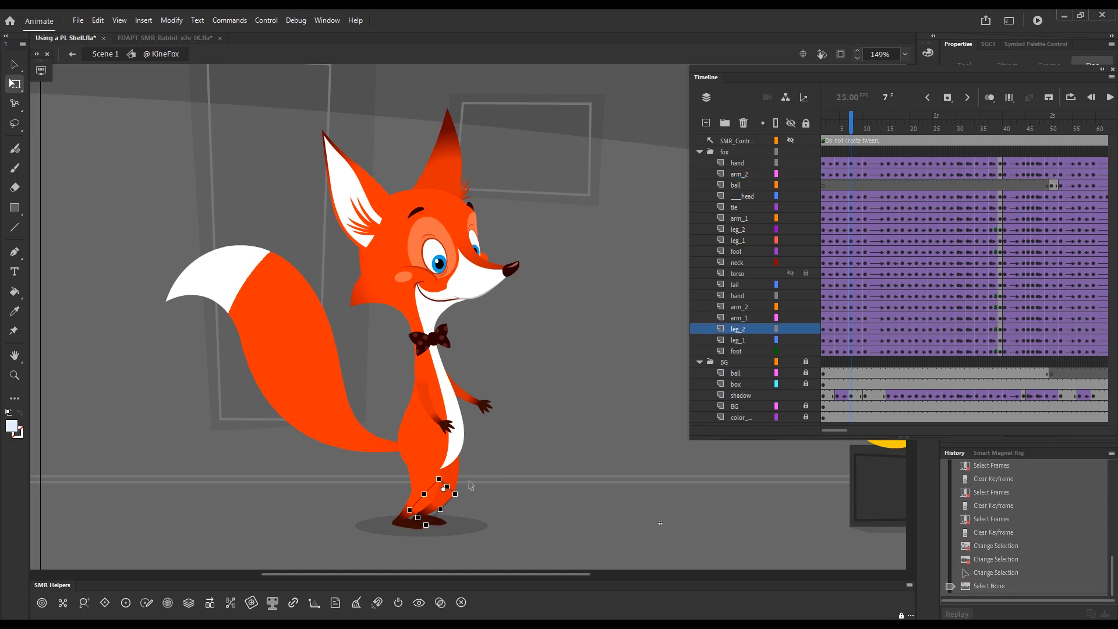
Inspect the upper leg piece and scrub frames 12, 8, 16 and 23 for leg poses
{"action": "left_click", "coordinate": [737, 340]}
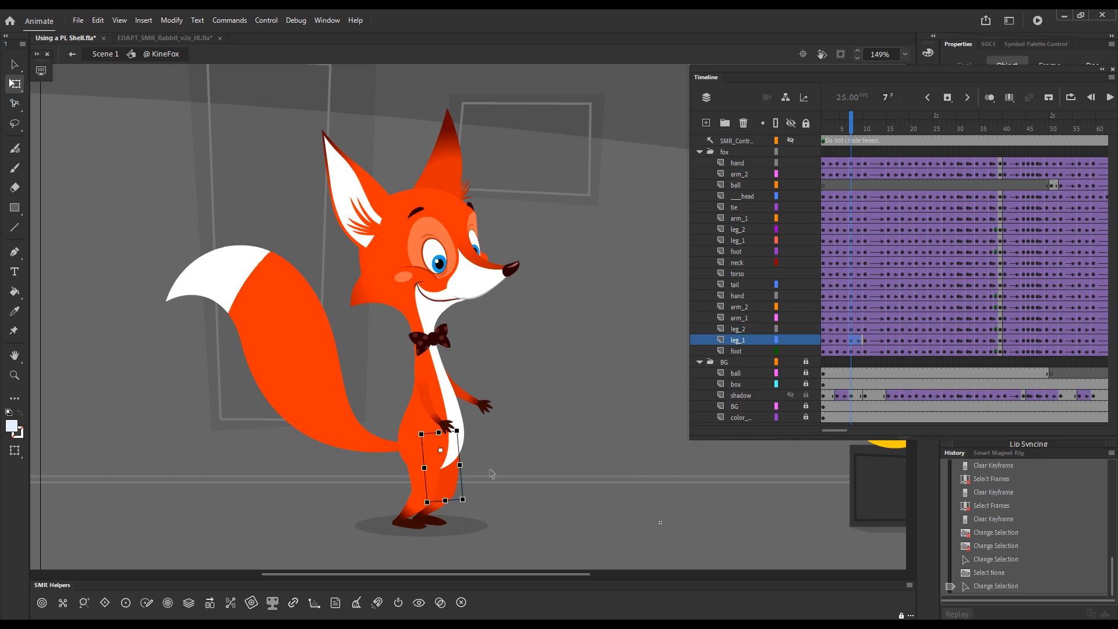
{"action": "left_click", "coordinate": [474, 505]}
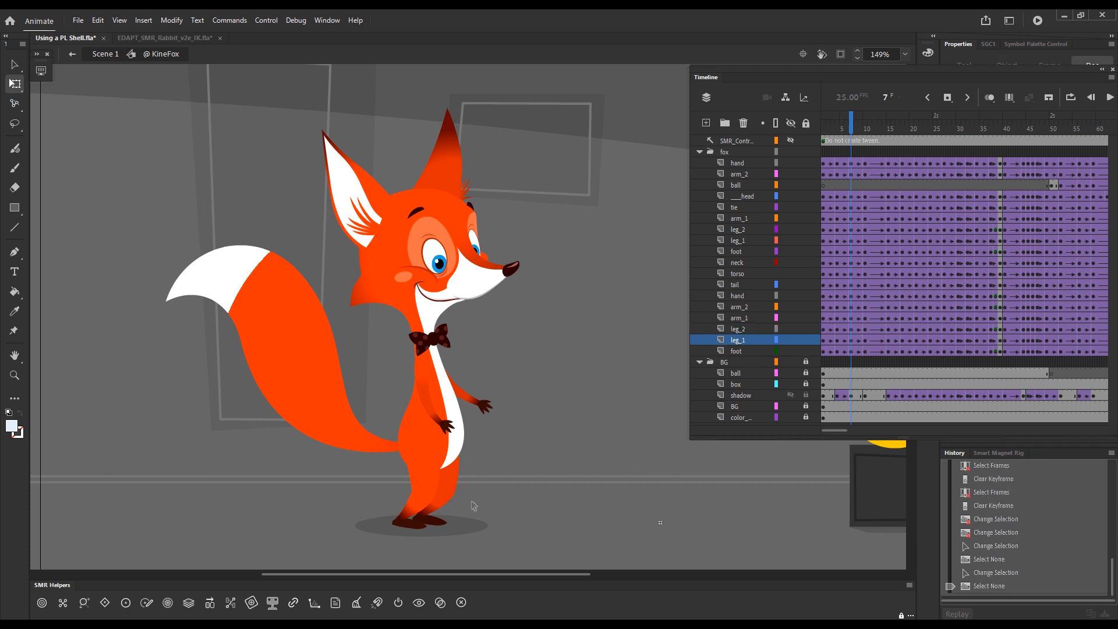
{"action": "left_click", "coordinate": [864, 123]}
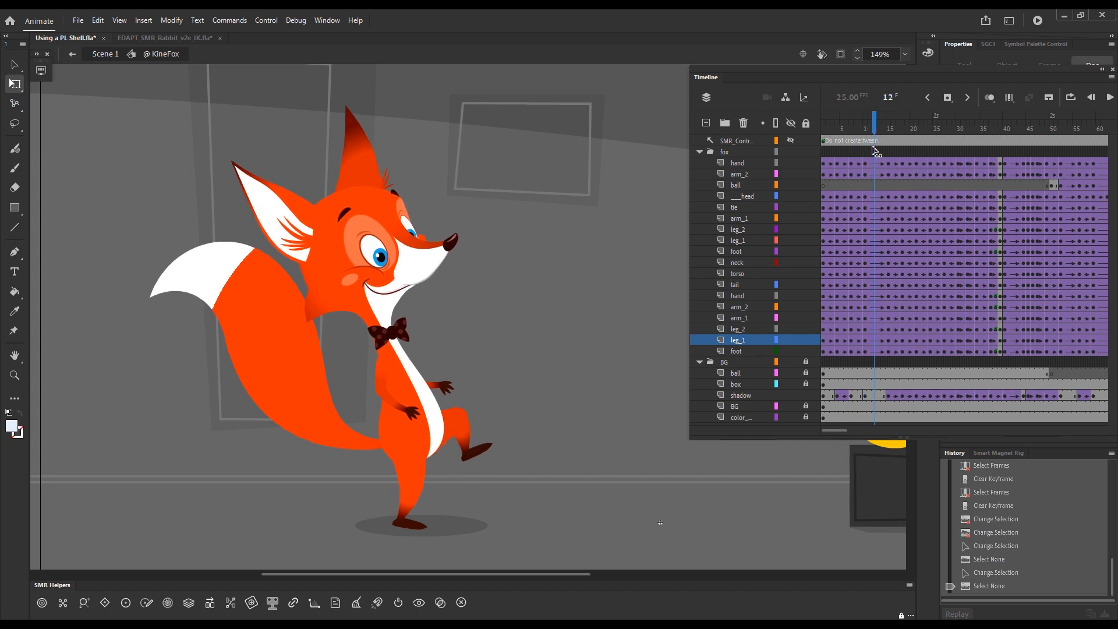
{"action": "left_click", "coordinate": [855, 128]}
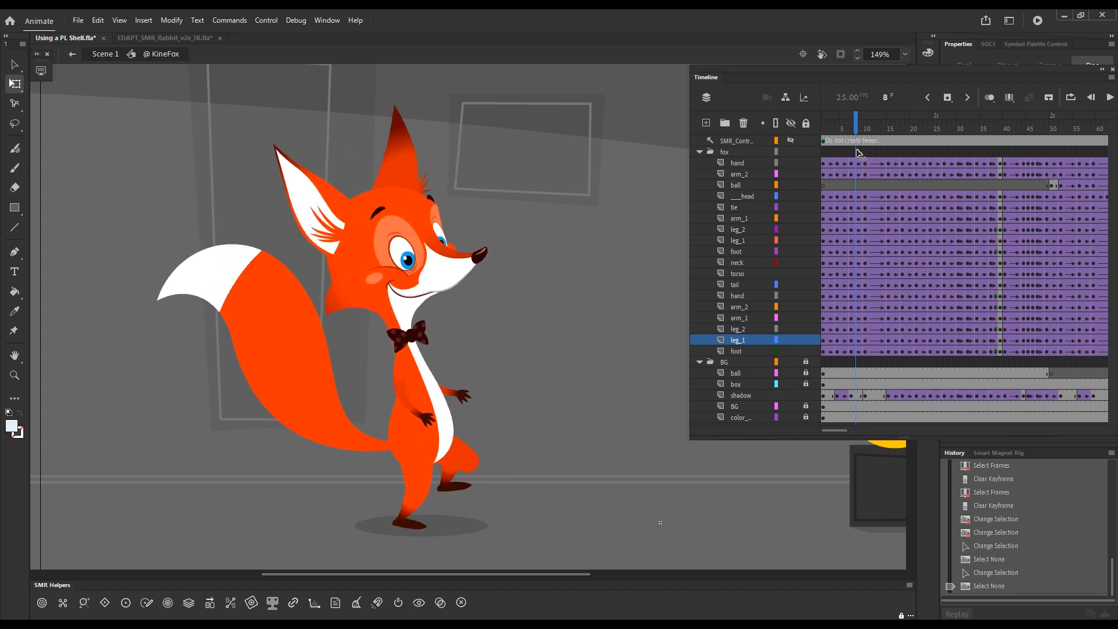
{"action": "left_click", "coordinate": [851, 128]}
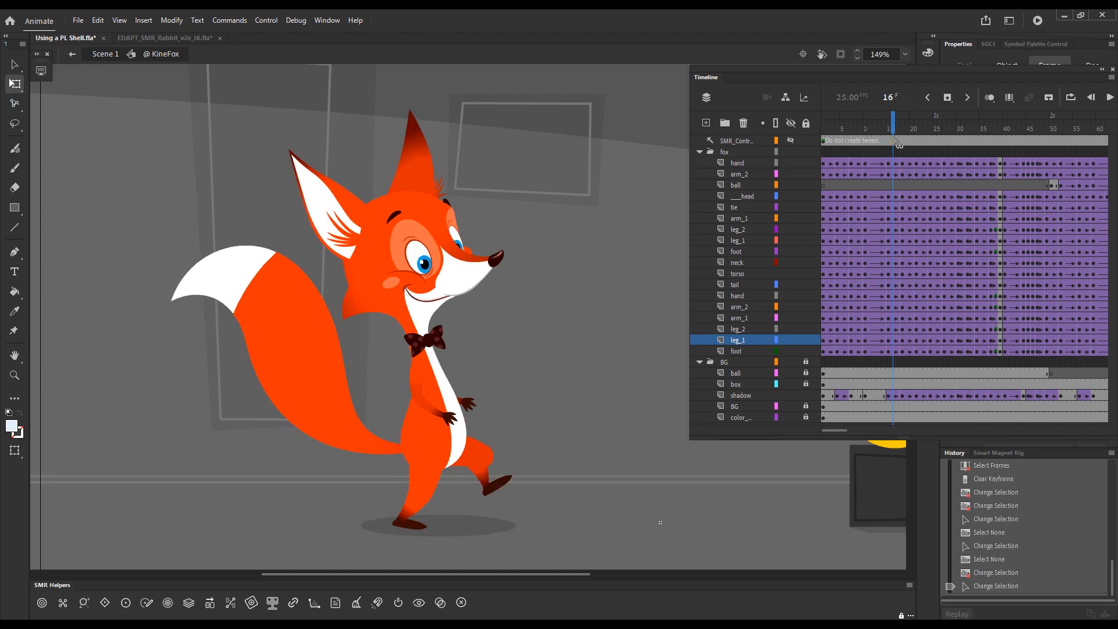
{"action": "left_click", "coordinate": [926, 123]}
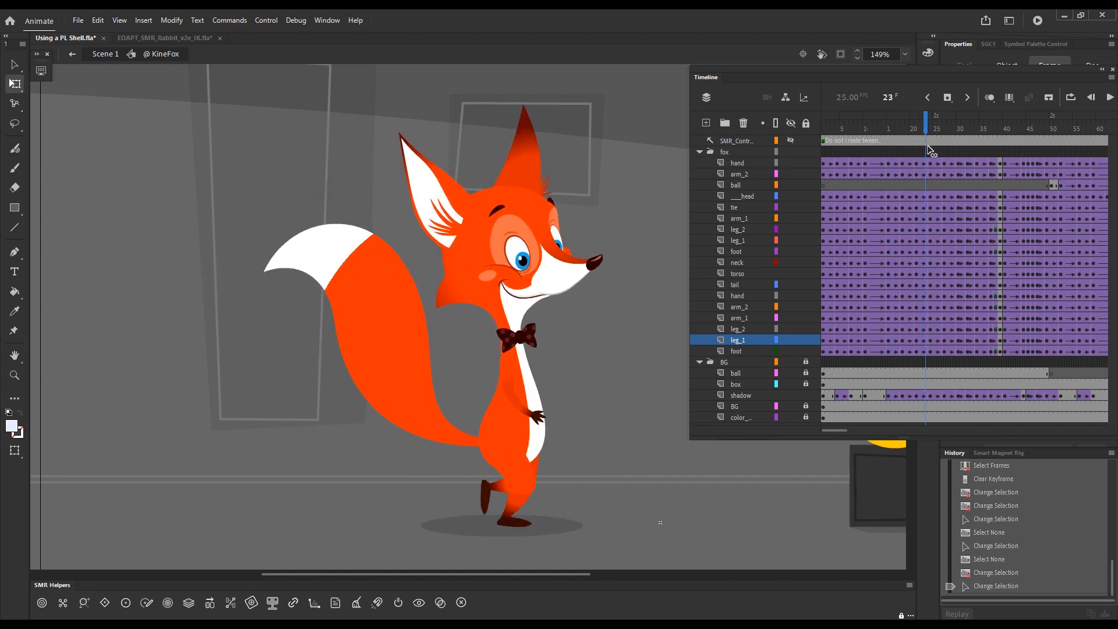
View frame 17, lock the shadow layer, and select the back foot at frame 7
{"action": "left_click", "coordinate": [897, 128]}
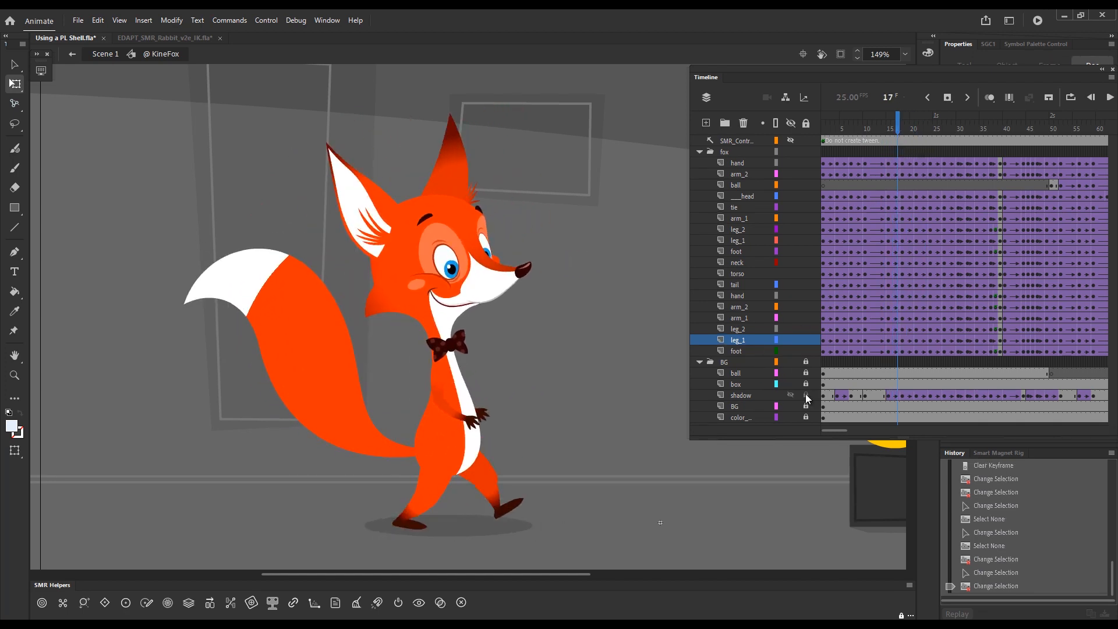
{"action": "left_click", "coordinate": [856, 130]}
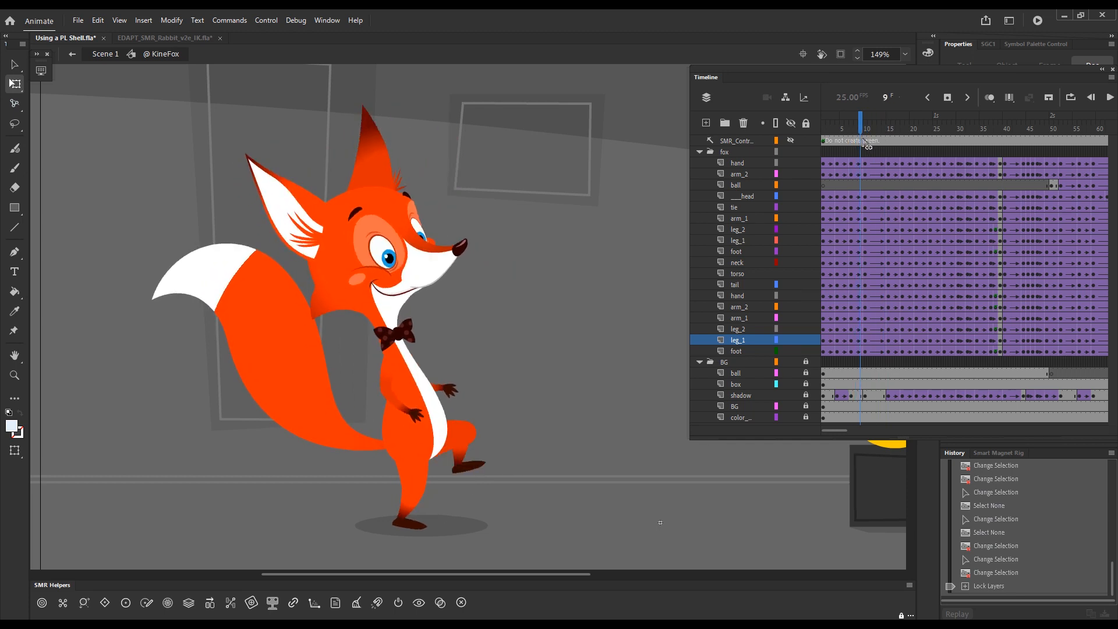
{"action": "left_click", "coordinate": [928, 96]}
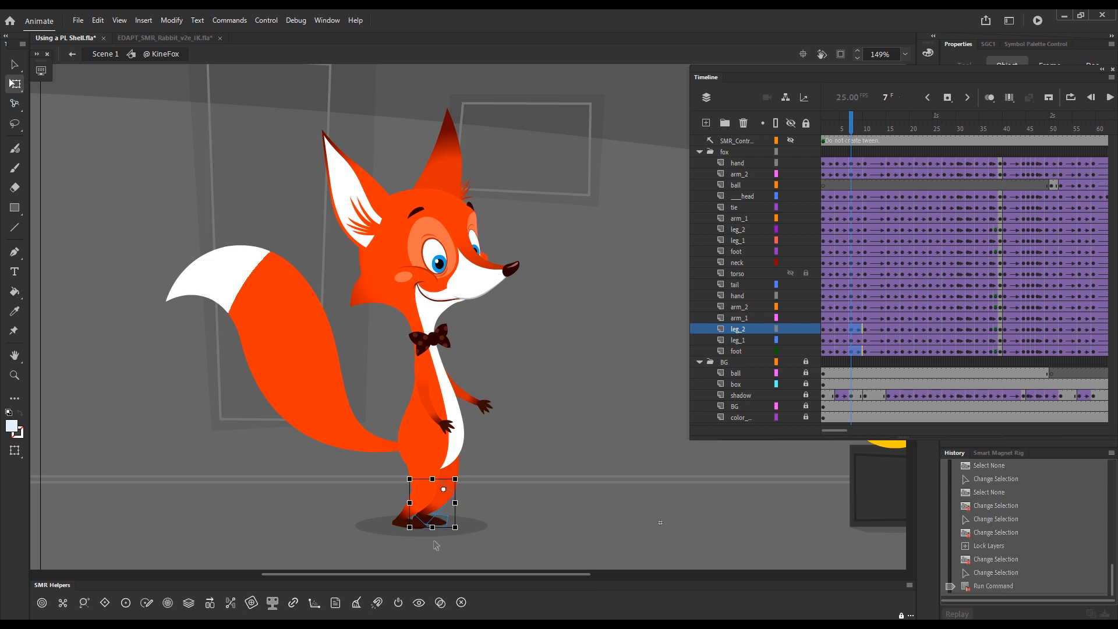
Run the rig cleanup command on the foot layer and preview frames 10 and 9
{"action": "key", "text": "alt"}
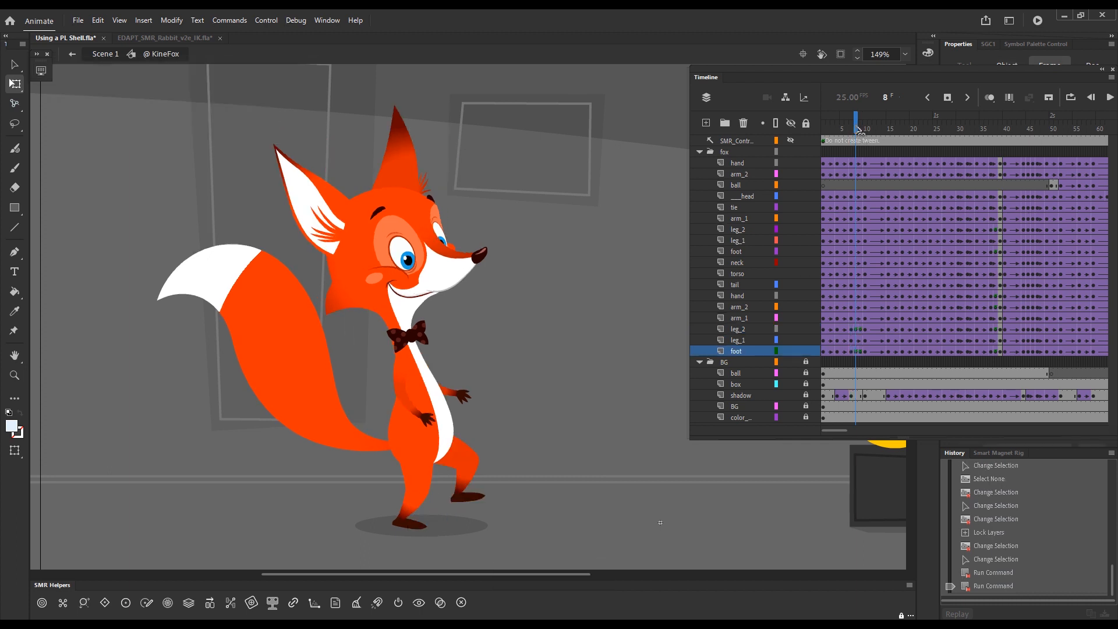
{"action": "left_click", "coordinate": [851, 124]}
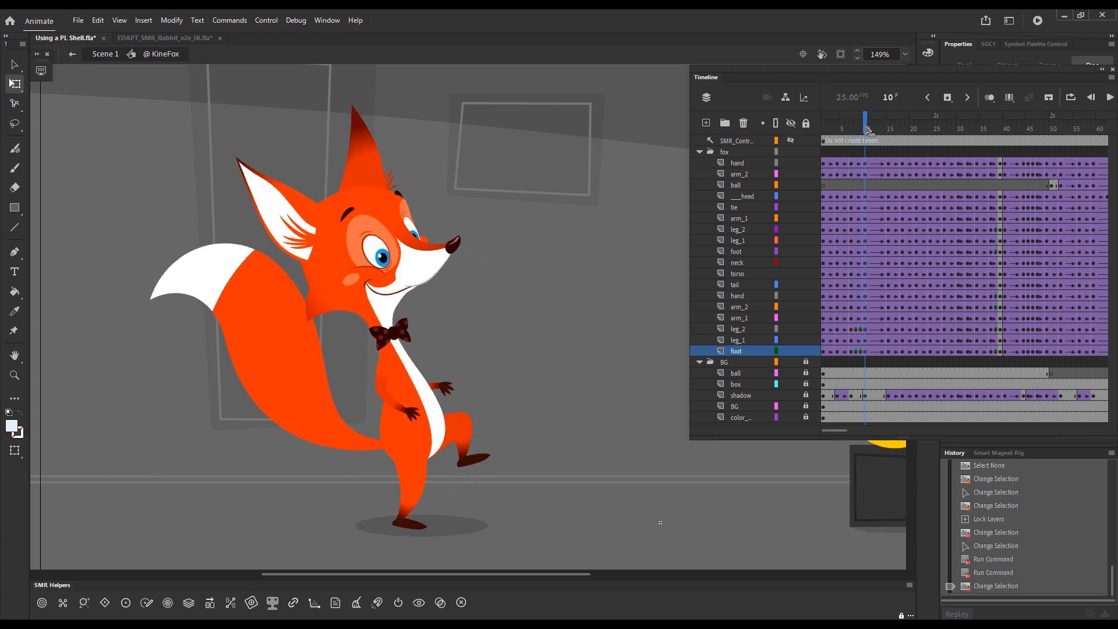
{"action": "left_click", "coordinate": [862, 130]}
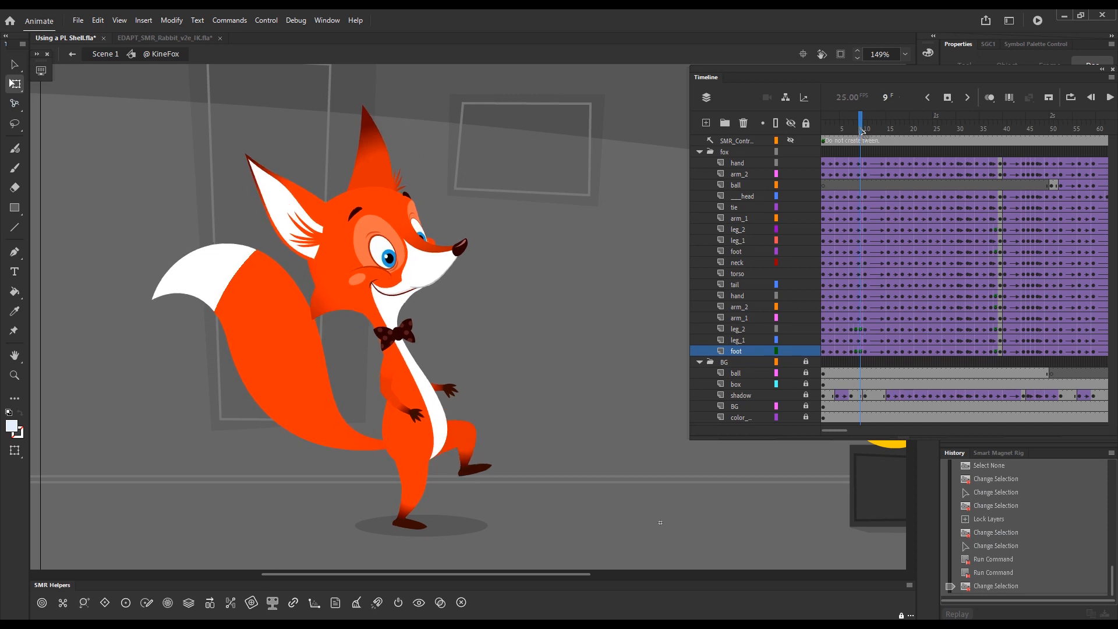
Clear stray leg_2, leg_1 and foot keyframes at frames 7–10 and regenerate their in-betweens
{"action": "left_click", "coordinate": [859, 342]}
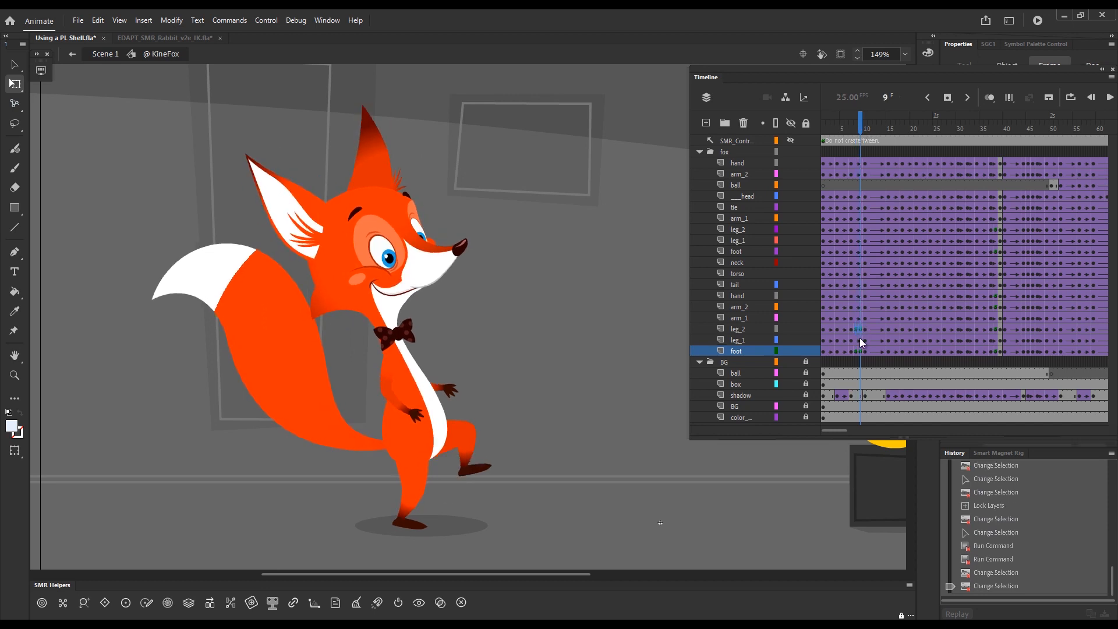
{"action": "left_click", "coordinate": [738, 329]}
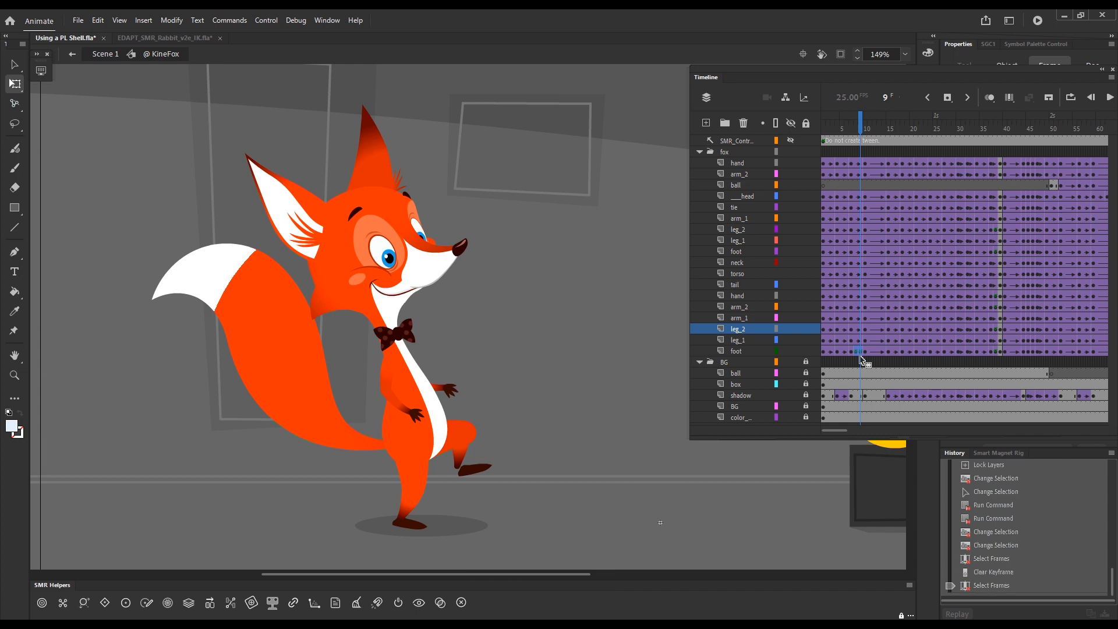
{"action": "left_click", "coordinate": [864, 128]}
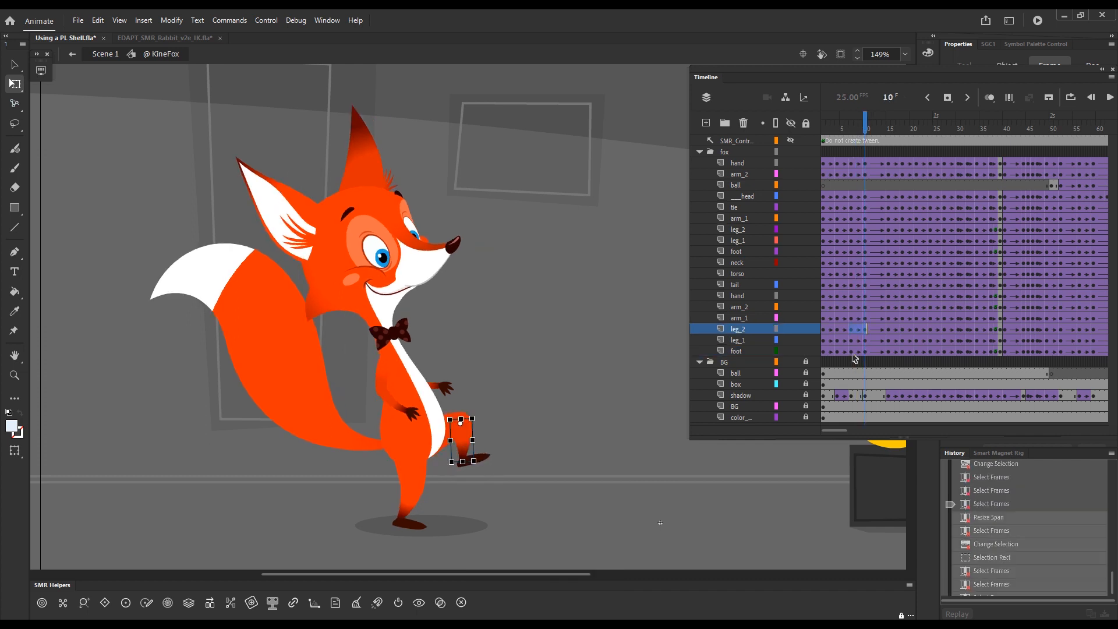
{"action": "left_click", "coordinate": [738, 350]}
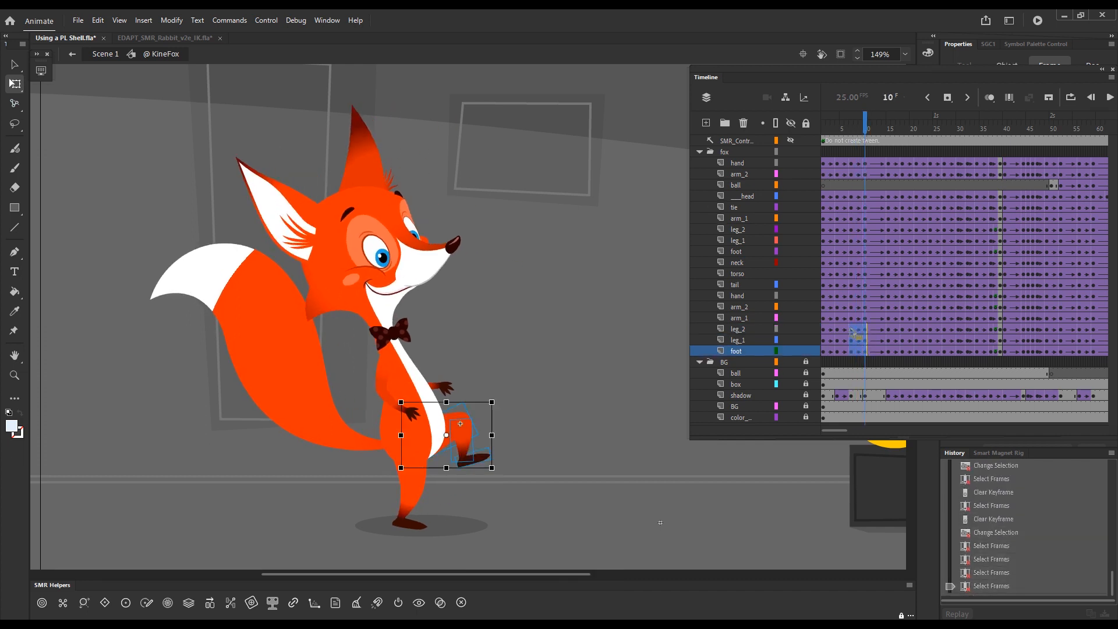
{"action": "left_click", "coordinate": [863, 360]}
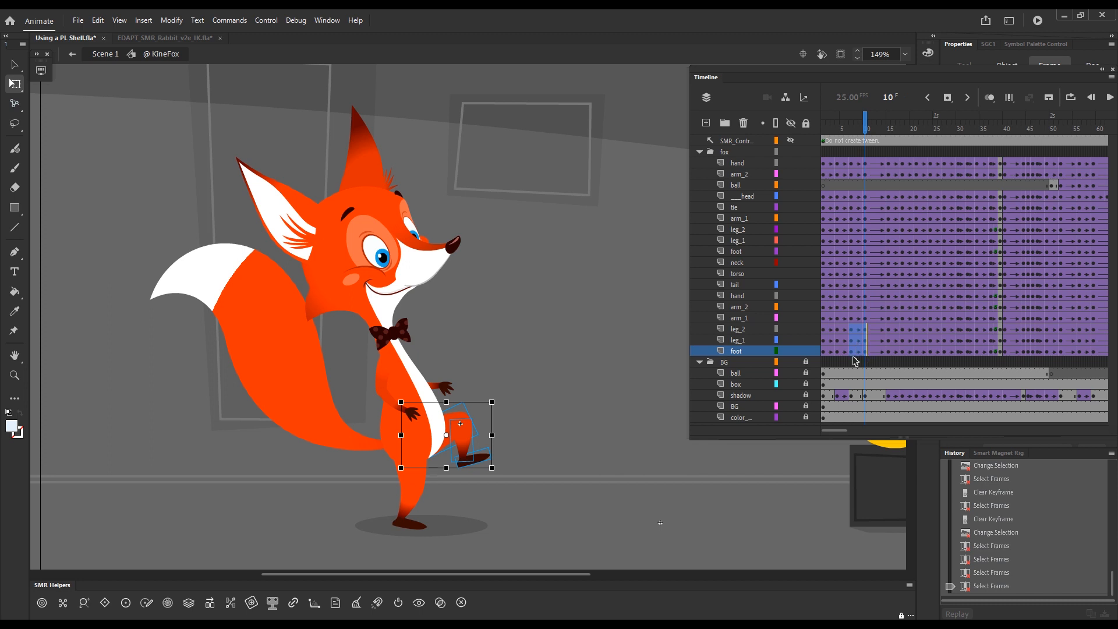
{"action": "left_click", "coordinate": [790, 362]}
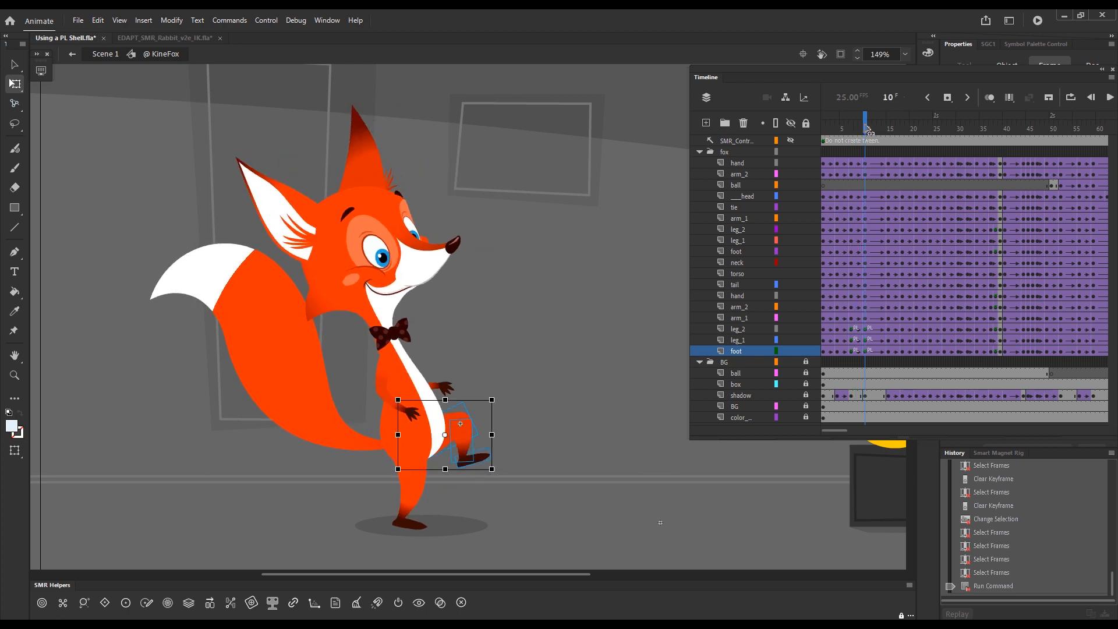
Scrub frames 12, 15, 8, 4 and 7 to find the broken leg joints
{"action": "left_click", "coordinate": [874, 117]}
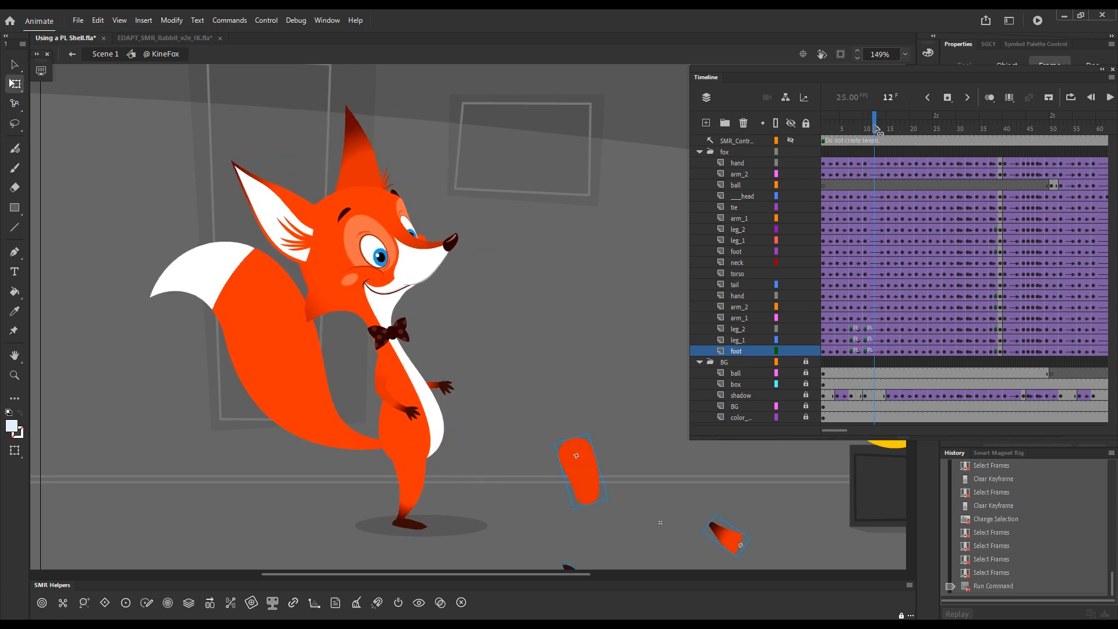
{"action": "left_click", "coordinate": [890, 129]}
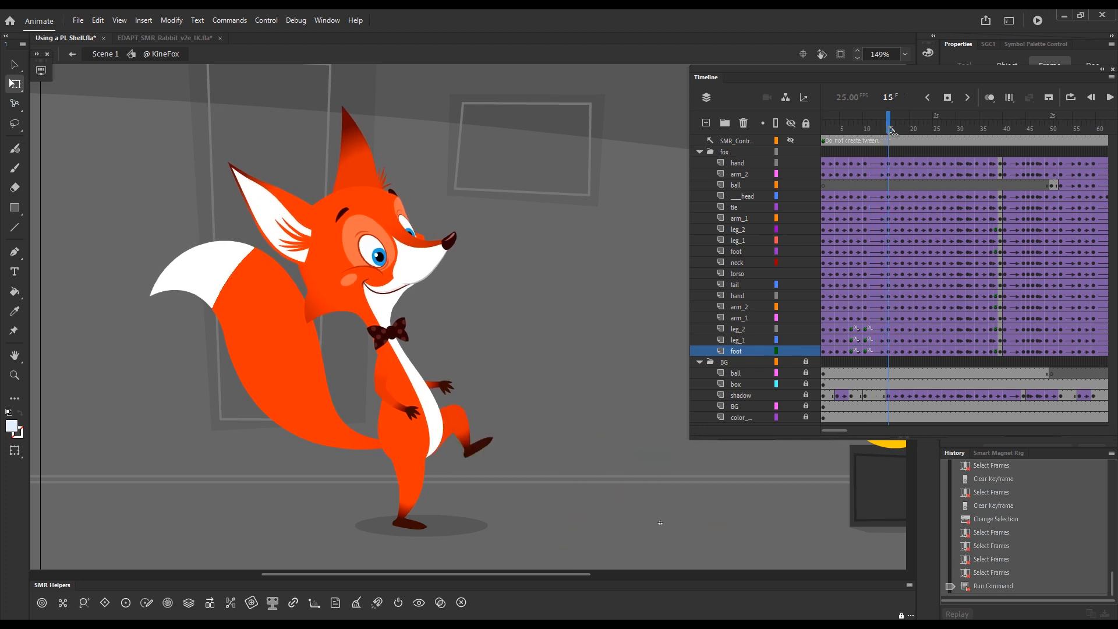
{"action": "left_click", "coordinate": [857, 123]}
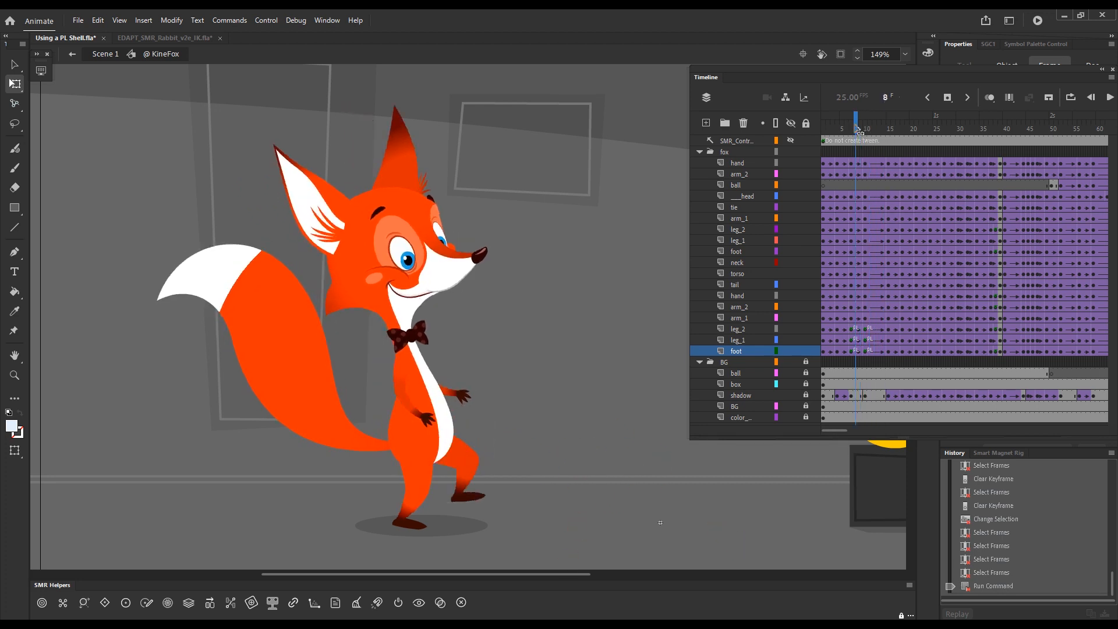
{"action": "left_click", "coordinate": [838, 128]}
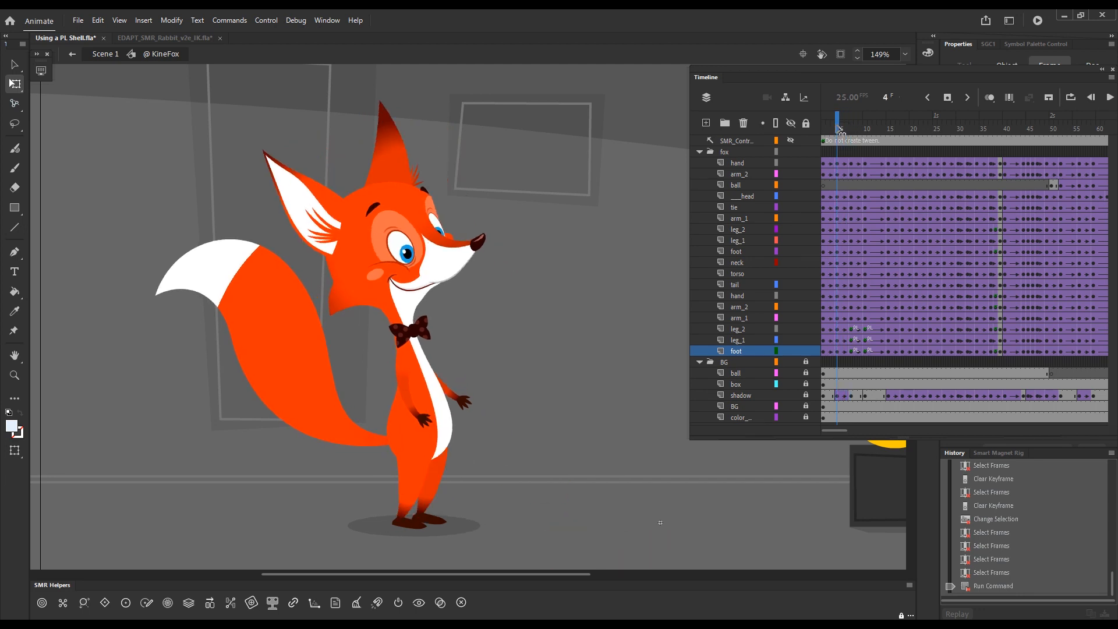
{"action": "left_click", "coordinate": [851, 123]}
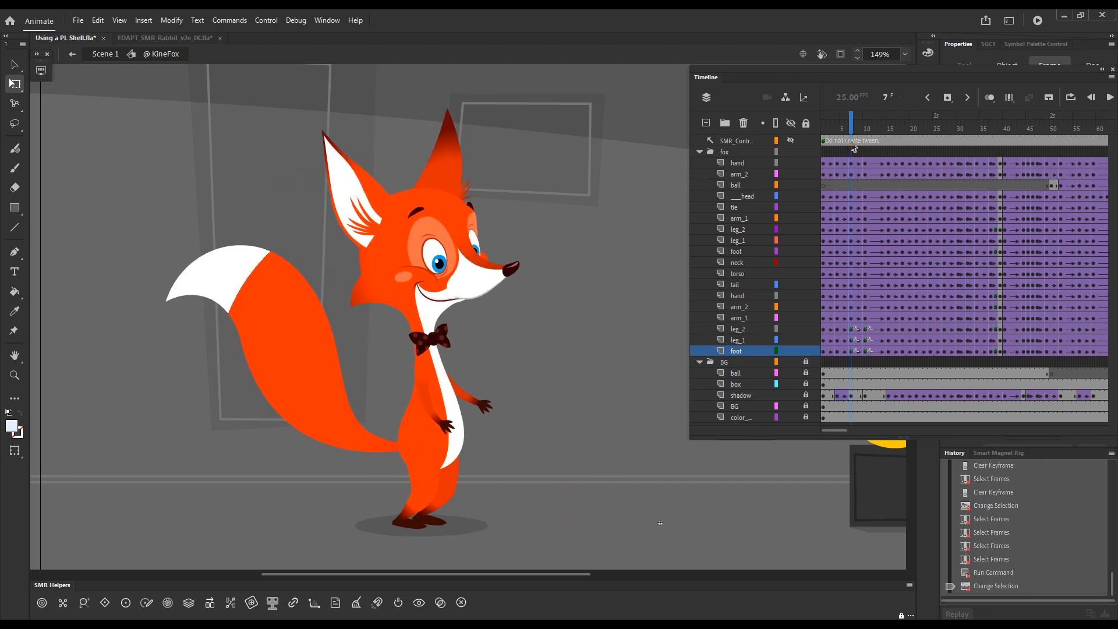
Re-run the leg cleanup on frames 7–10, then recheck the stride at frame 6
{"action": "left_click", "coordinate": [865, 123]}
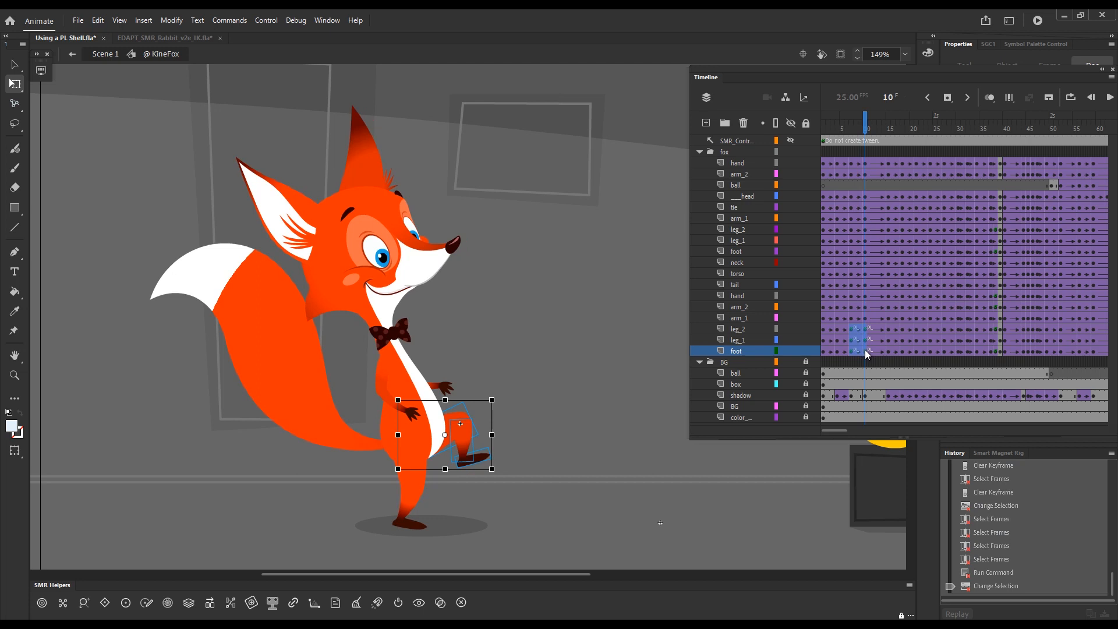
{"action": "key", "text": "alt"}
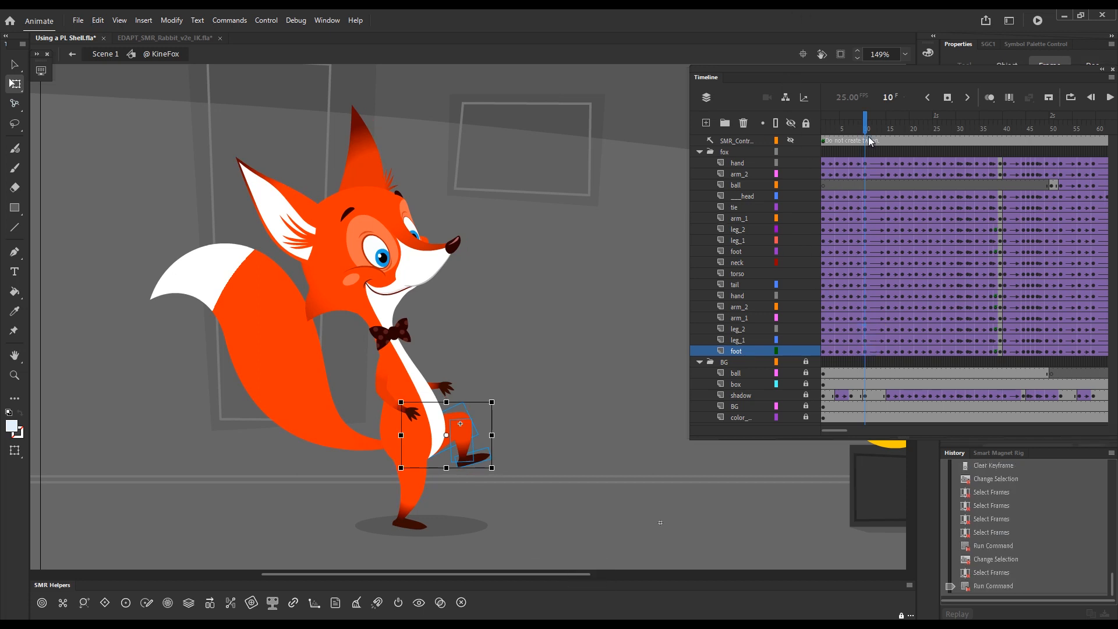
{"action": "left_click", "coordinate": [851, 123]}
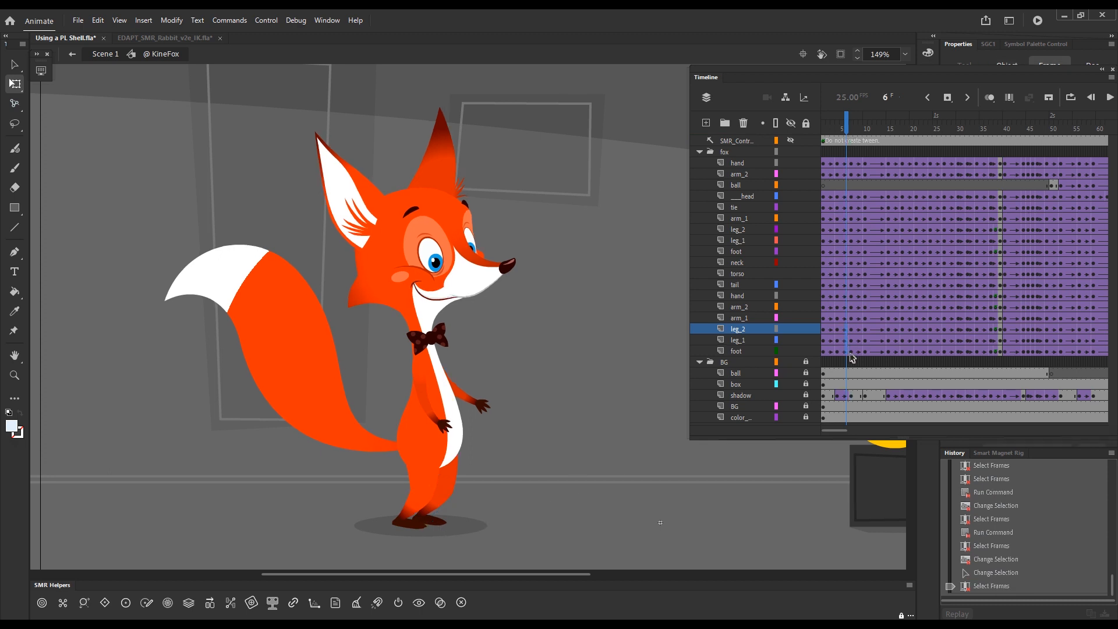
Select the leg_2, leg_1 and foot in-between frames around frame 7 for SMR cleanup
{"action": "left_click", "coordinate": [736, 350]}
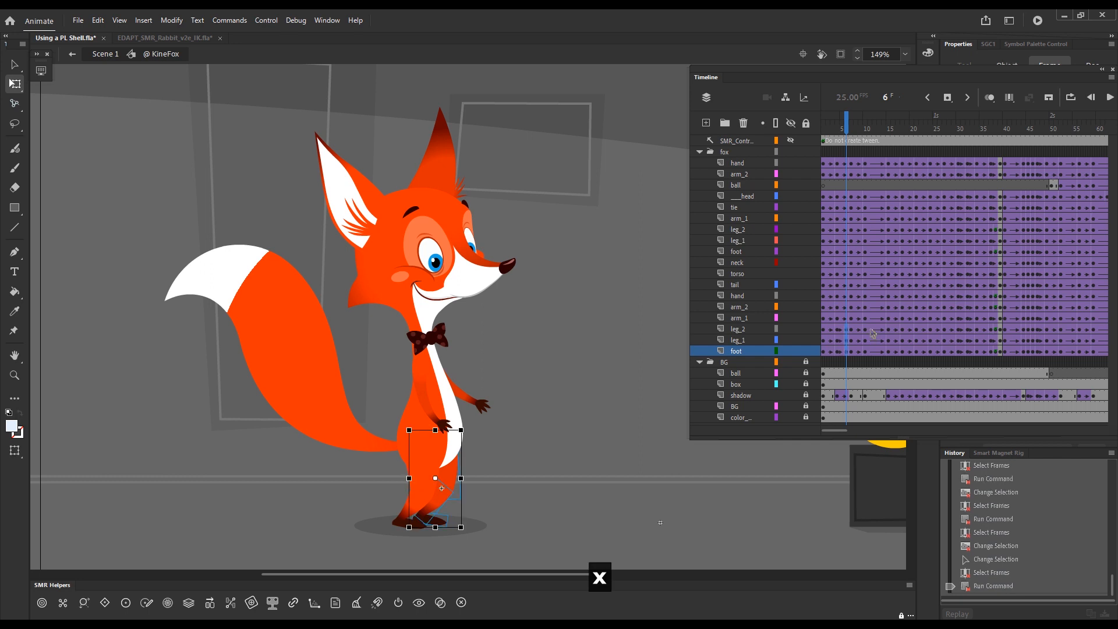
{"action": "left_click", "coordinate": [869, 121]}
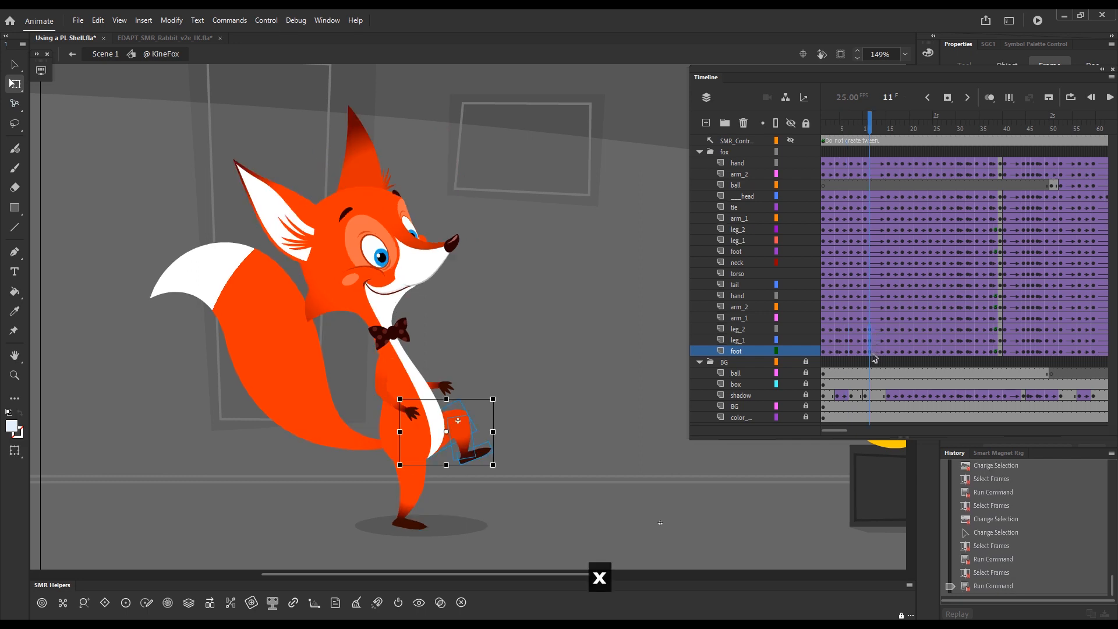
{"action": "left_click", "coordinate": [851, 121]}
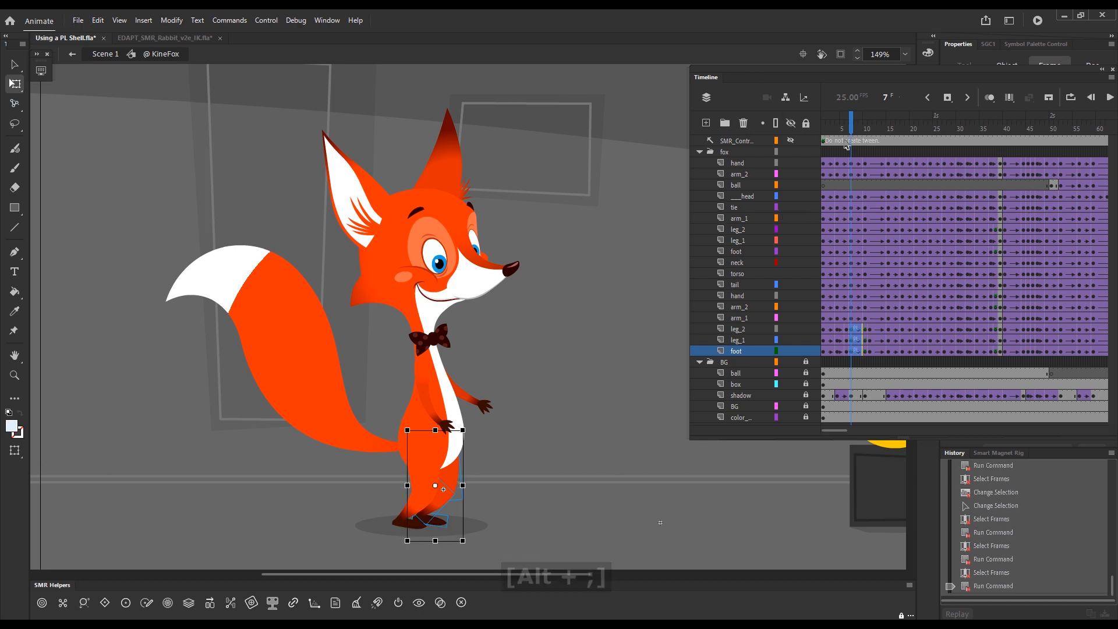
Scrub frames 8, 10, 15, 16 and 17 to verify the leg stays connected
{"action": "left_click", "coordinate": [856, 127]}
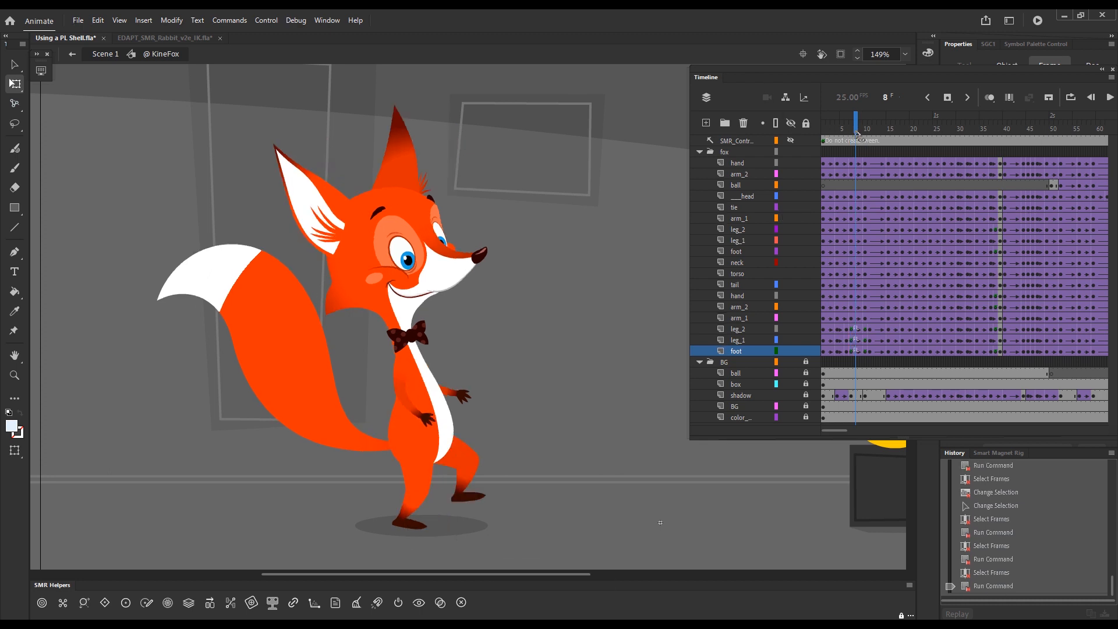
{"action": "left_click", "coordinate": [864, 128]}
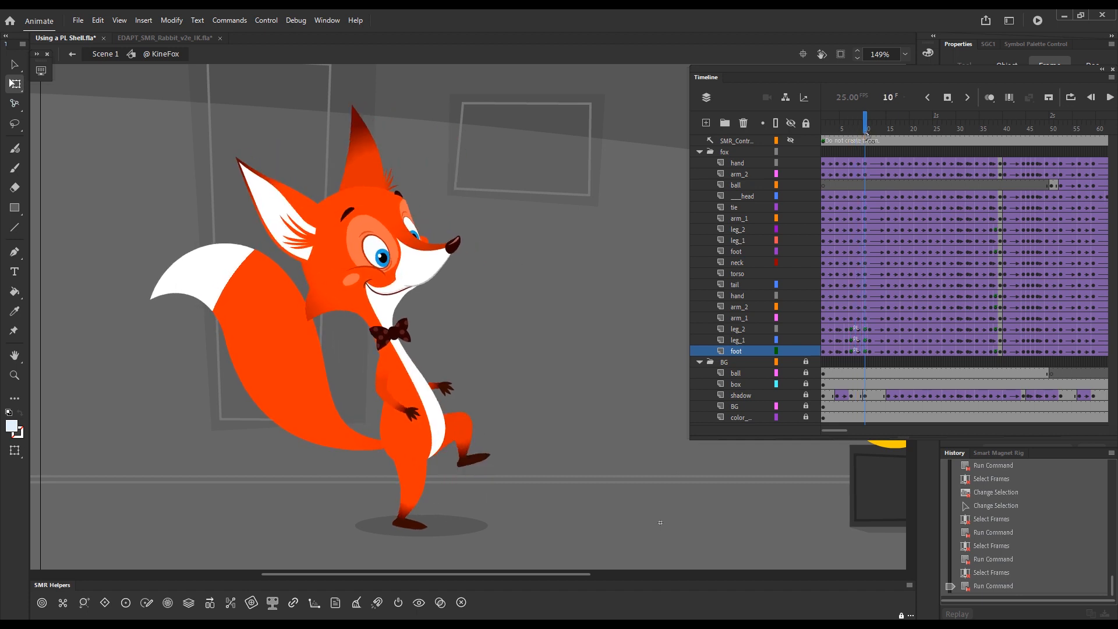
{"action": "left_click", "coordinate": [888, 123]}
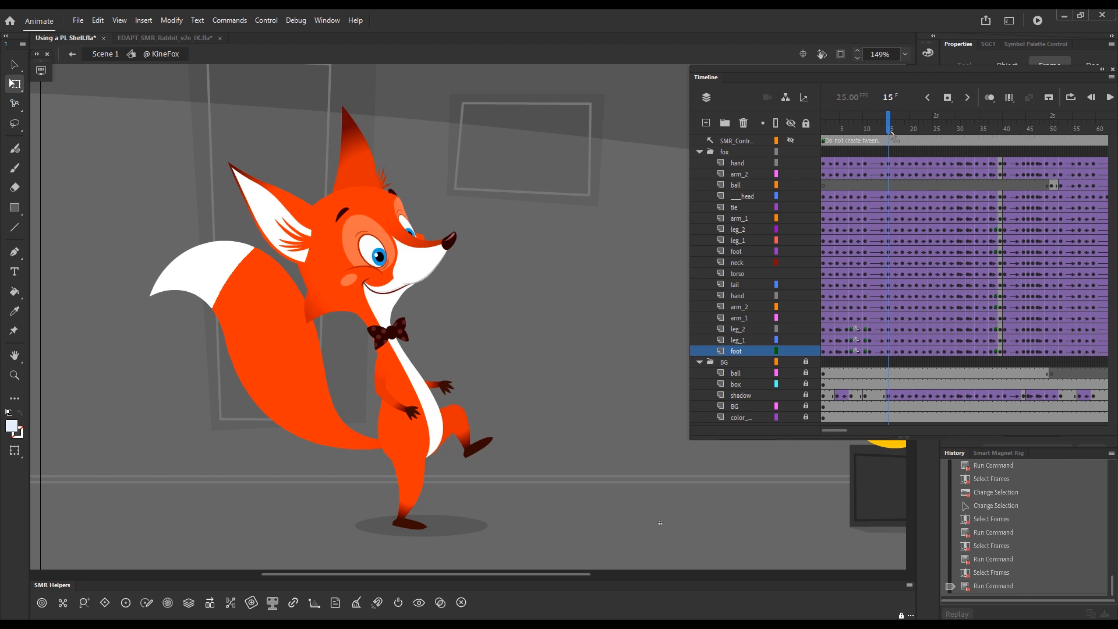
{"action": "left_click", "coordinate": [891, 128]}
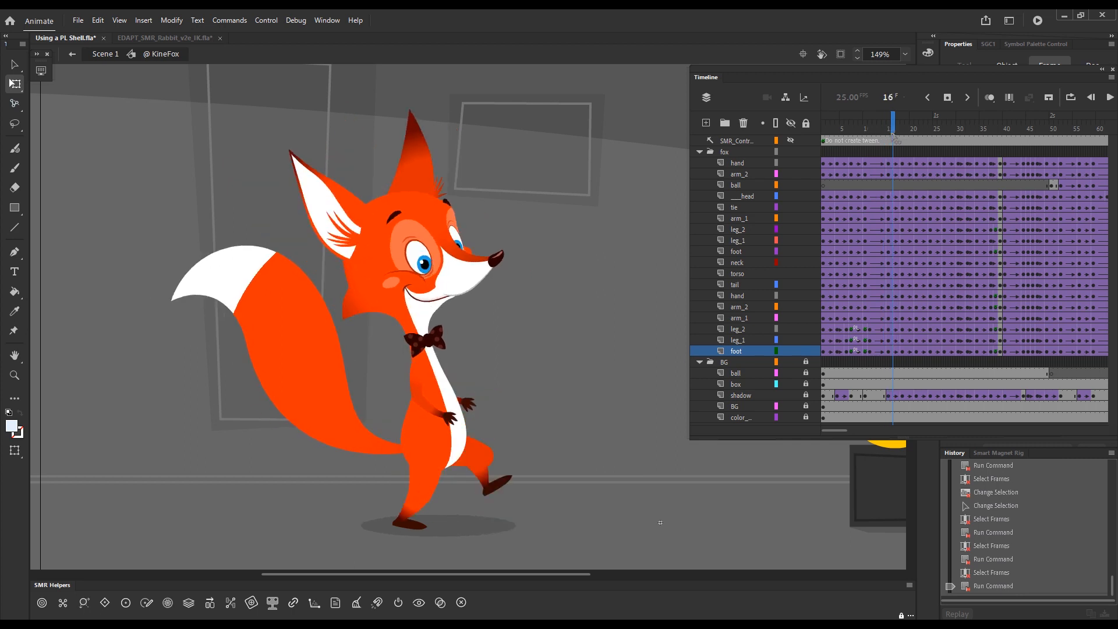
{"action": "left_click", "coordinate": [902, 119]}
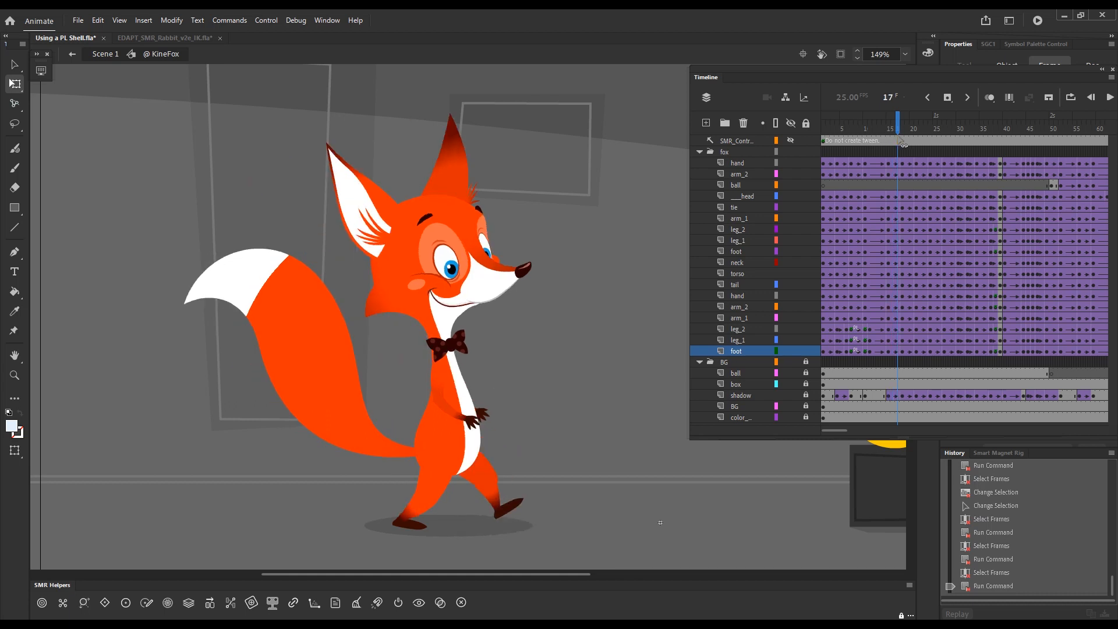
{"action": "left_click", "coordinate": [889, 122]}
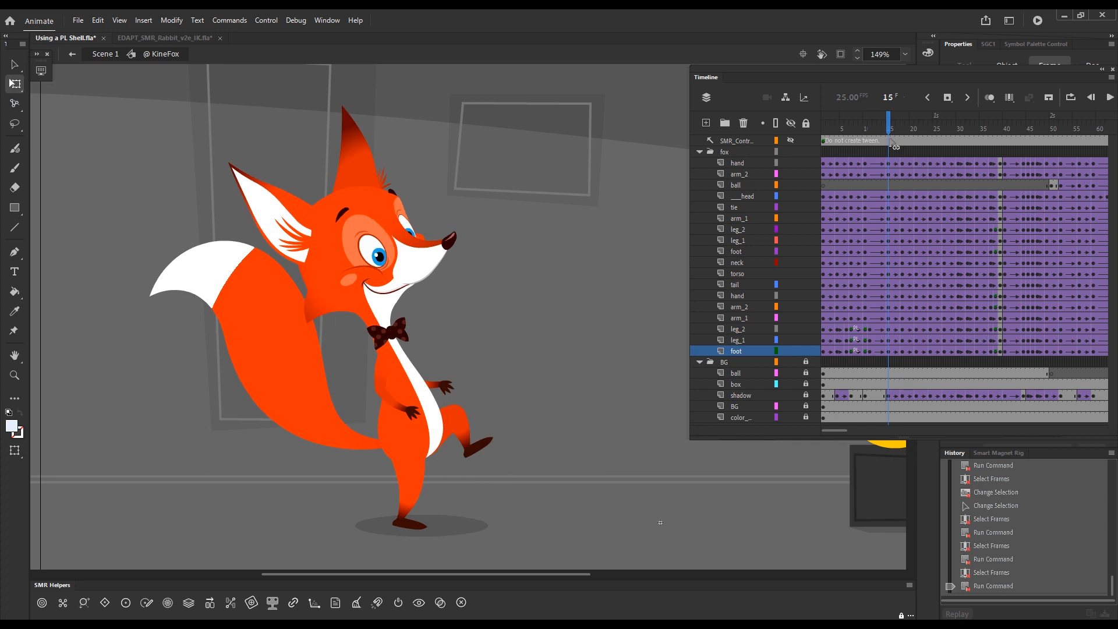
{"action": "left_click", "coordinate": [861, 128]}
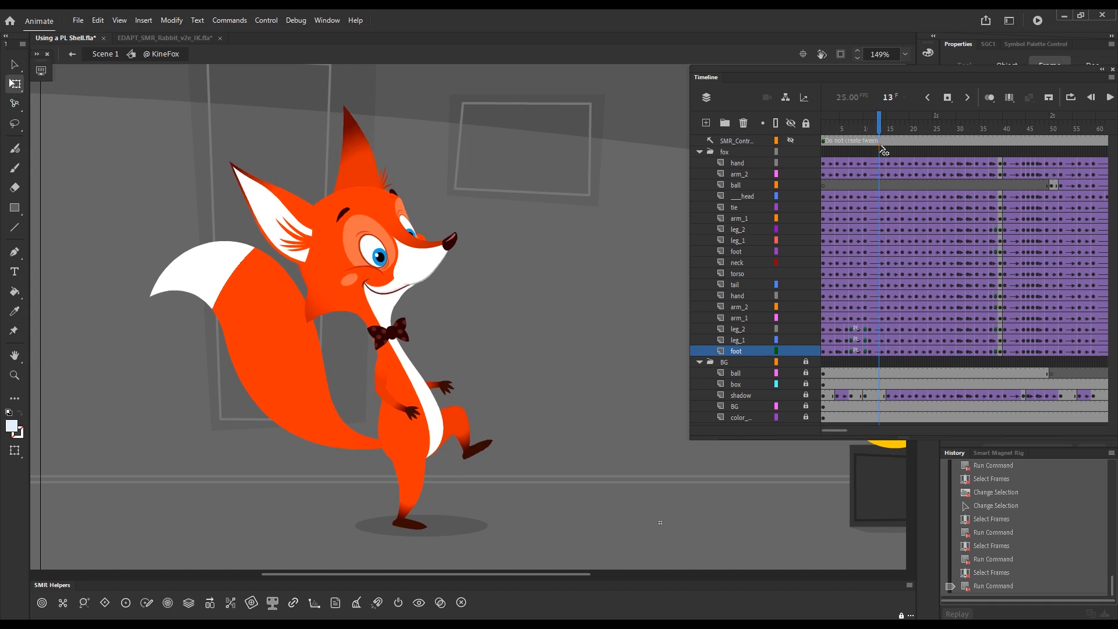
{"action": "left_click", "coordinate": [889, 123]}
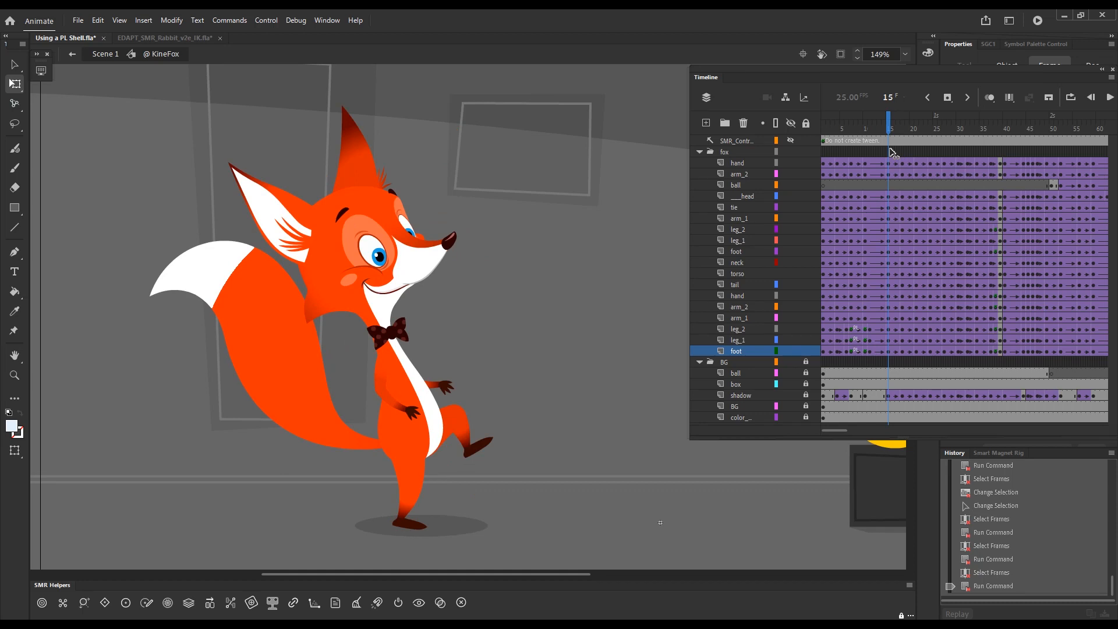
{"action": "left_click", "coordinate": [898, 121]}
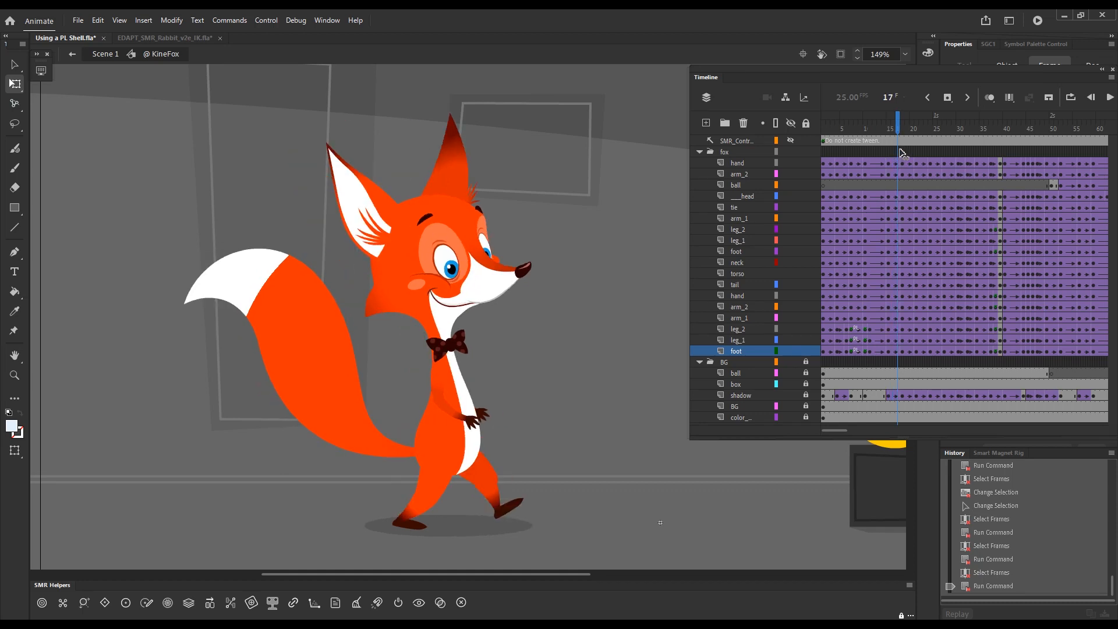
{"action": "left_click", "coordinate": [888, 128]}
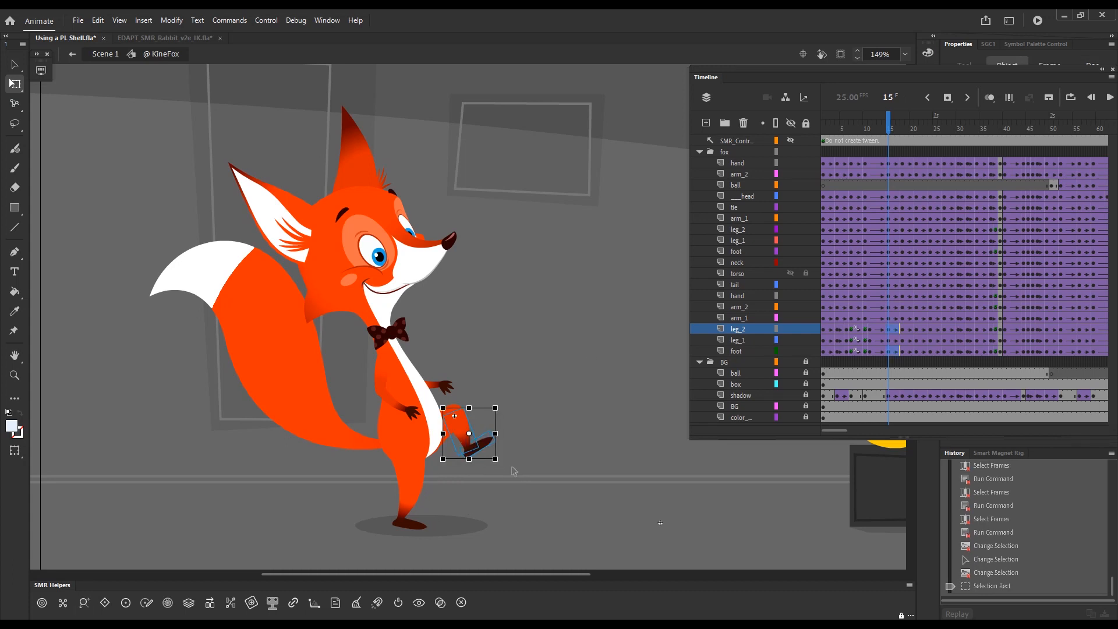
Run the Alt+Q SMR cleanup on the frame-15 kicking leg, then check frames 16 and 19
{"action": "key", "text": "alt+q"}
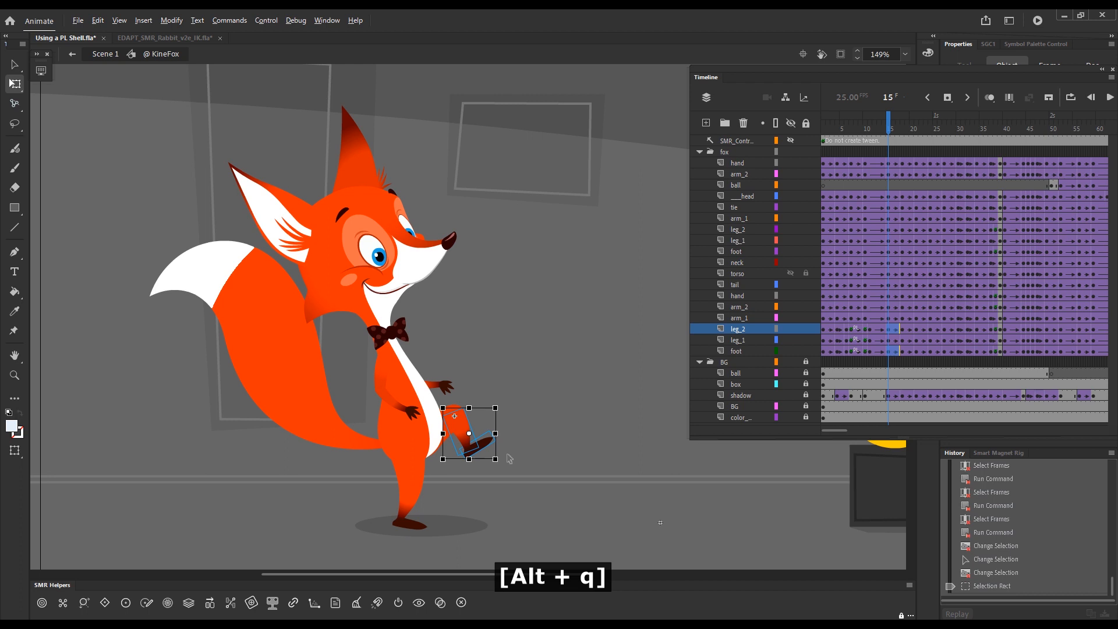
{"action": "key", "text": "alt+q"}
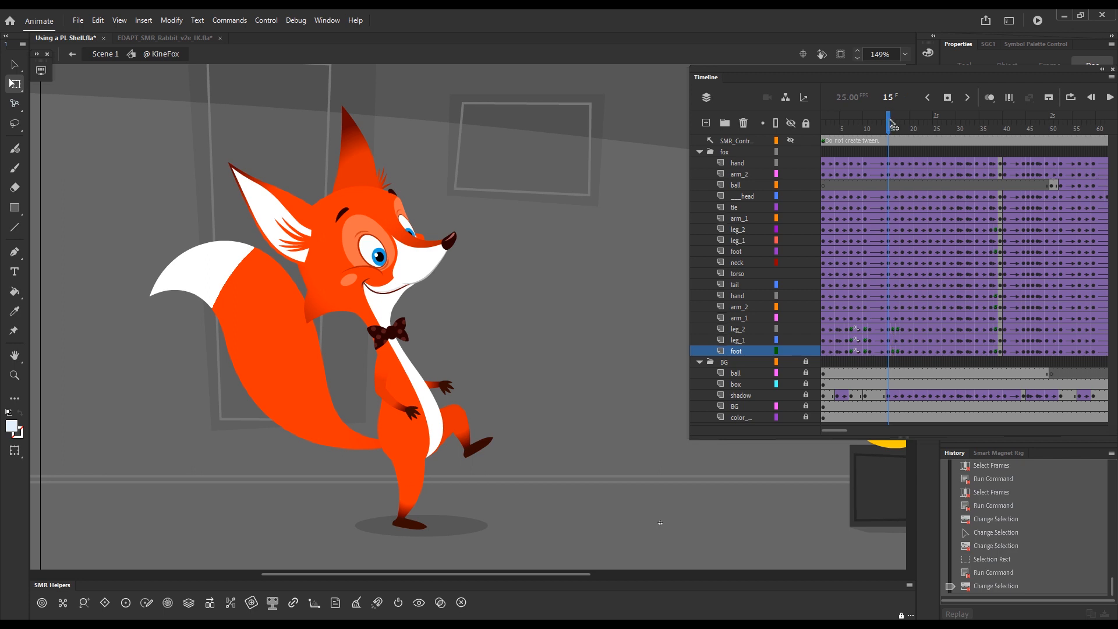
{"action": "left_click", "coordinate": [892, 123]}
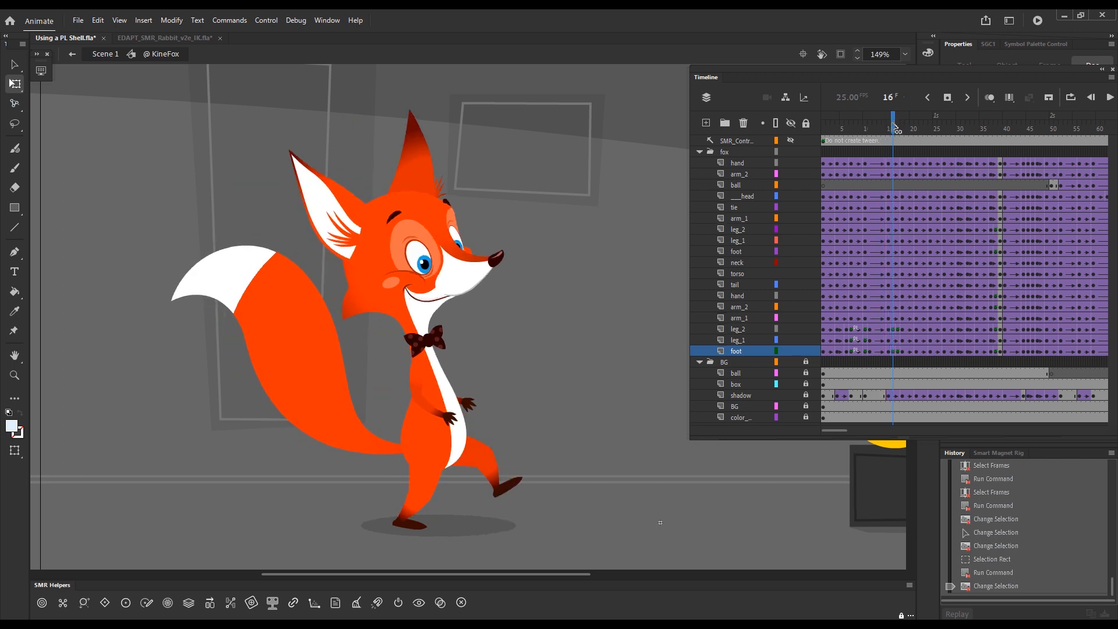
{"action": "left_click", "coordinate": [898, 128]}
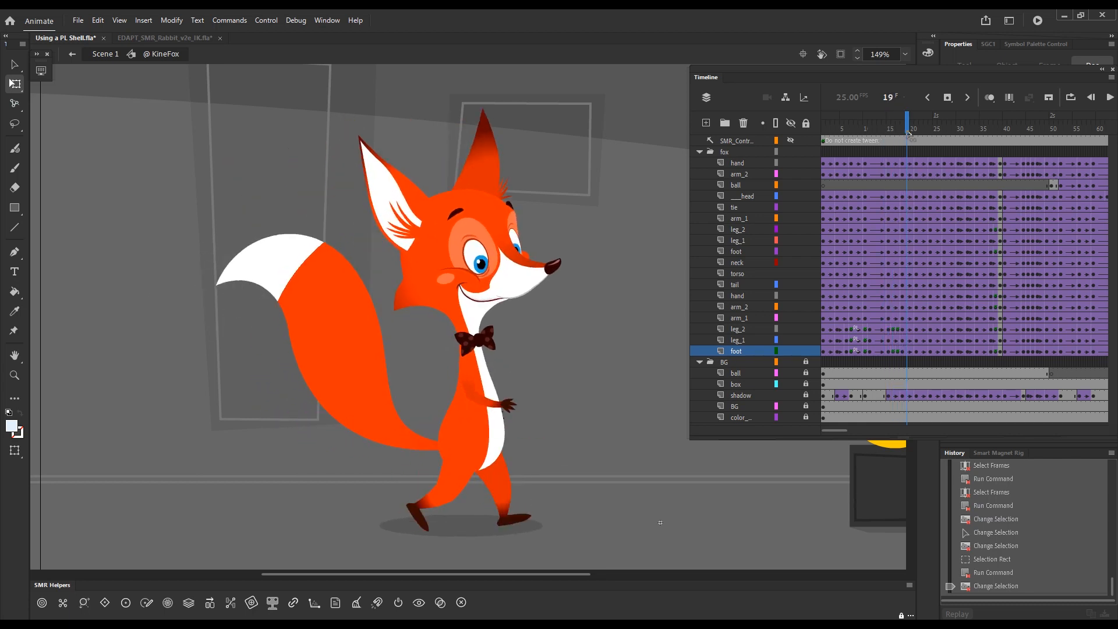
Zoom in and clean up leg_2, leg_1 and foot in-betweens across frames 21–24
{"action": "left_click", "coordinate": [917, 129]}
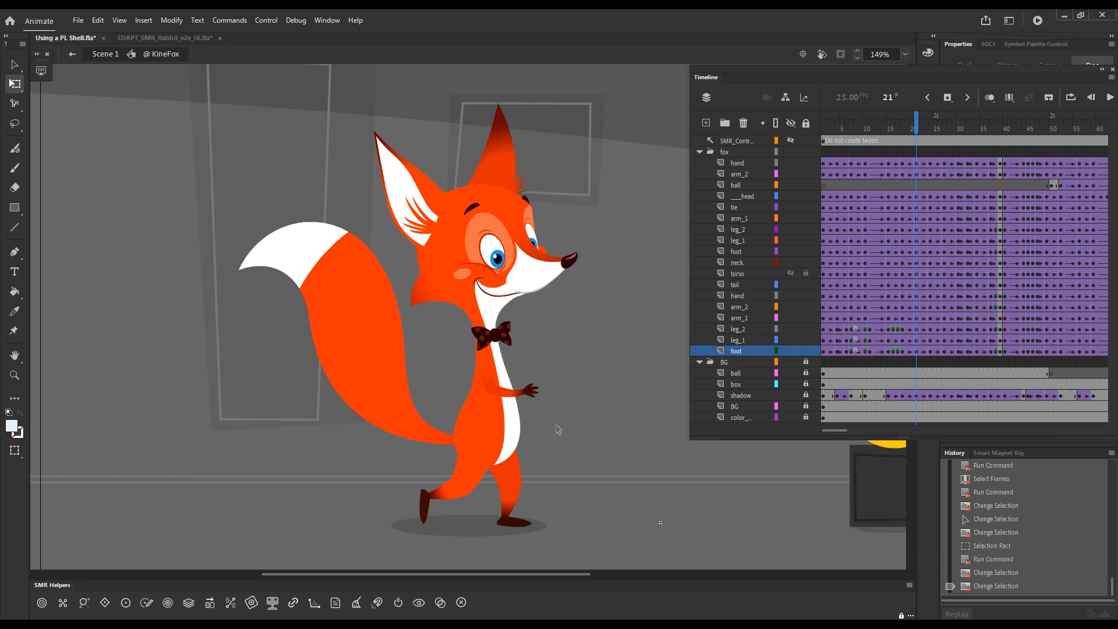
{"action": "key", "text": "ctrl+space"}
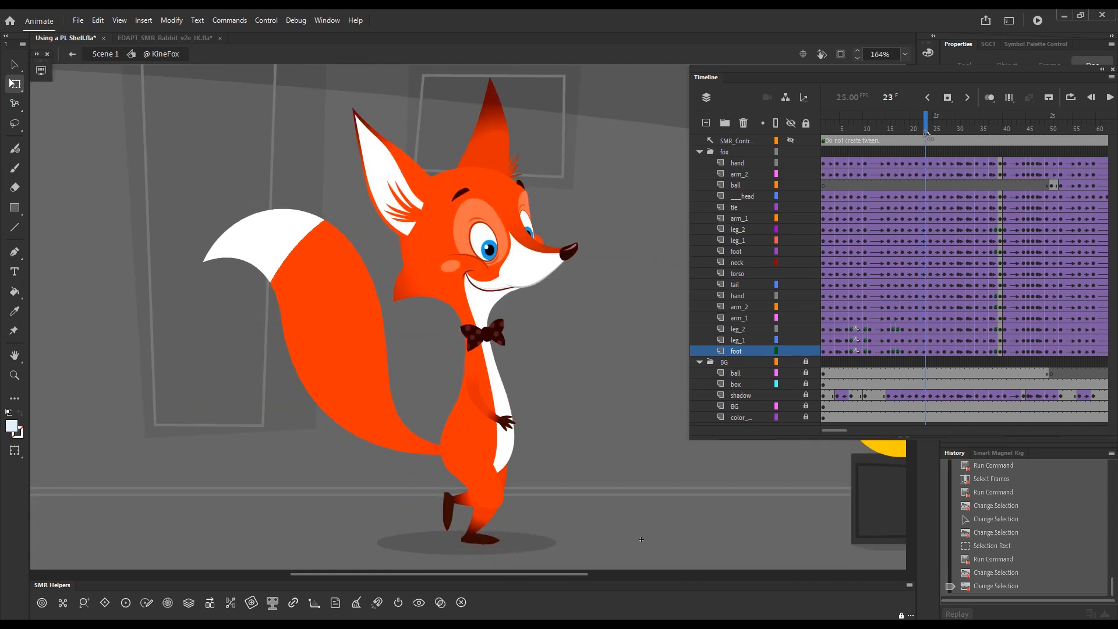
{"action": "left_click", "coordinate": [917, 129]}
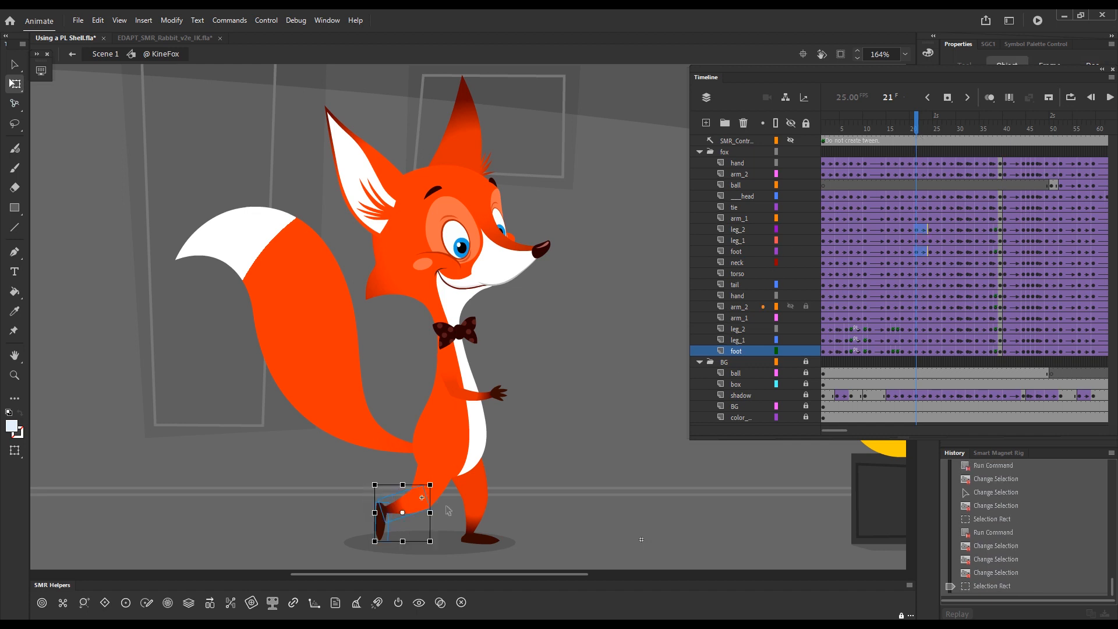
{"action": "left_click", "coordinate": [738, 228]}
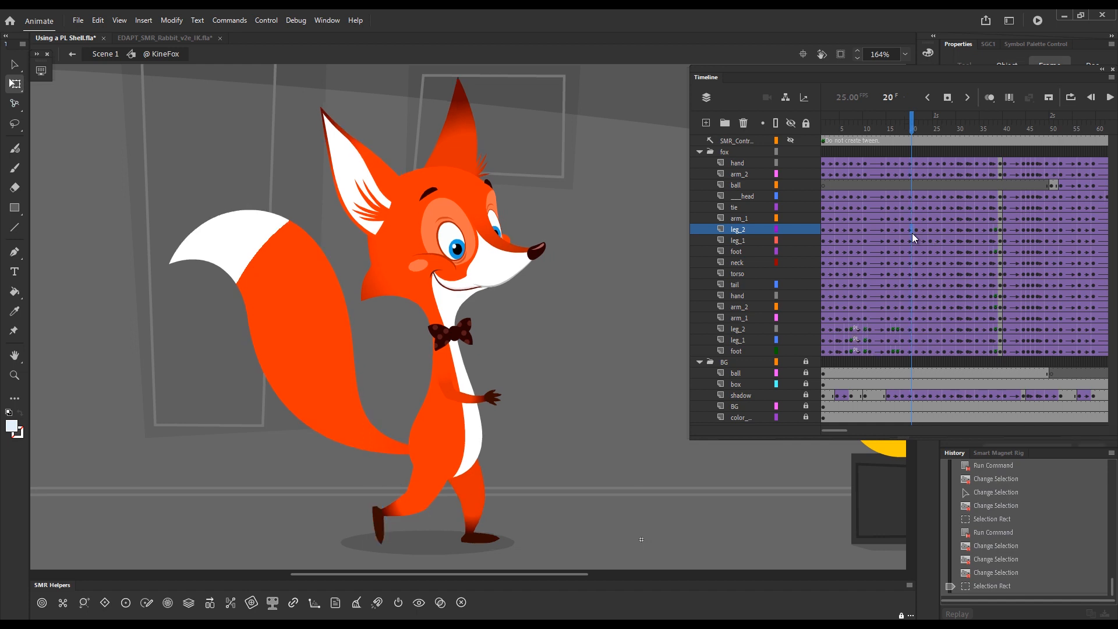
{"action": "left_click", "coordinate": [736, 251]}
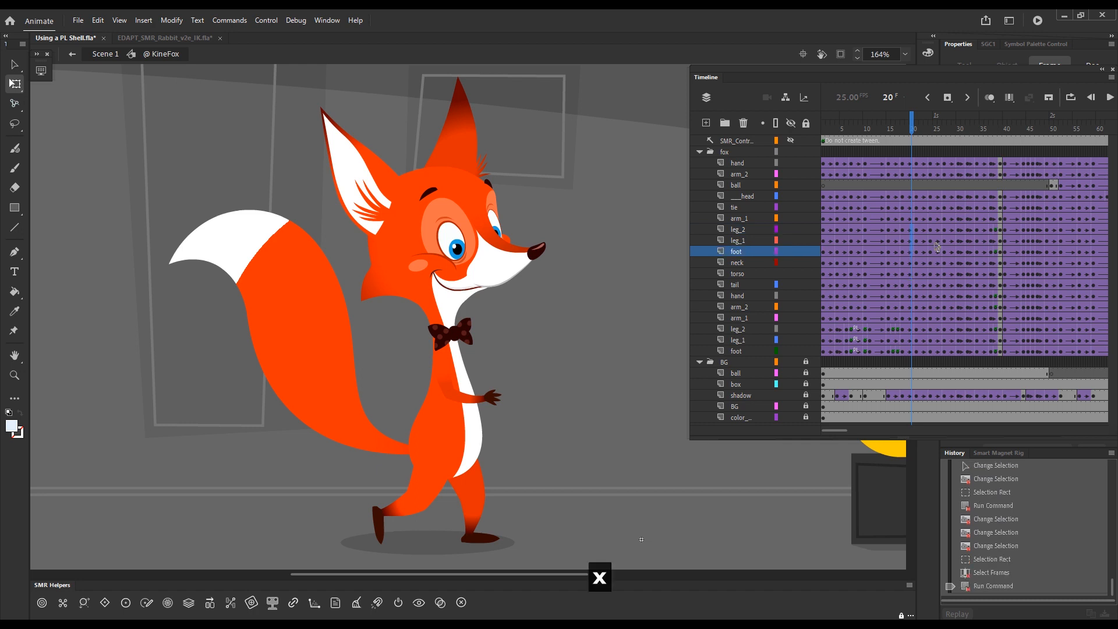
{"action": "left_click", "coordinate": [936, 133]}
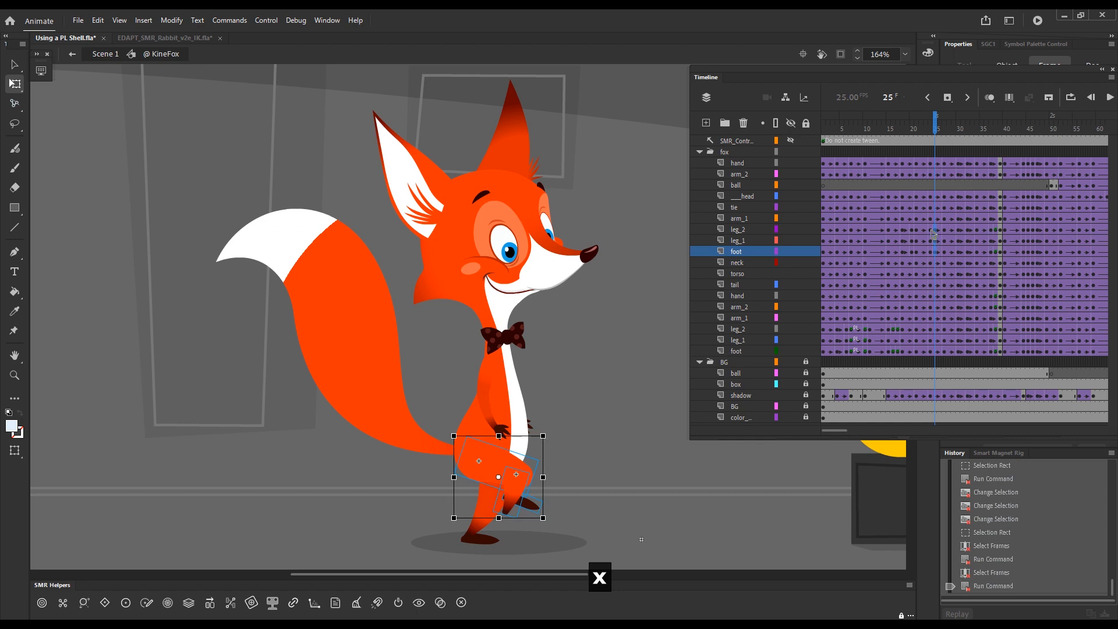
{"action": "left_click", "coordinate": [915, 115]}
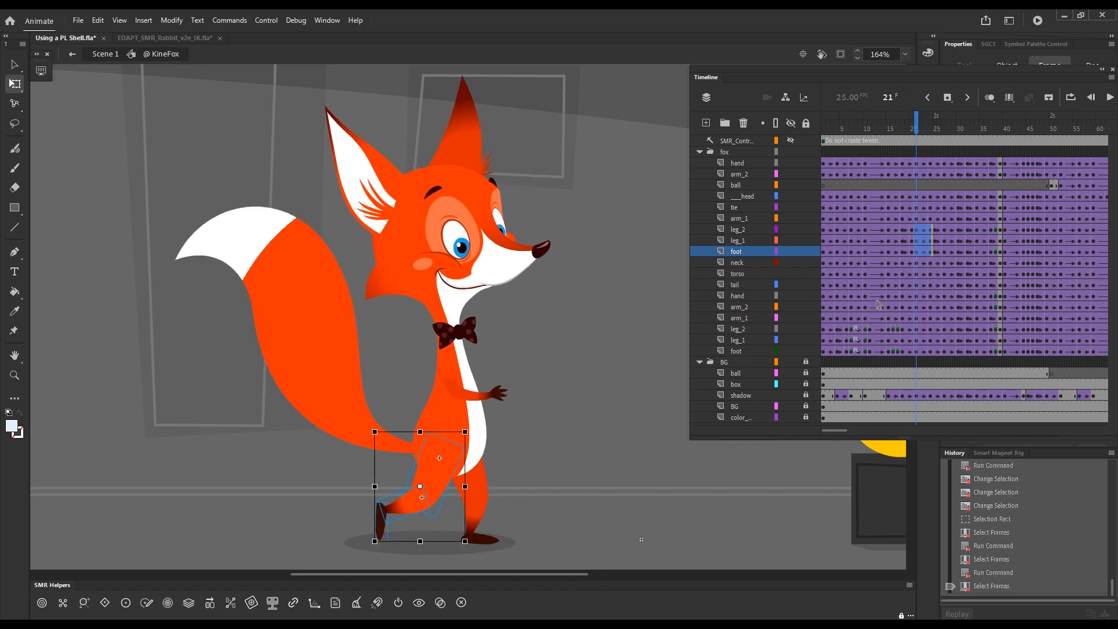
{"action": "mouse_move", "coordinate": [871, 239]}
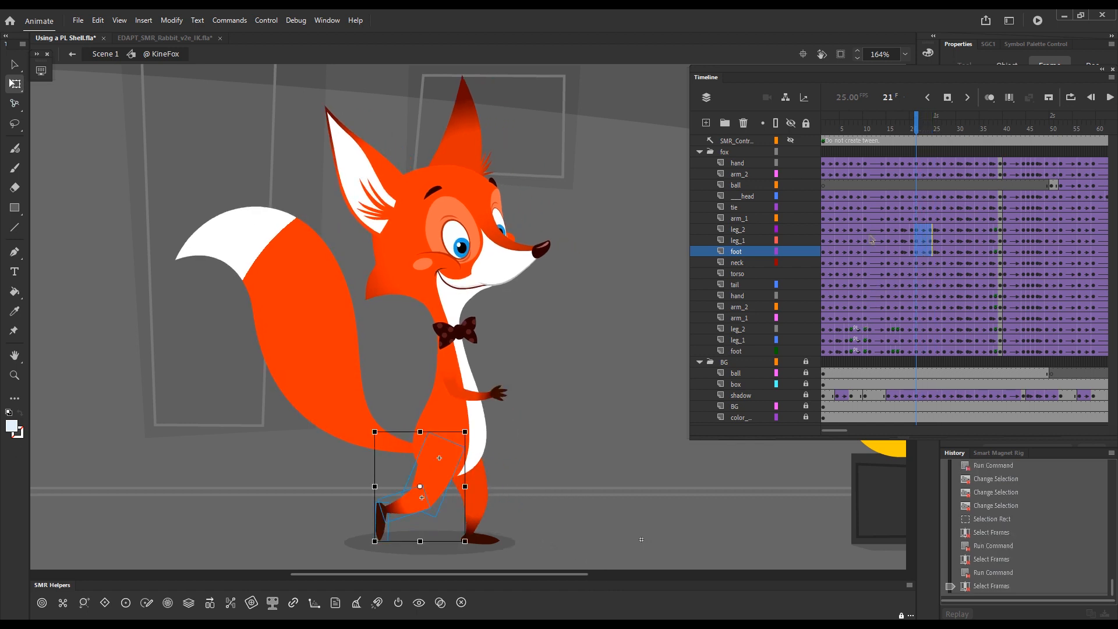
{"action": "mouse_move", "coordinate": [848, 14]}
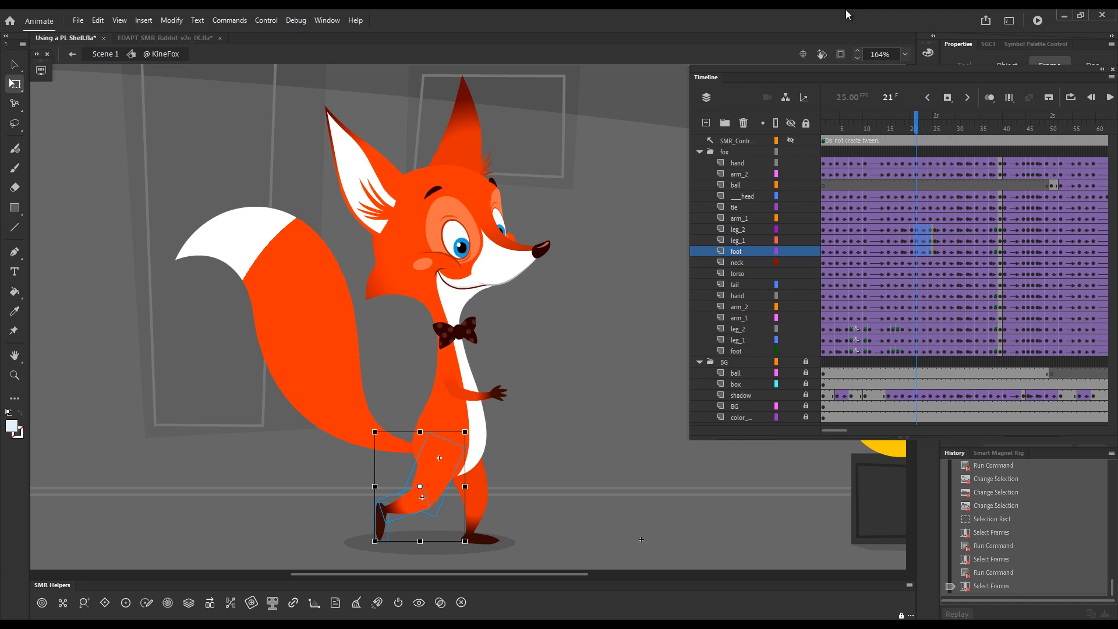
{"action": "key", "text": "alt"}
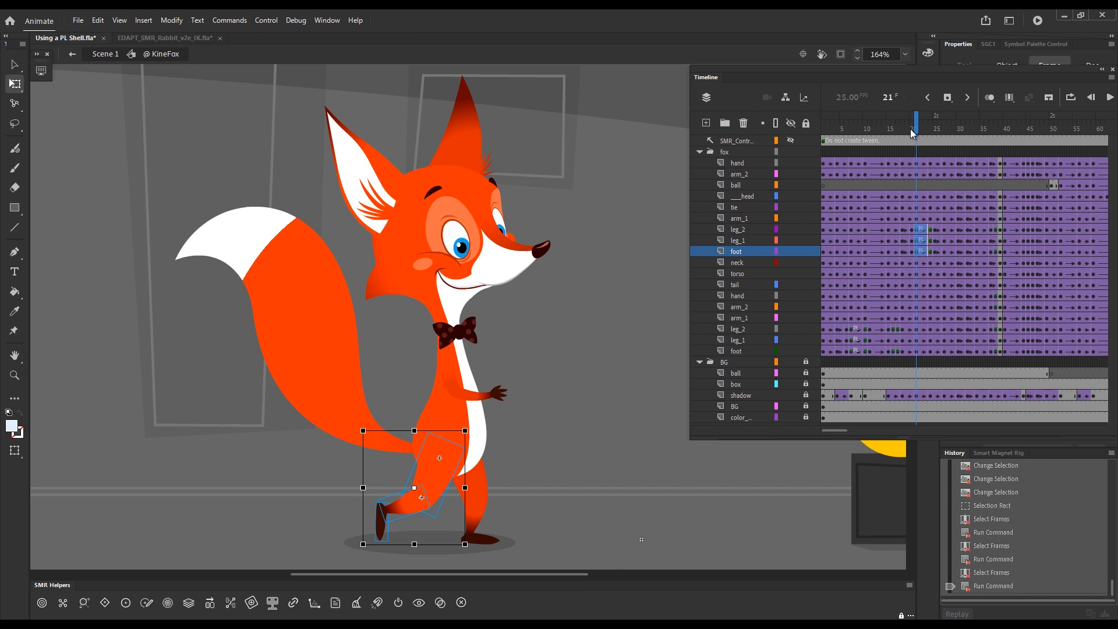
Review the leg pose across frames 25–27, reselecting the knee and foot pieces
{"action": "left_click", "coordinate": [936, 128]}
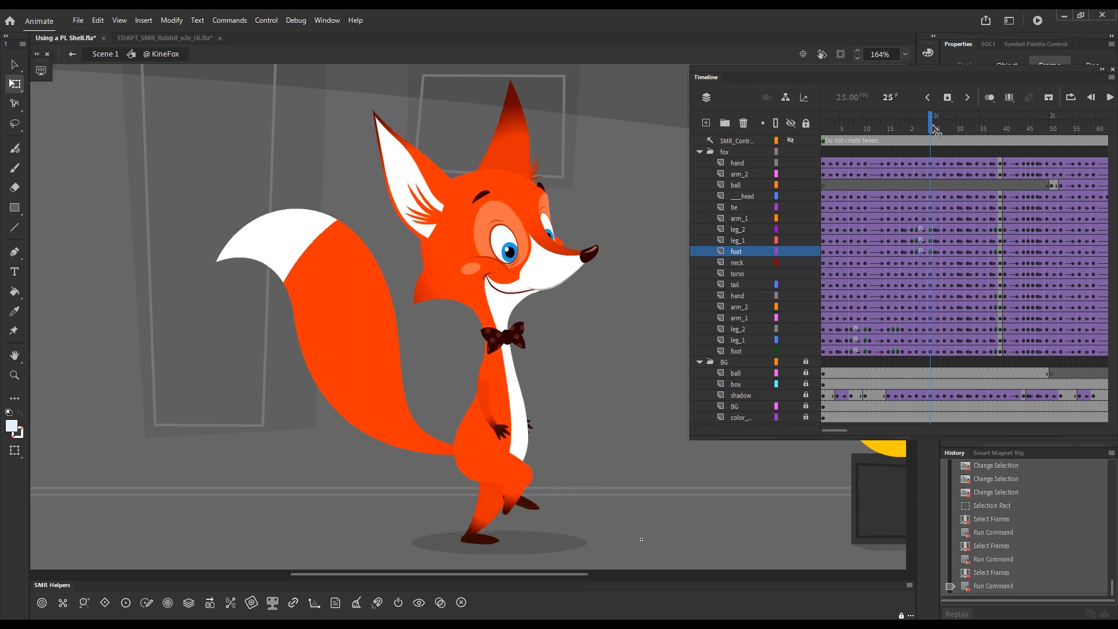
{"action": "left_click", "coordinate": [927, 97]}
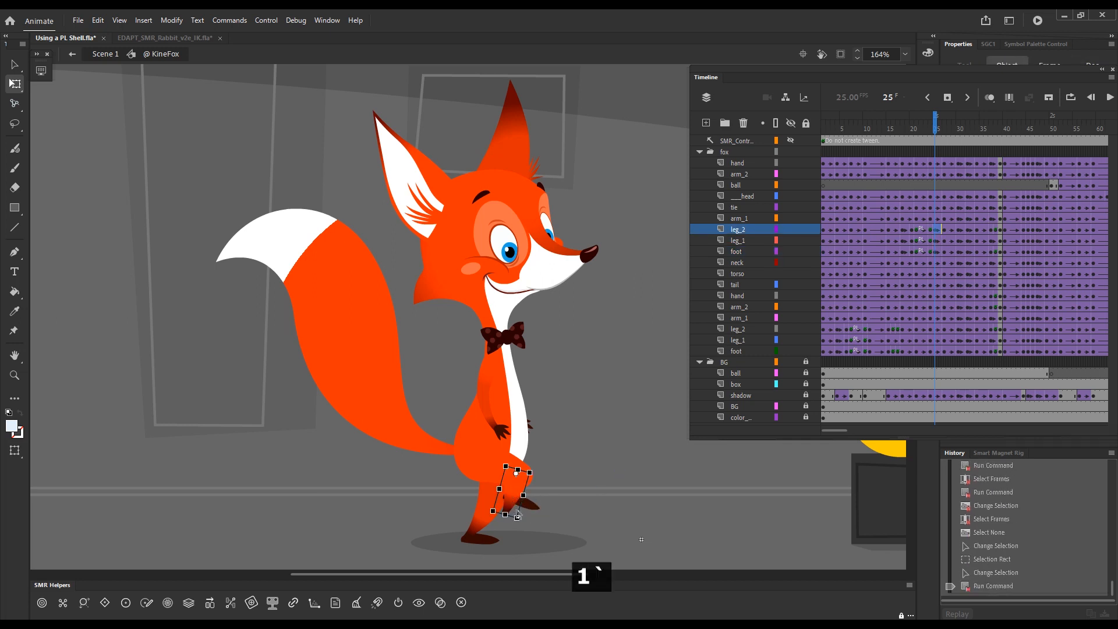
{"action": "left_click", "coordinate": [735, 251]}
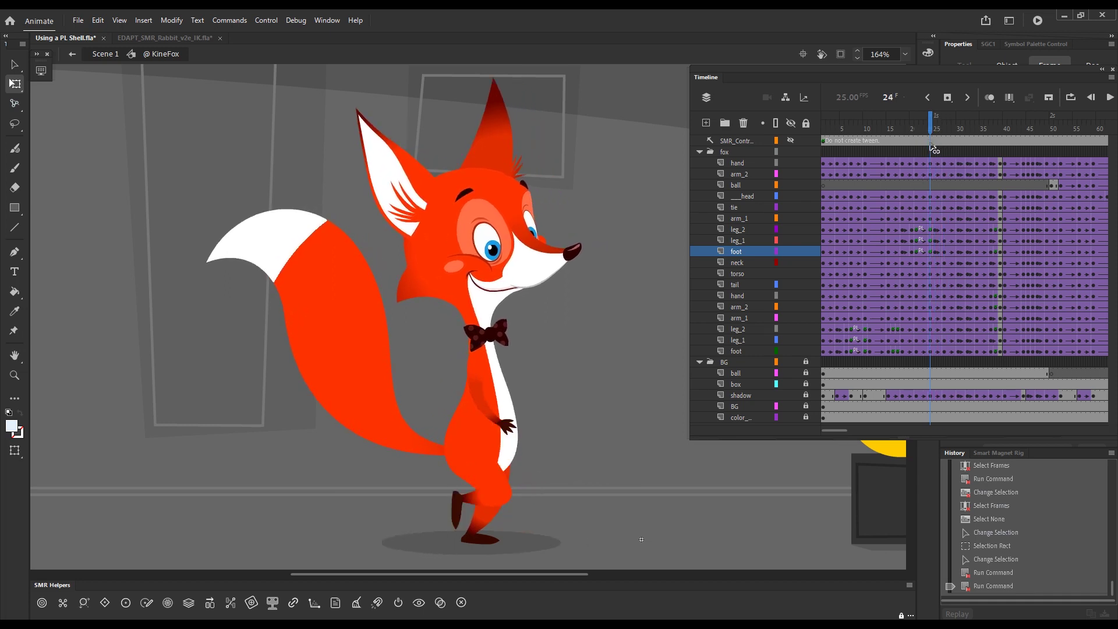
{"action": "left_click", "coordinate": [944, 136]}
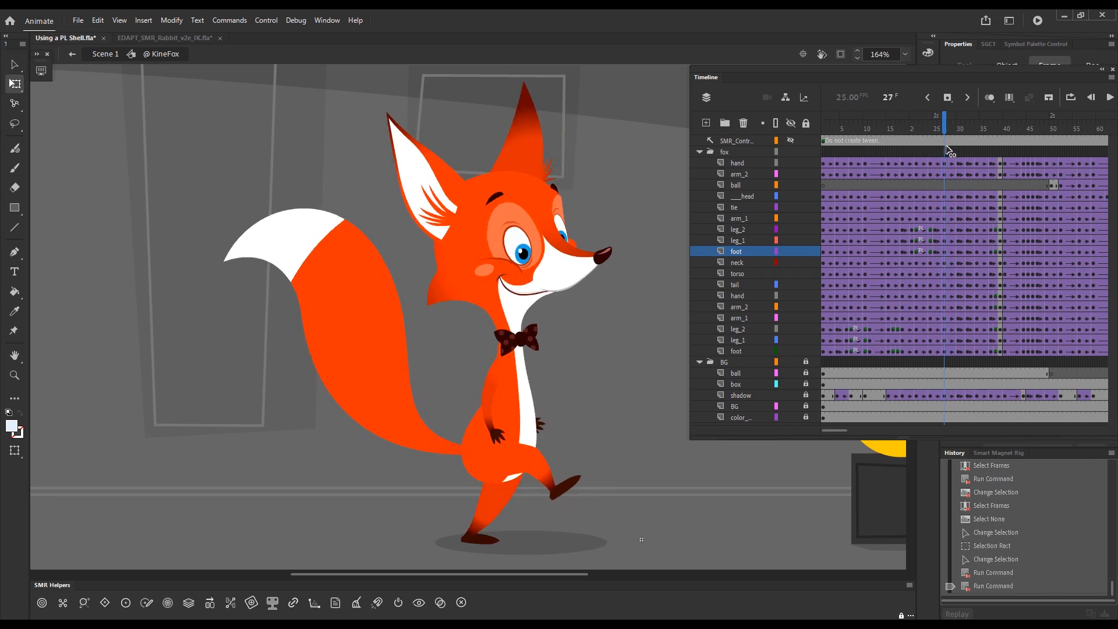
{"action": "left_click", "coordinate": [959, 124]}
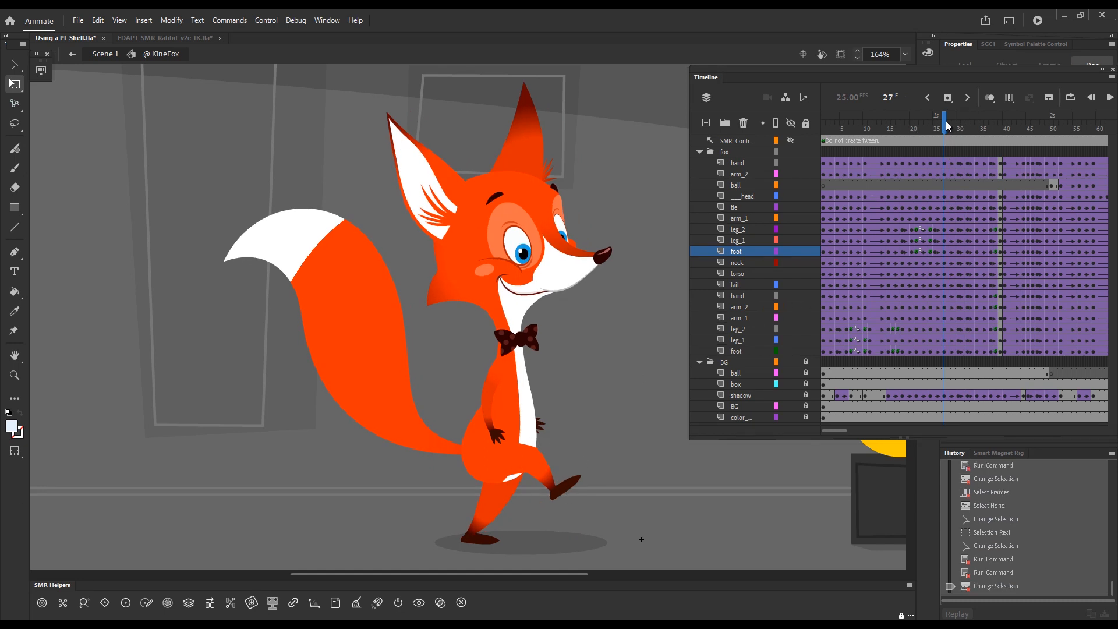
Clean up the foot and leg in-betweens around frames 28–30 and check frame 30
{"action": "left_click", "coordinate": [968, 129]}
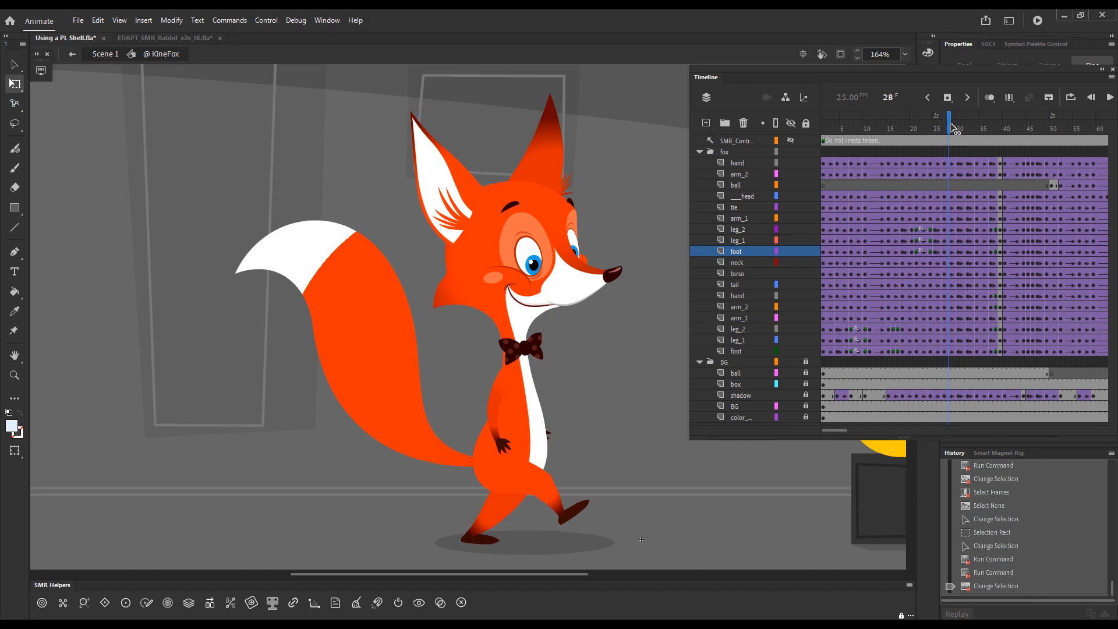
{"action": "key", "text": "ctrl+space"}
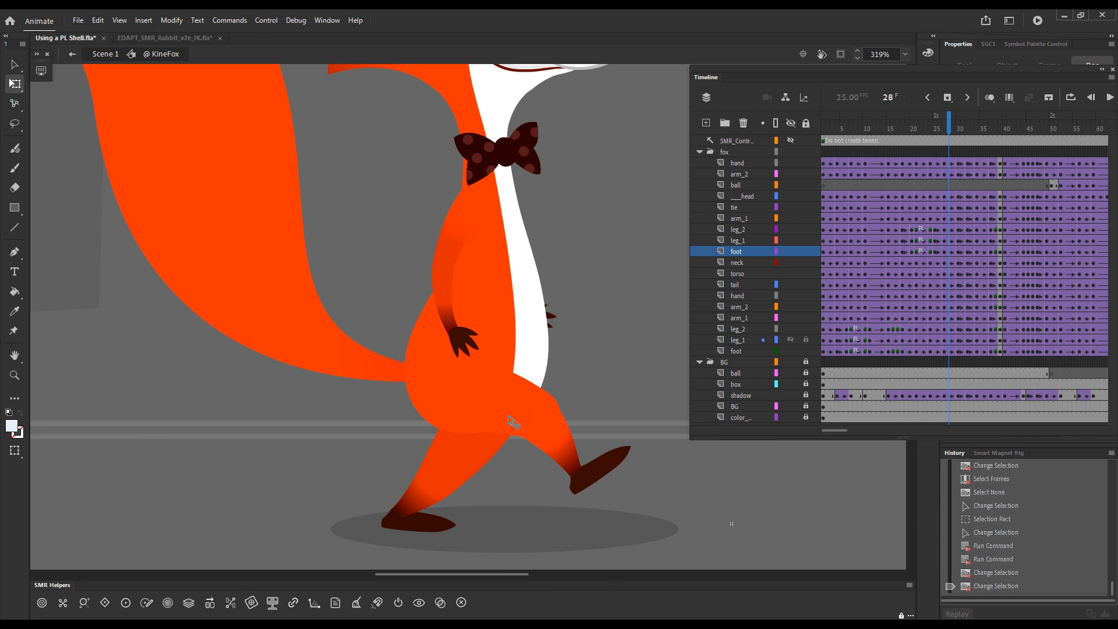
{"action": "left_click", "coordinate": [926, 97]}
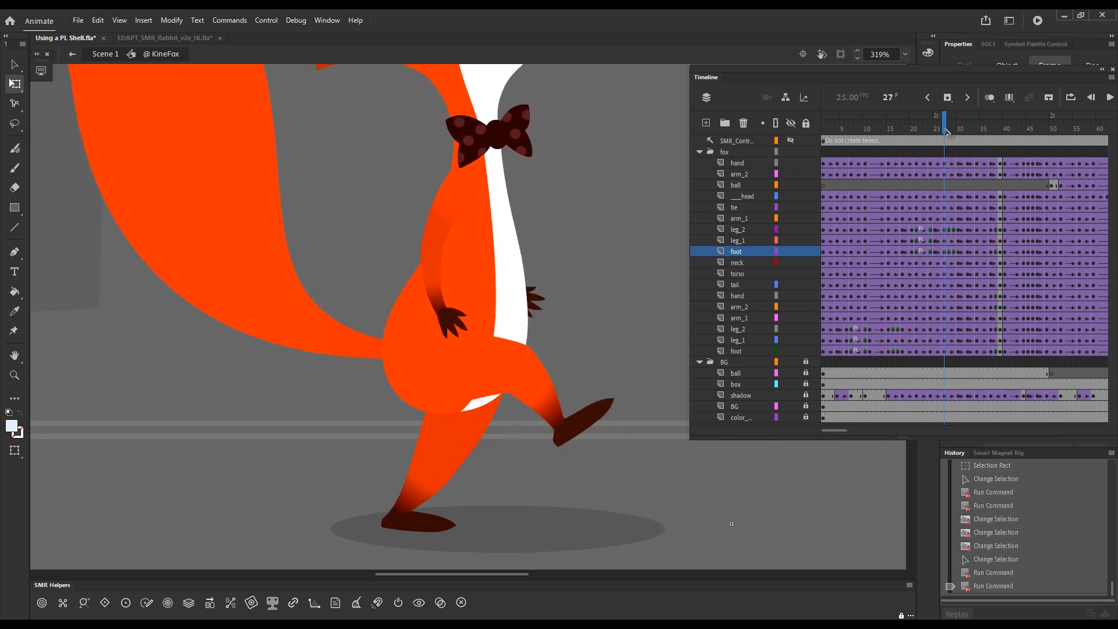
{"action": "left_click", "coordinate": [958, 116]}
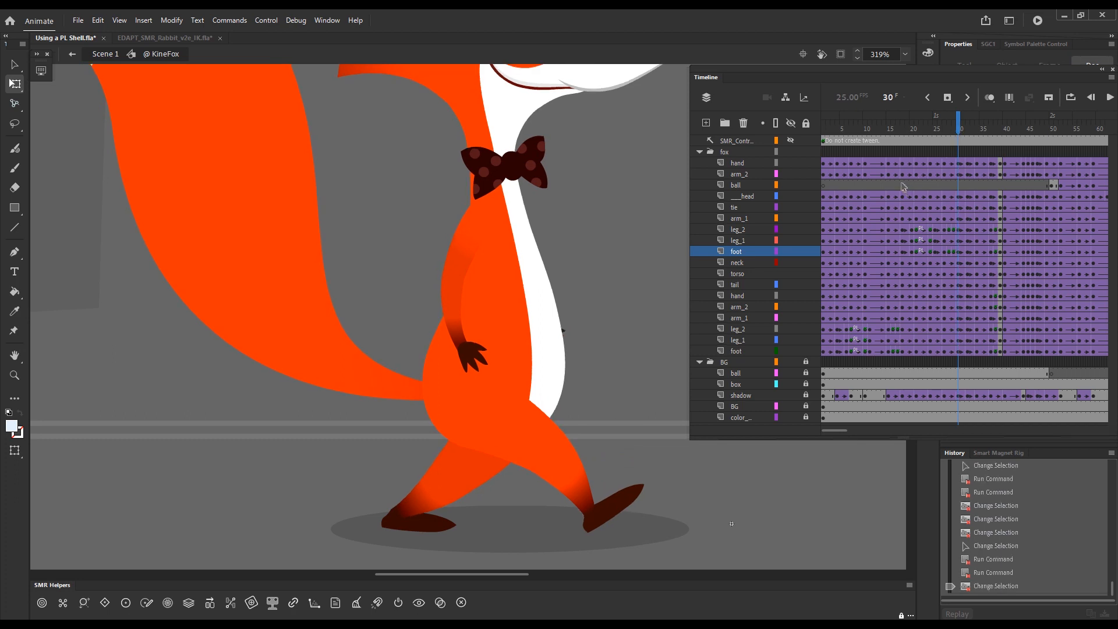
{"action": "key", "text": "space"}
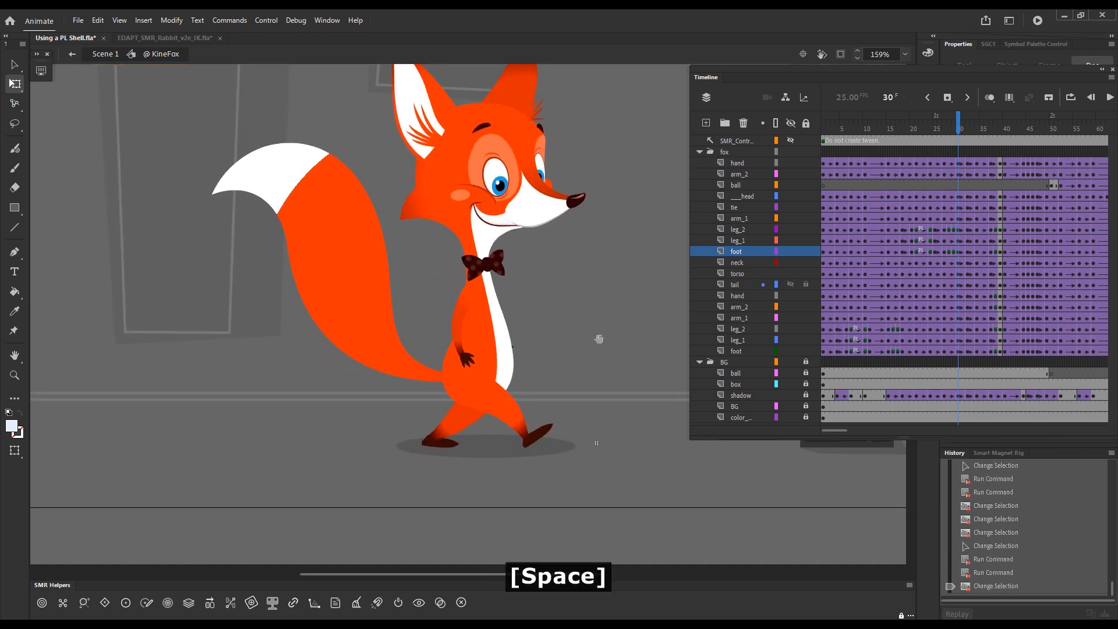
{"action": "key", "text": "space"}
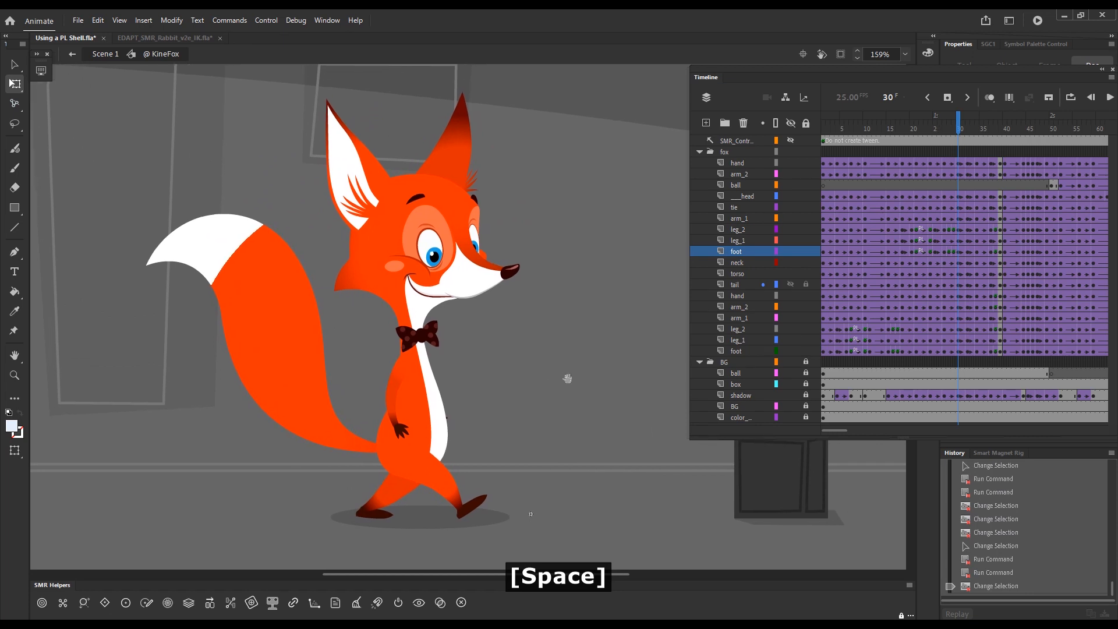
{"action": "key", "text": "space"}
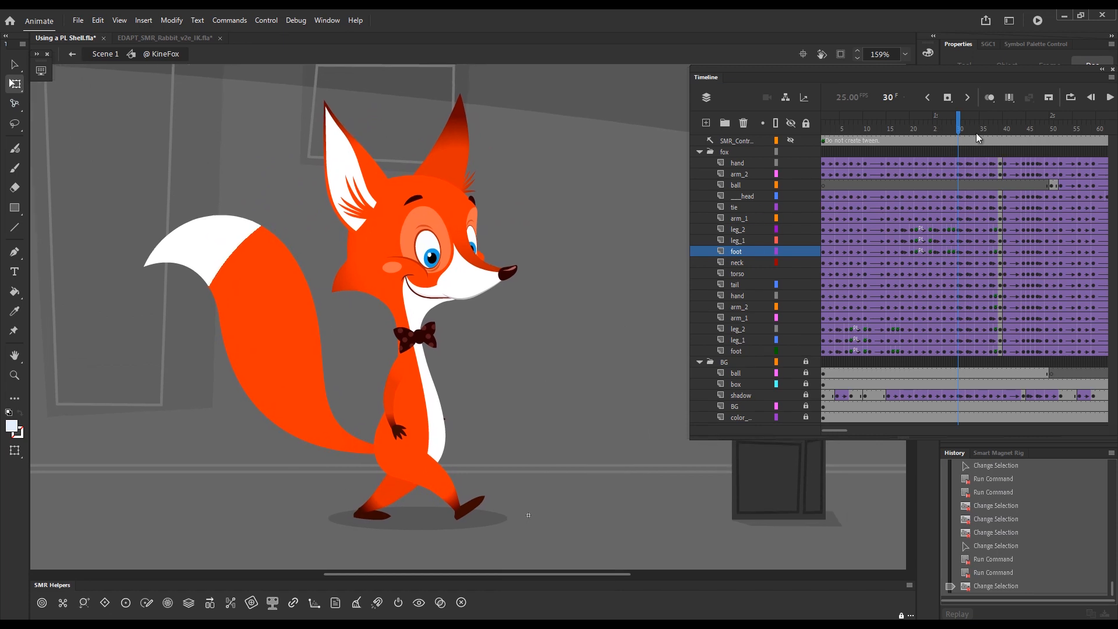
{"action": "mouse_move", "coordinate": [957, 149]}
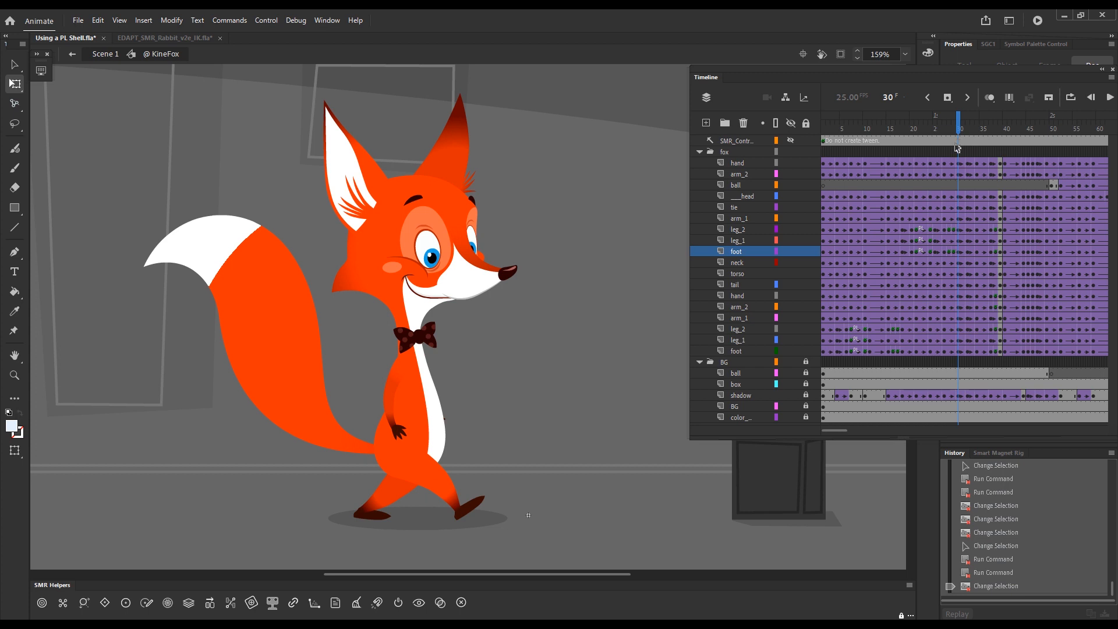
{"action": "mouse_move", "coordinate": [954, 149]}
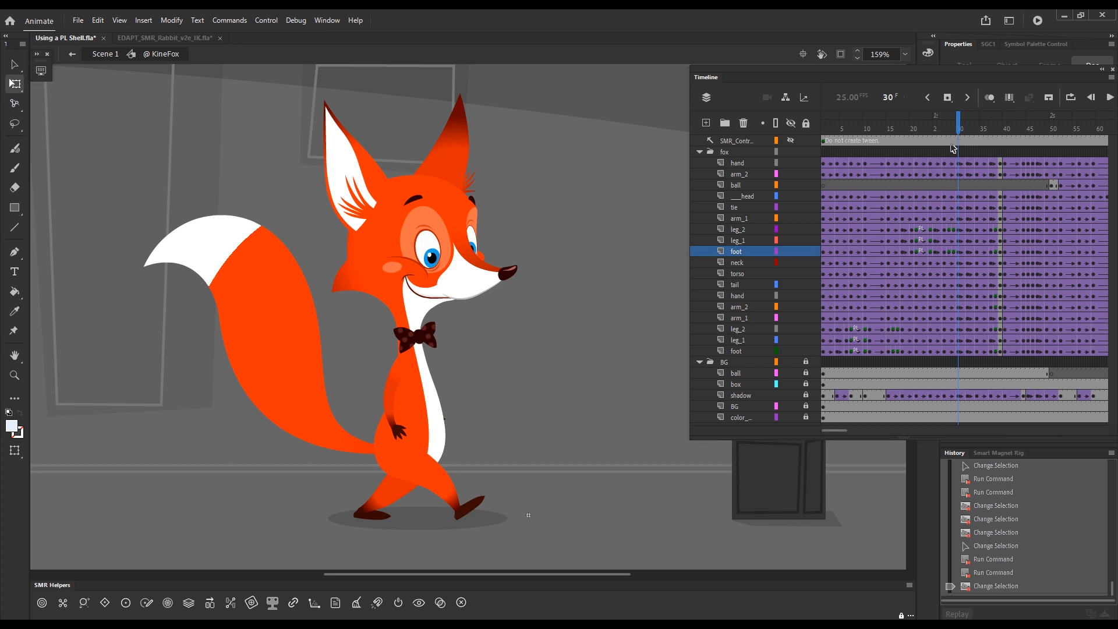
{"action": "mouse_move", "coordinate": [952, 84]}
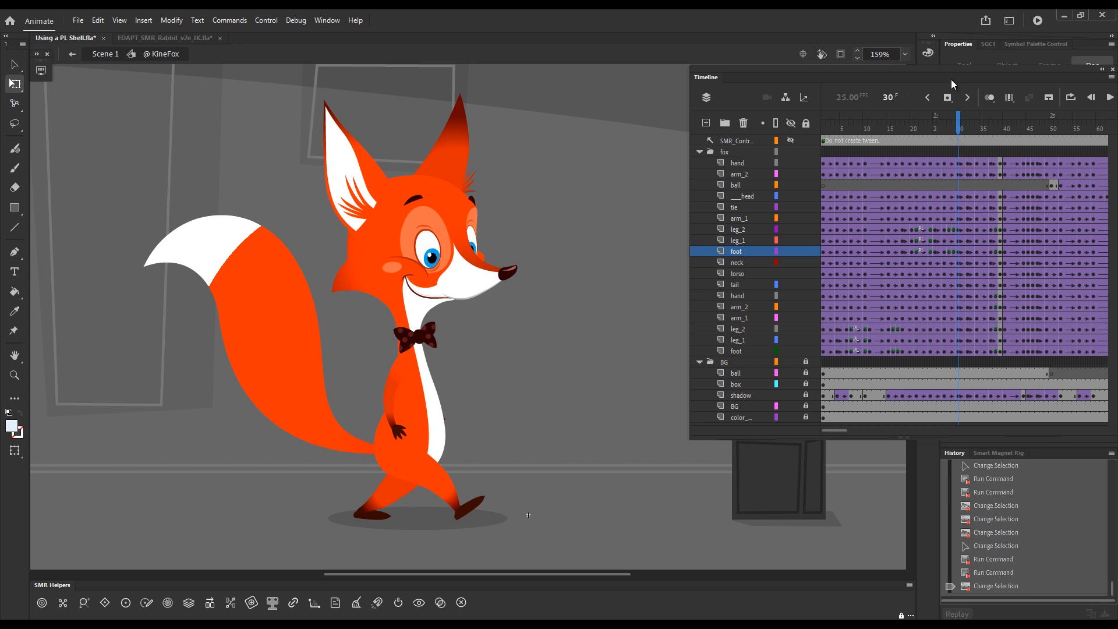
{"action": "mouse_move", "coordinate": [927, 223]}
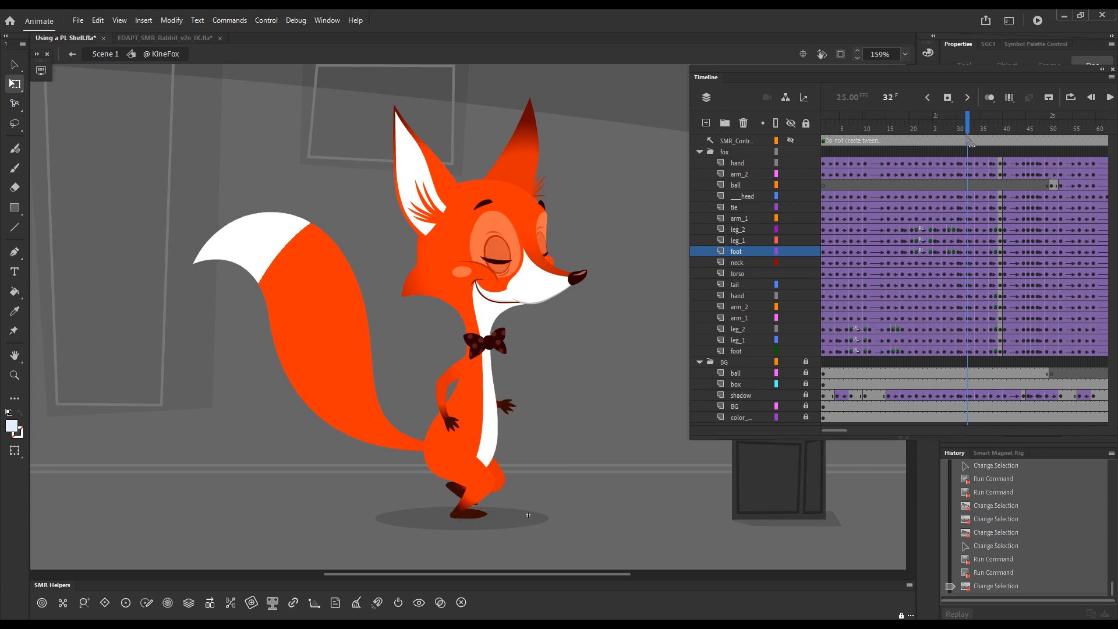
{"action": "left_click", "coordinate": [927, 97]}
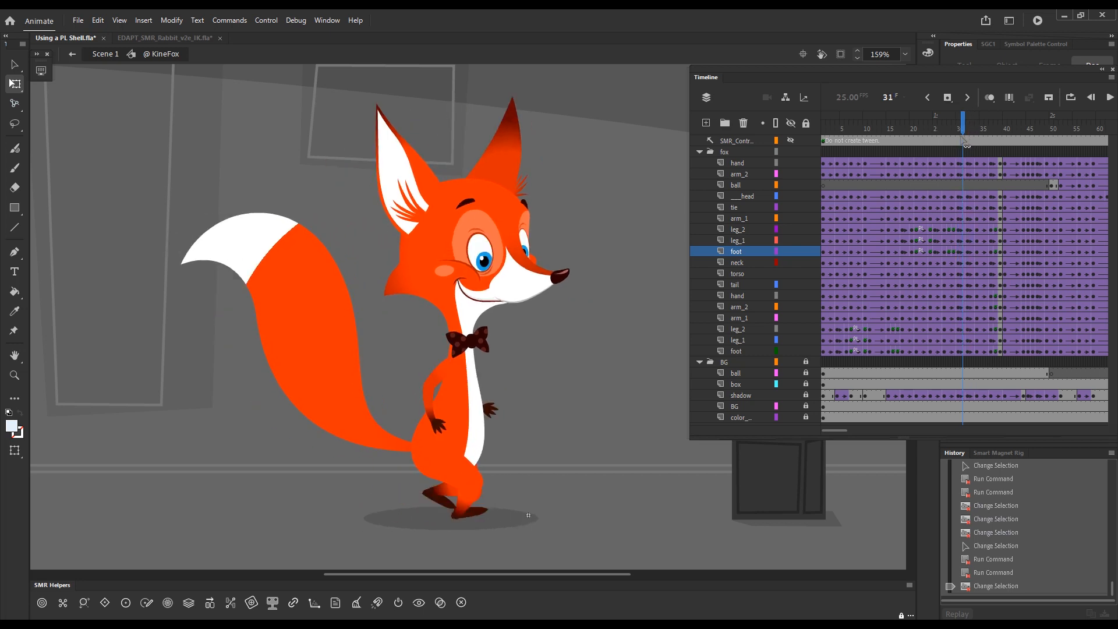
{"action": "left_click", "coordinate": [925, 96]}
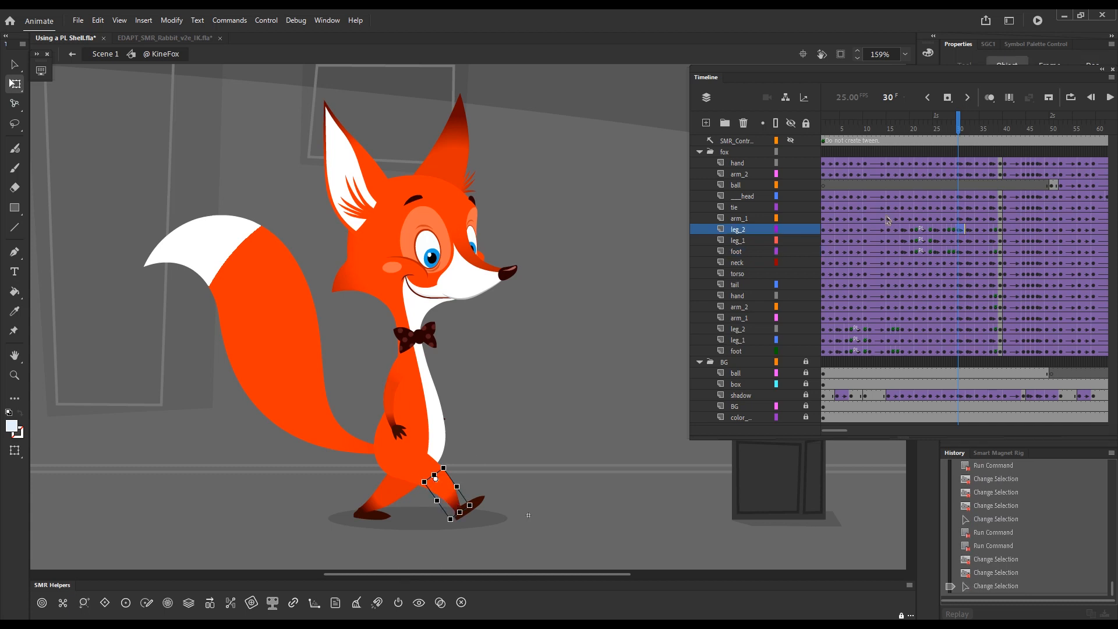
{"action": "mouse_move", "coordinate": [954, 156]}
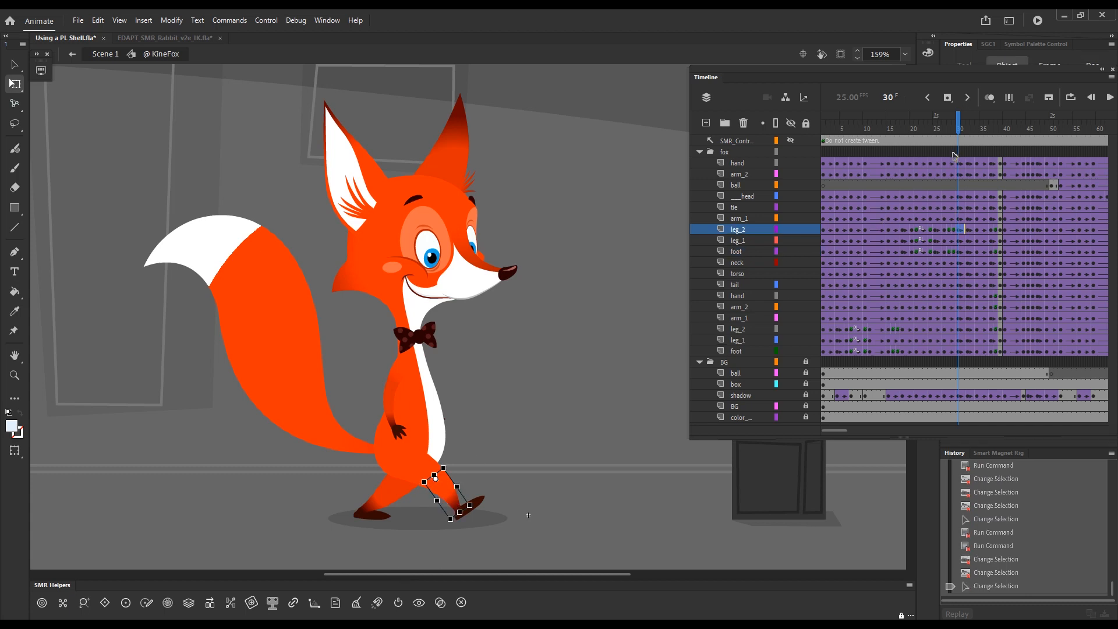
Run Clean Up IK Chains from SMR Helpers, then check frames 31, 35 and 36
{"action": "key", "text": "f1"}
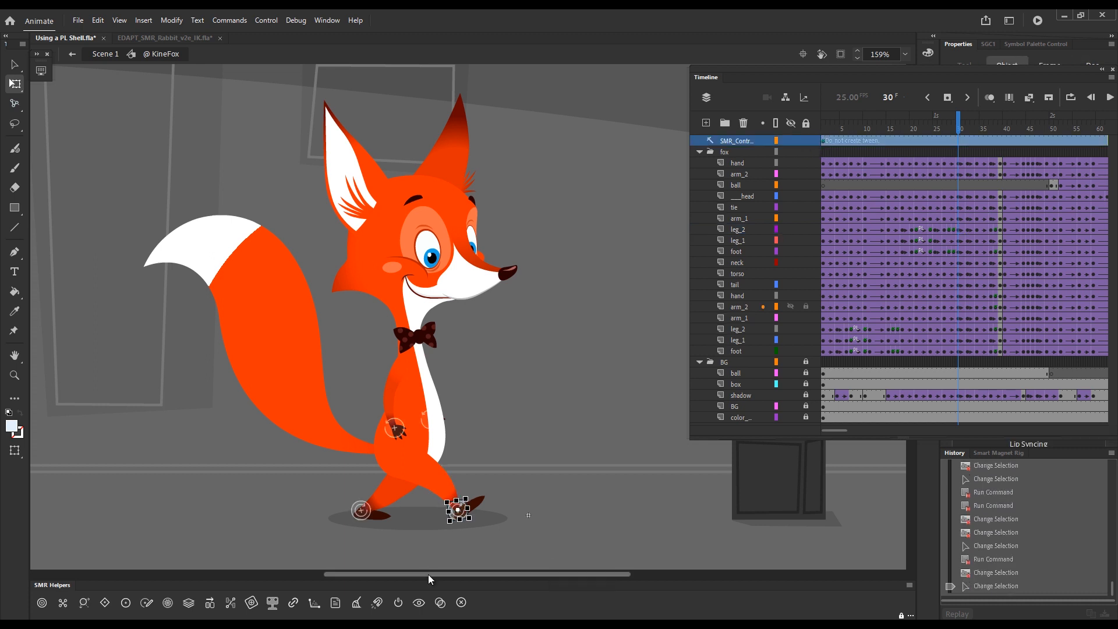
{"action": "mouse_move", "coordinate": [357, 603]}
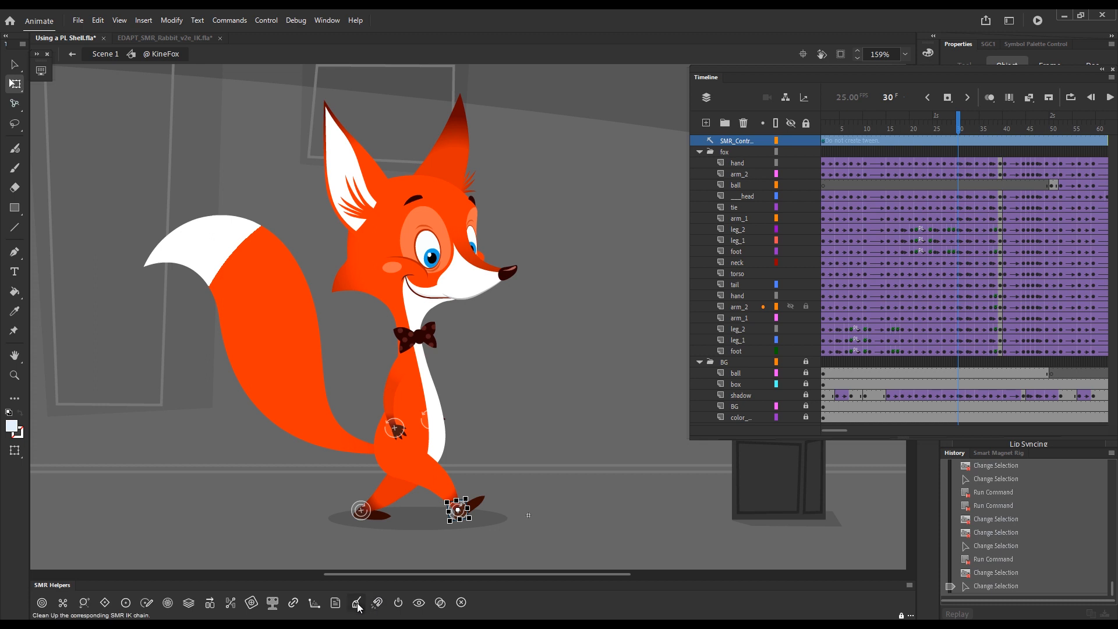
{"action": "left_click", "coordinate": [357, 603]}
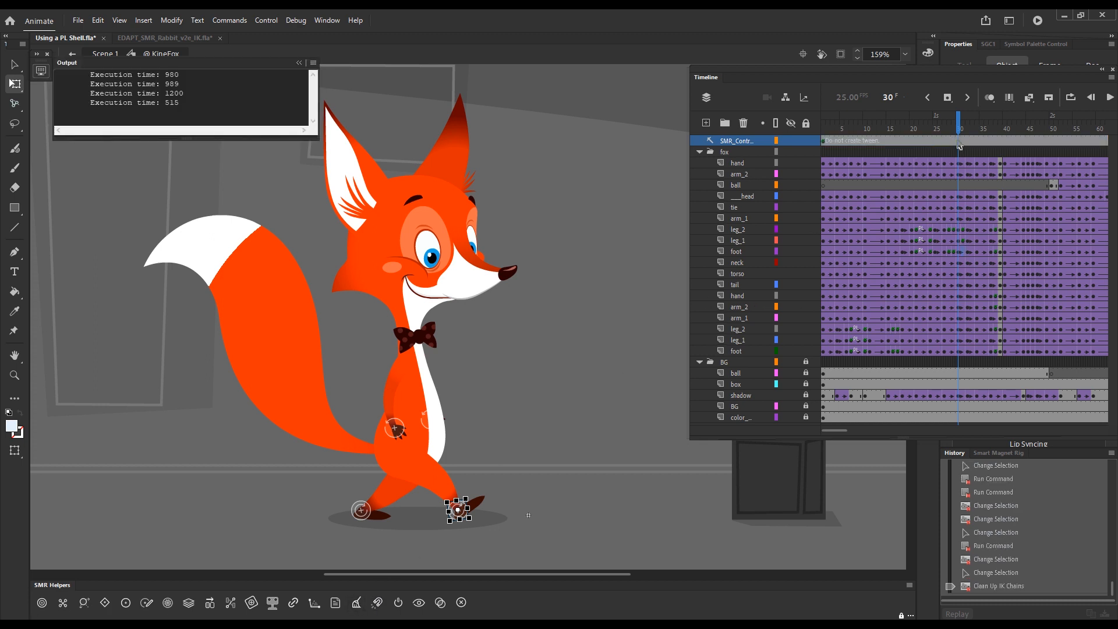
{"action": "left_click", "coordinate": [962, 129]}
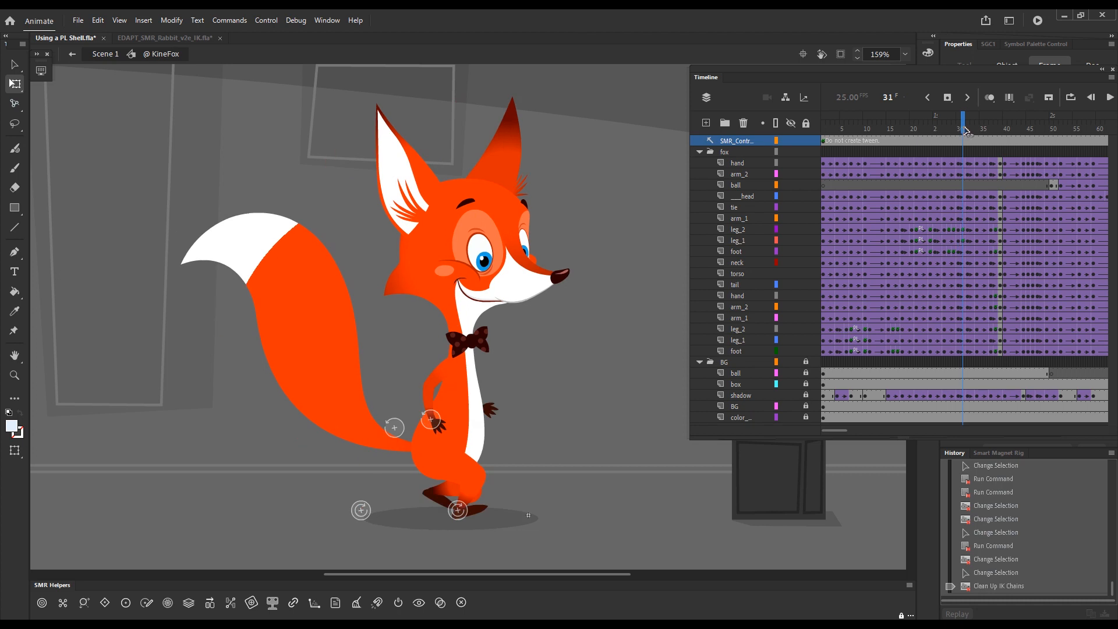
{"action": "left_click", "coordinate": [972, 116]}
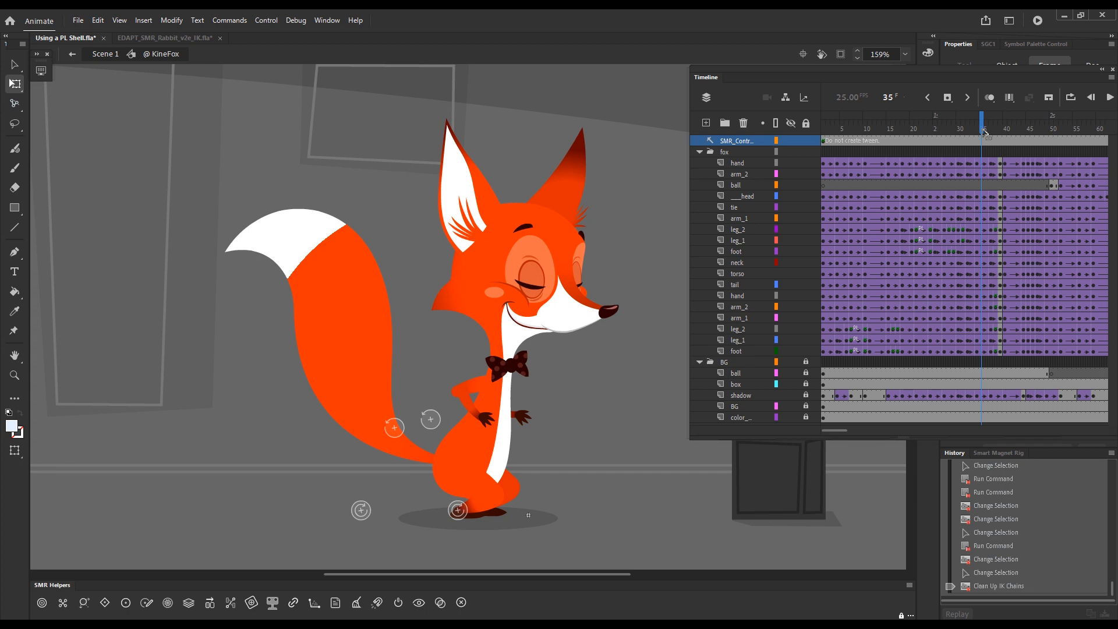
{"action": "left_click", "coordinate": [967, 97]}
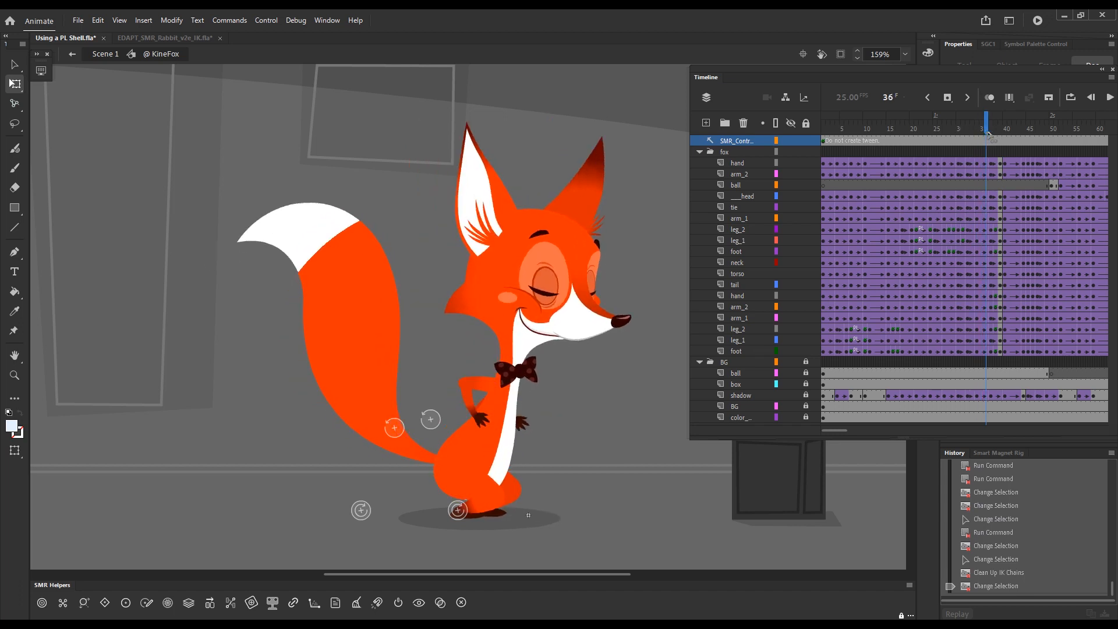
Clean the arm_2 in-betweens at frame 34, check the crouch, and hide rig controls
{"action": "left_click", "coordinate": [973, 121]}
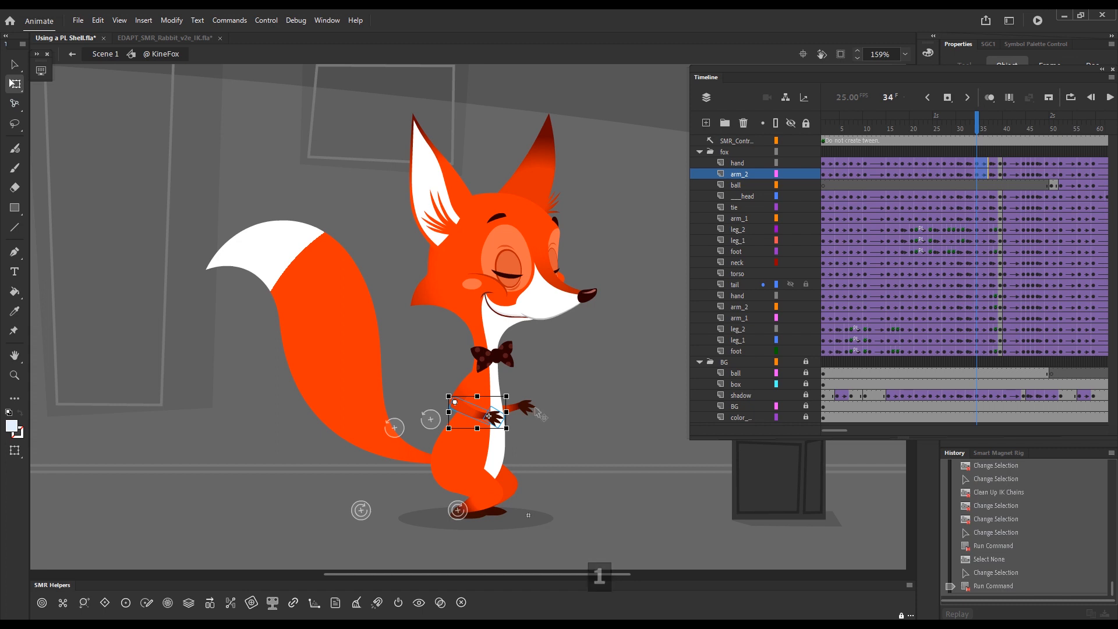
{"action": "key", "text": "alt+q"}
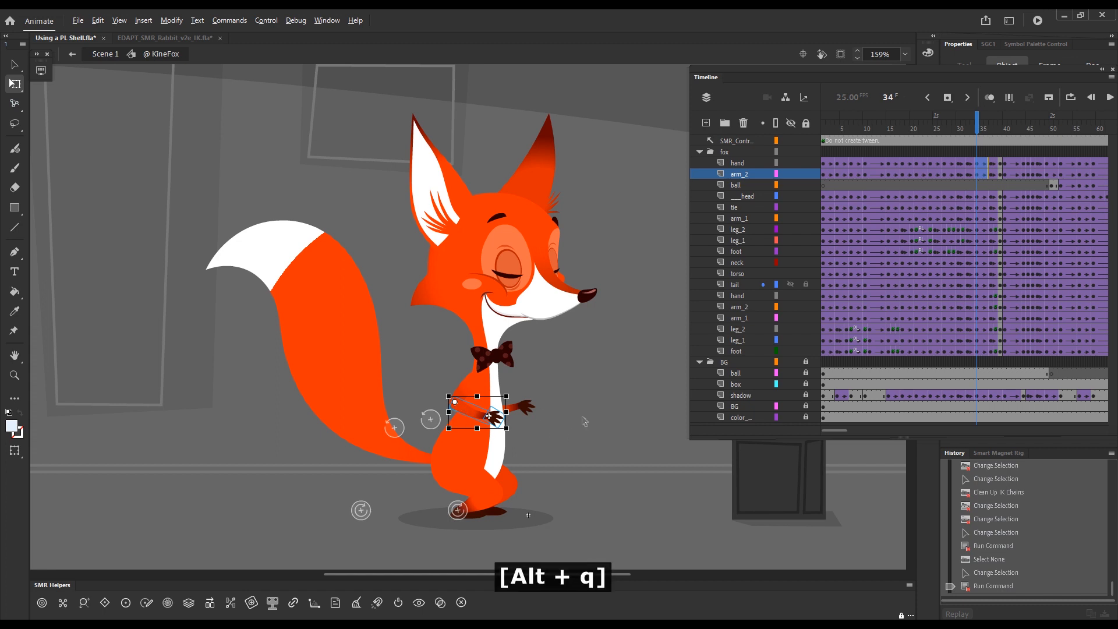
{"action": "key", "text": "alt+q"}
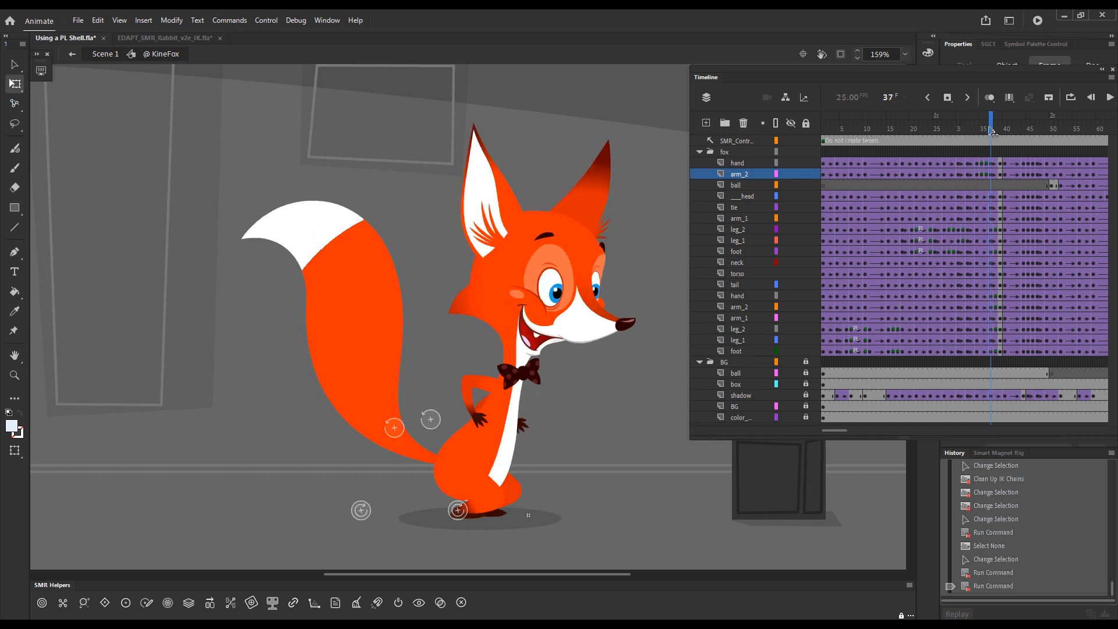
{"action": "left_click", "coordinate": [988, 121]}
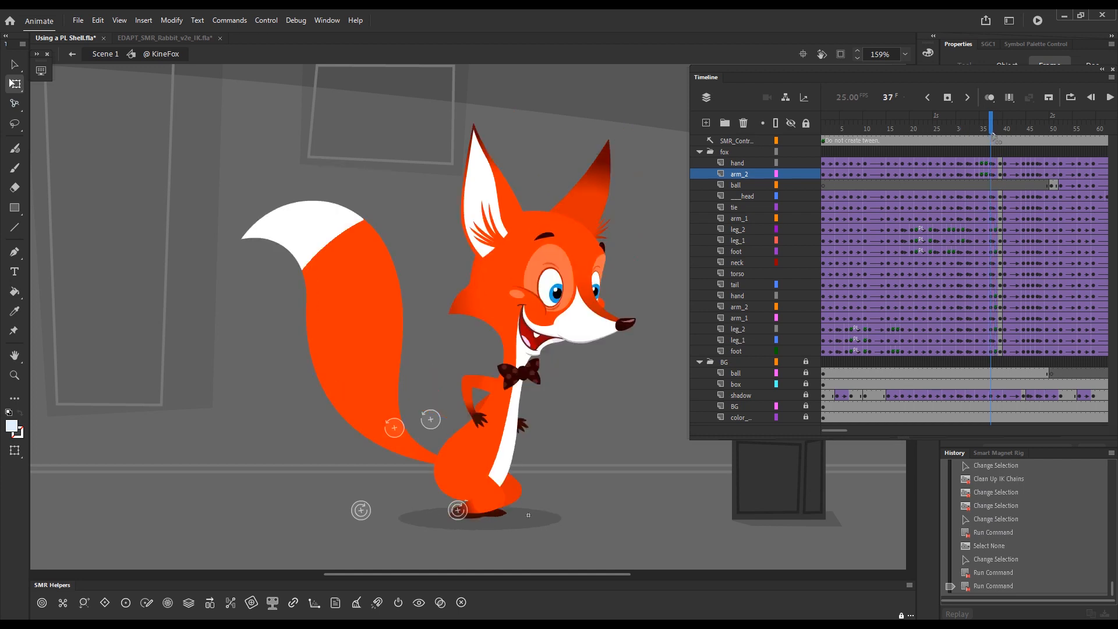
{"action": "left_click", "coordinate": [966, 97]}
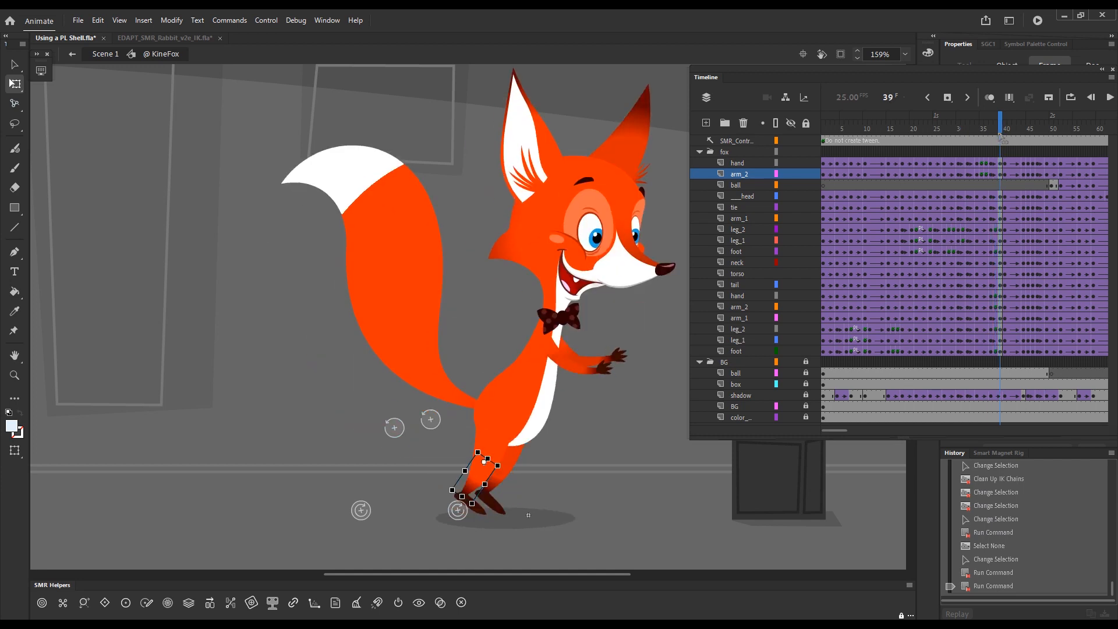
{"action": "key", "text": "Escape"}
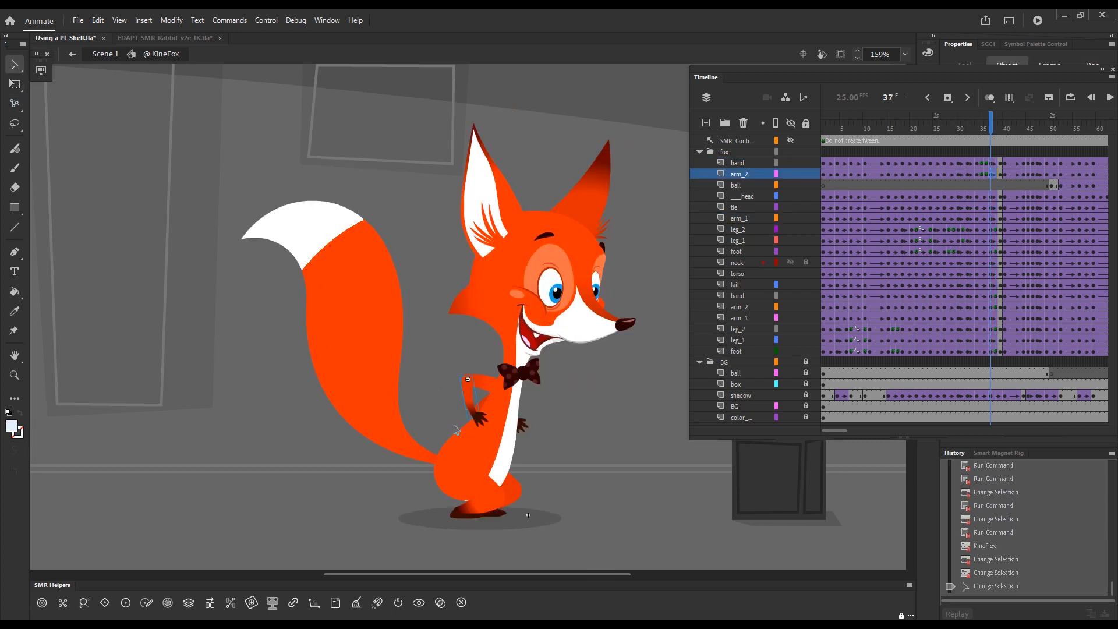
{"action": "left_click", "coordinate": [474, 416]}
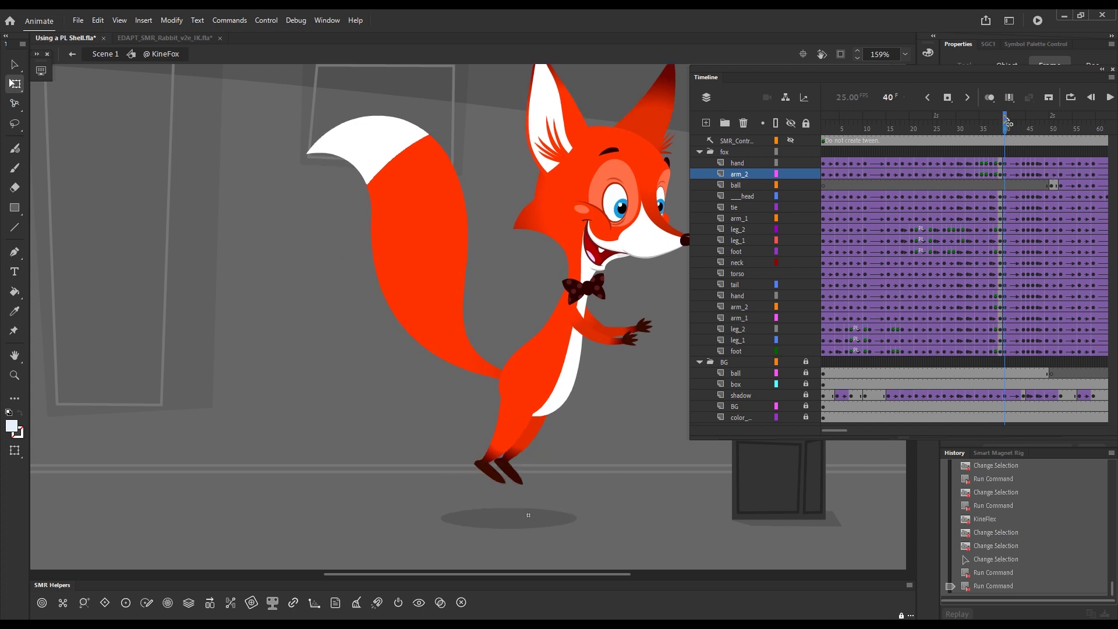
{"action": "left_click", "coordinate": [999, 121]}
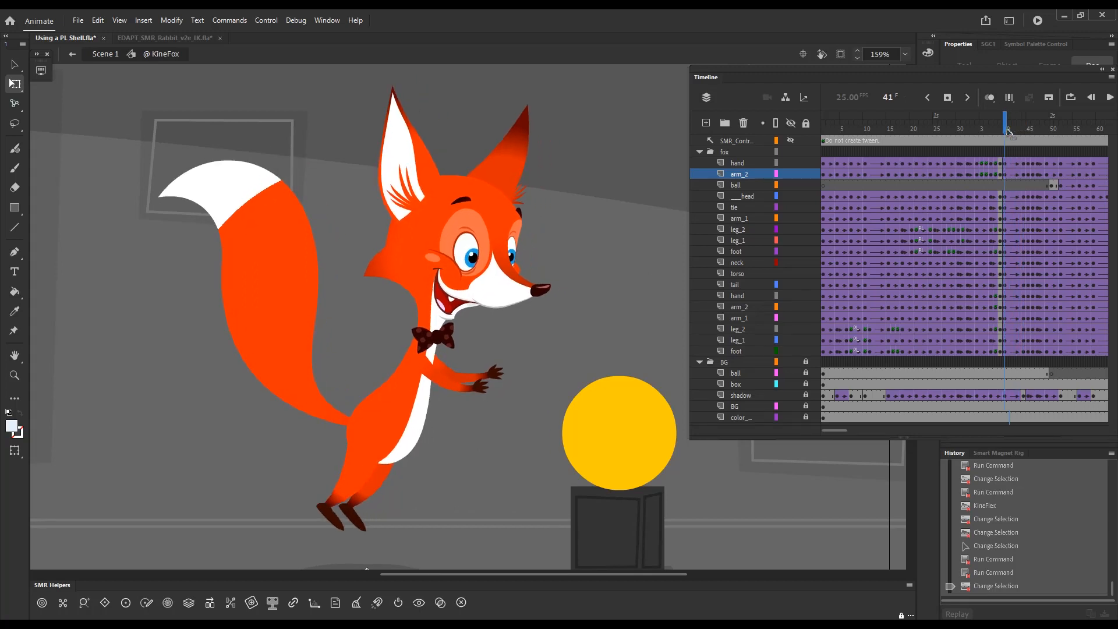
{"action": "left_click", "coordinate": [1025, 121]}
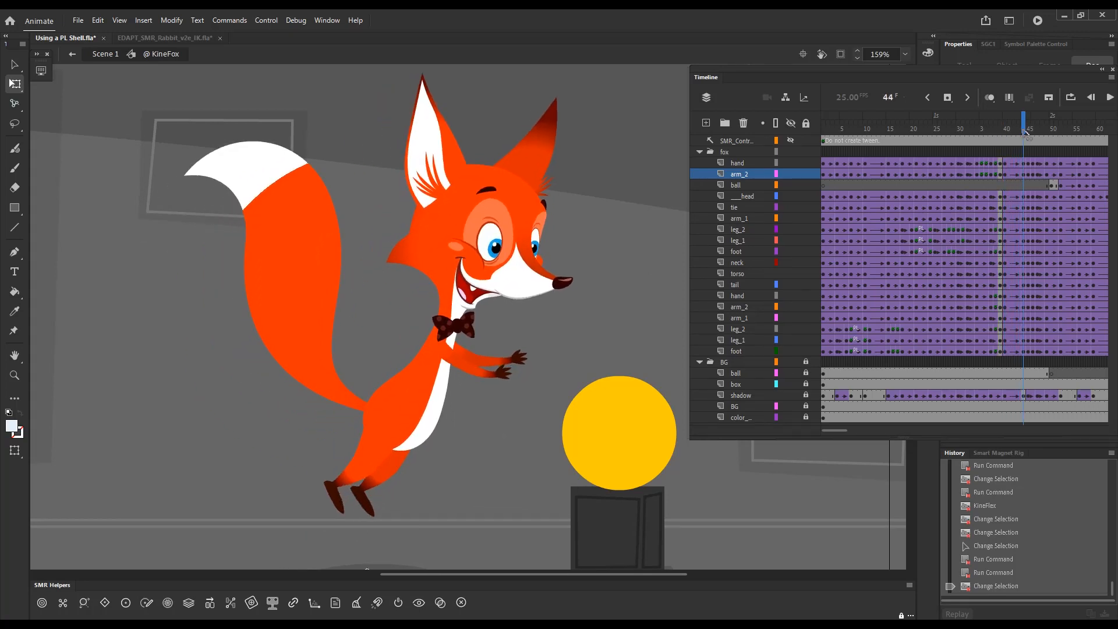
{"action": "left_click", "coordinate": [1005, 128]}
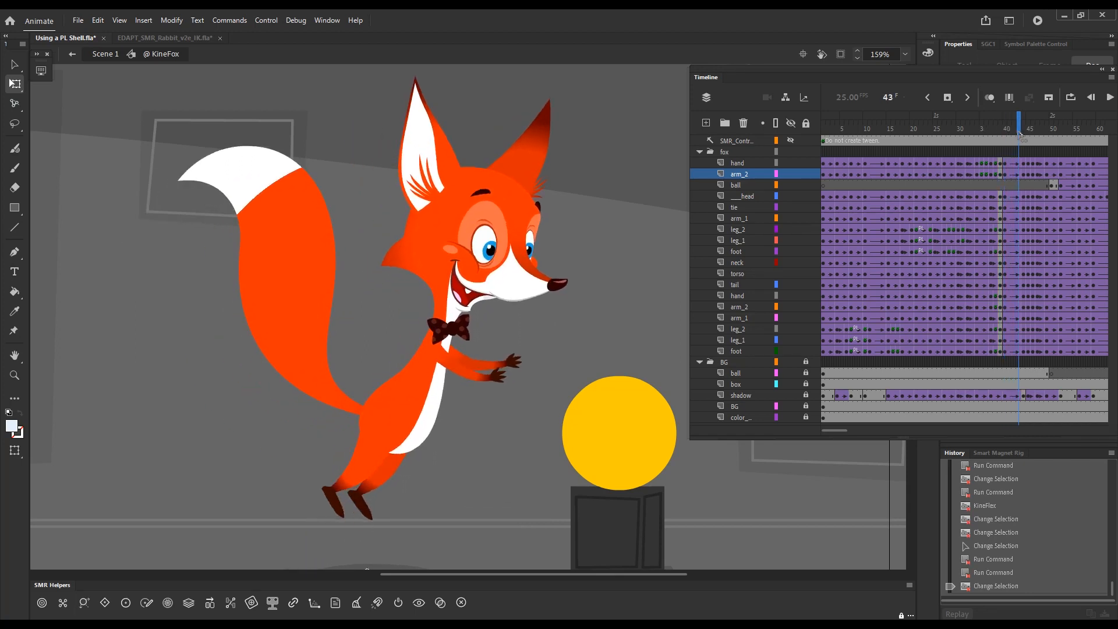
{"action": "left_click", "coordinate": [1029, 114]}
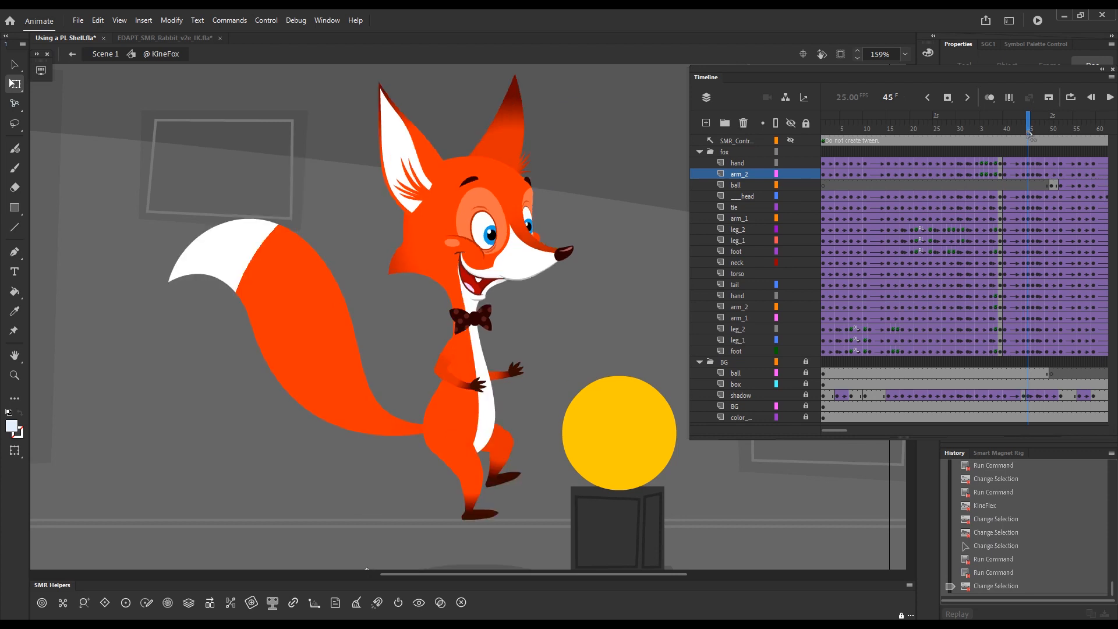
{"action": "left_click", "coordinate": [1046, 129]}
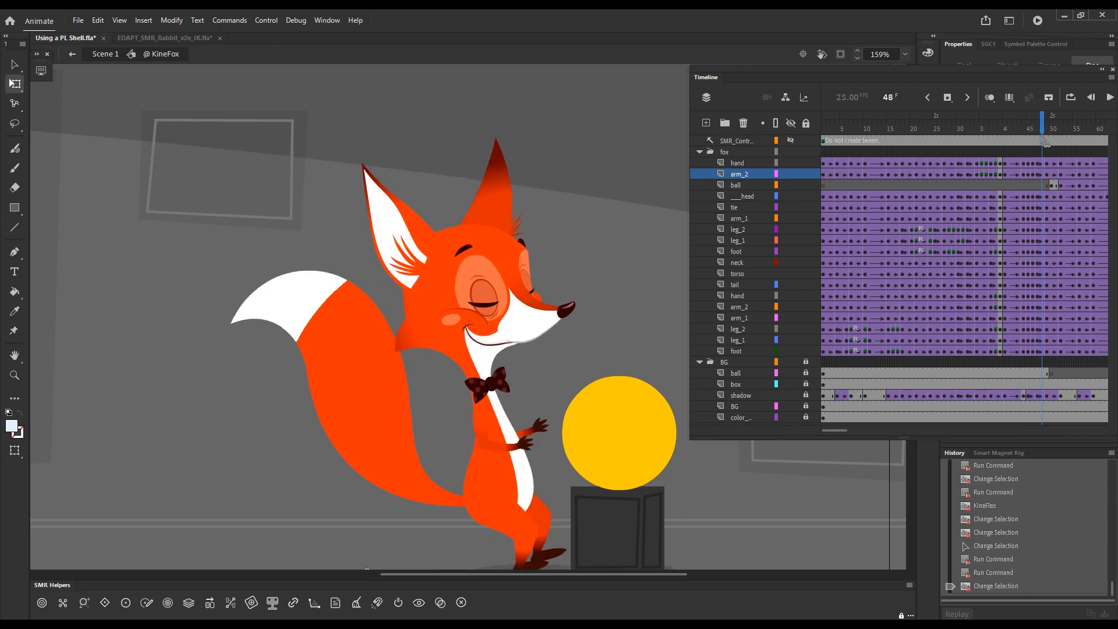
{"action": "left_click", "coordinate": [1070, 121]}
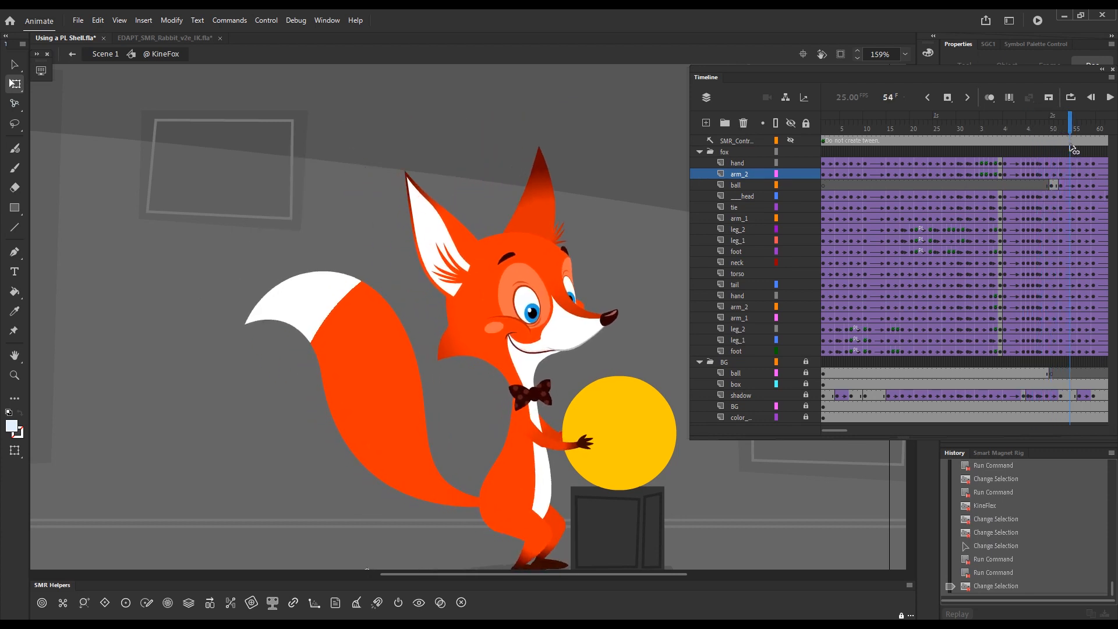